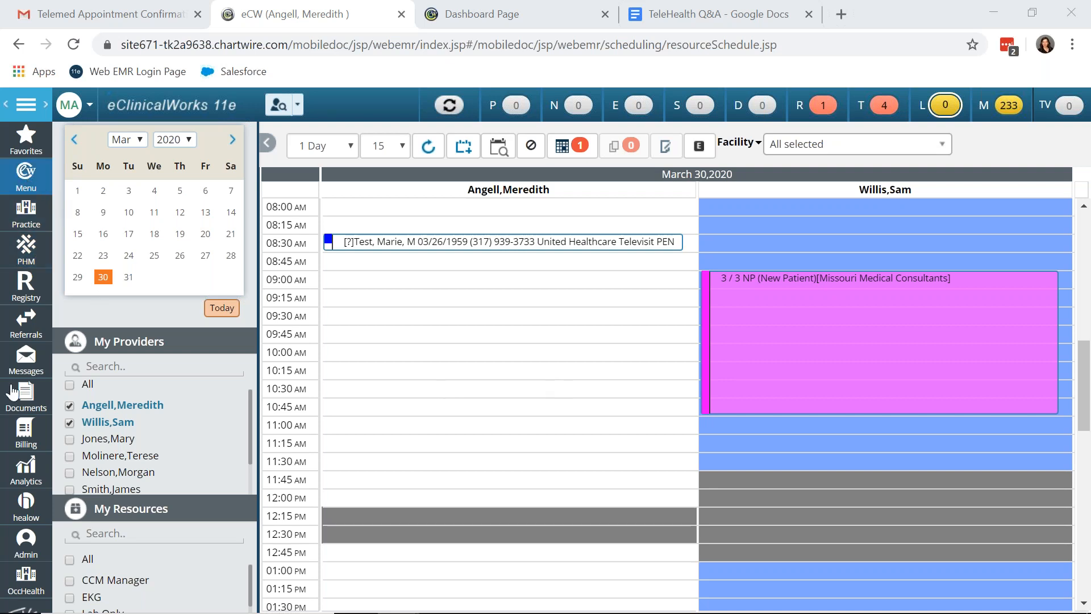
{"action": "mouse_move", "coordinate": [26, 541]}
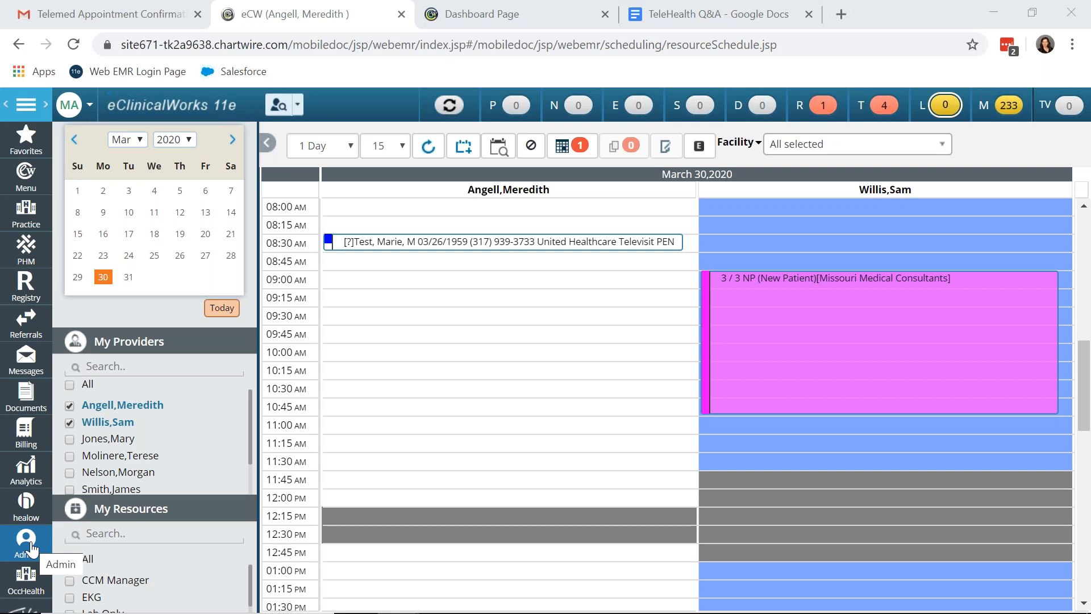
Reach the On-Demand Activation hub via Admin > Product Activation and locate the TeleVisit entry
{"action": "left_click", "coordinate": [26, 540]}
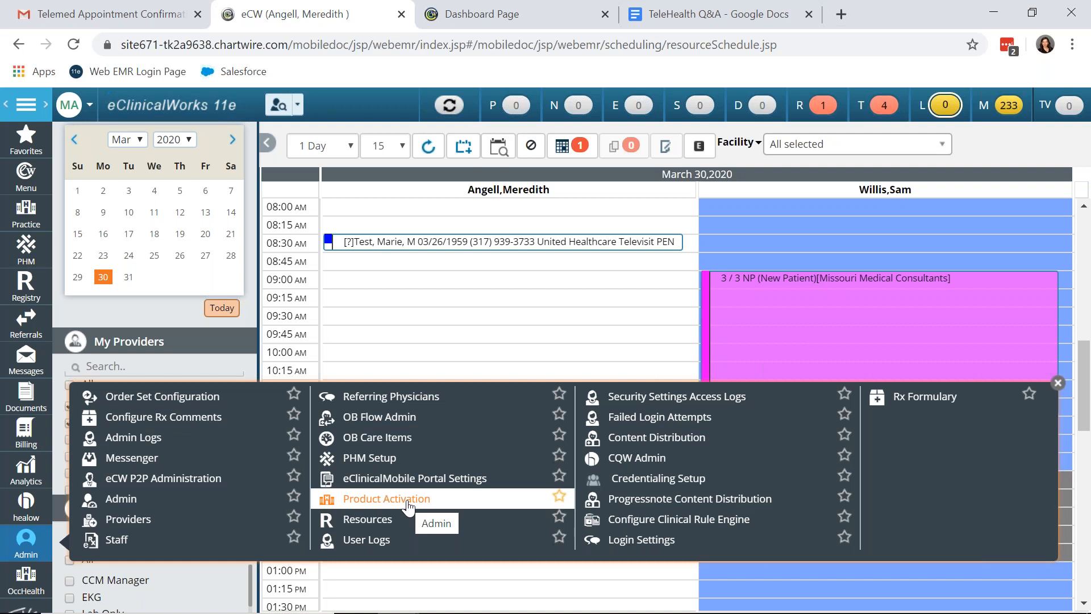
{"action": "mouse_move", "coordinate": [407, 504]}
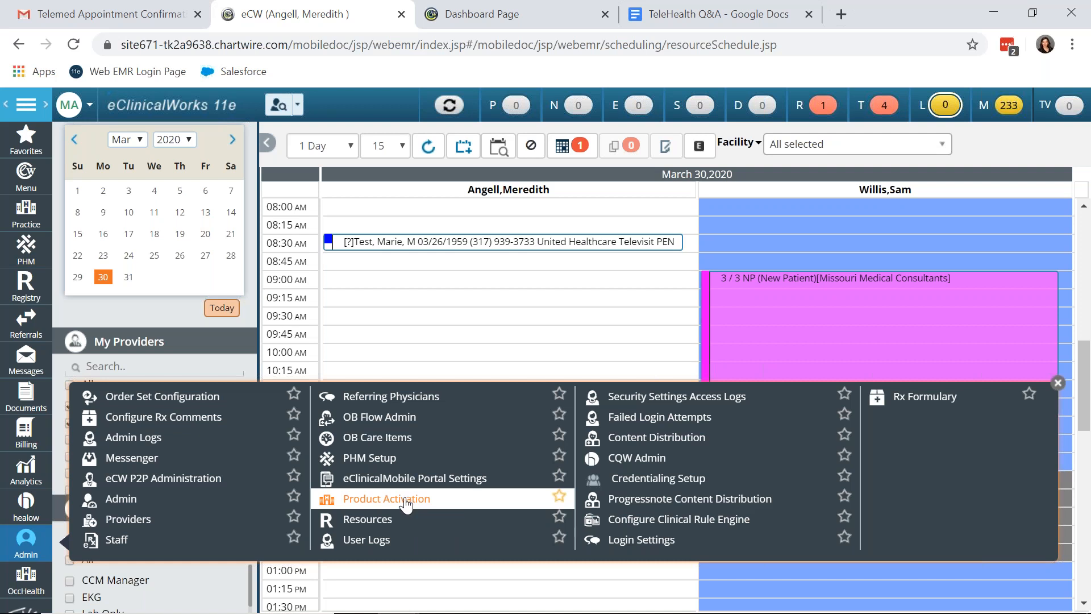
{"action": "left_click", "coordinate": [386, 498]}
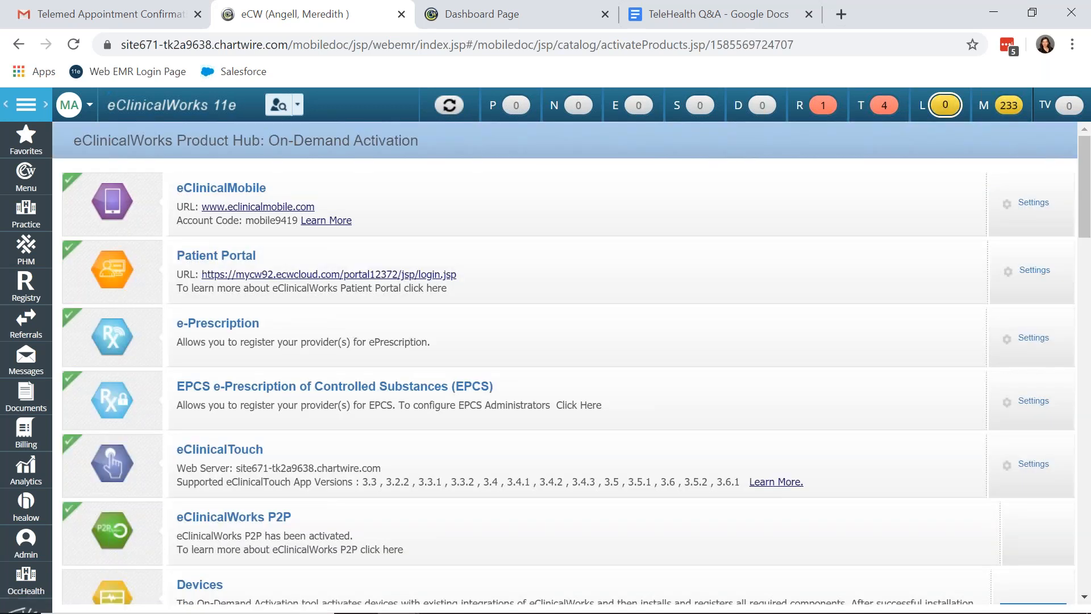
{"action": "mouse_move", "coordinate": [665, 291]}
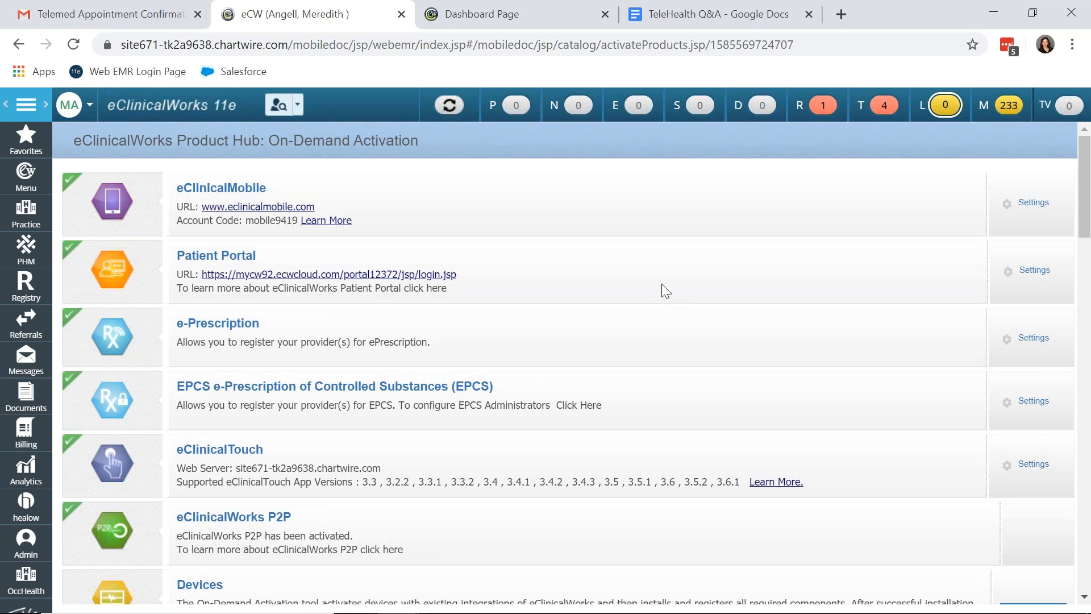
{"action": "mouse_move", "coordinate": [723, 249]}
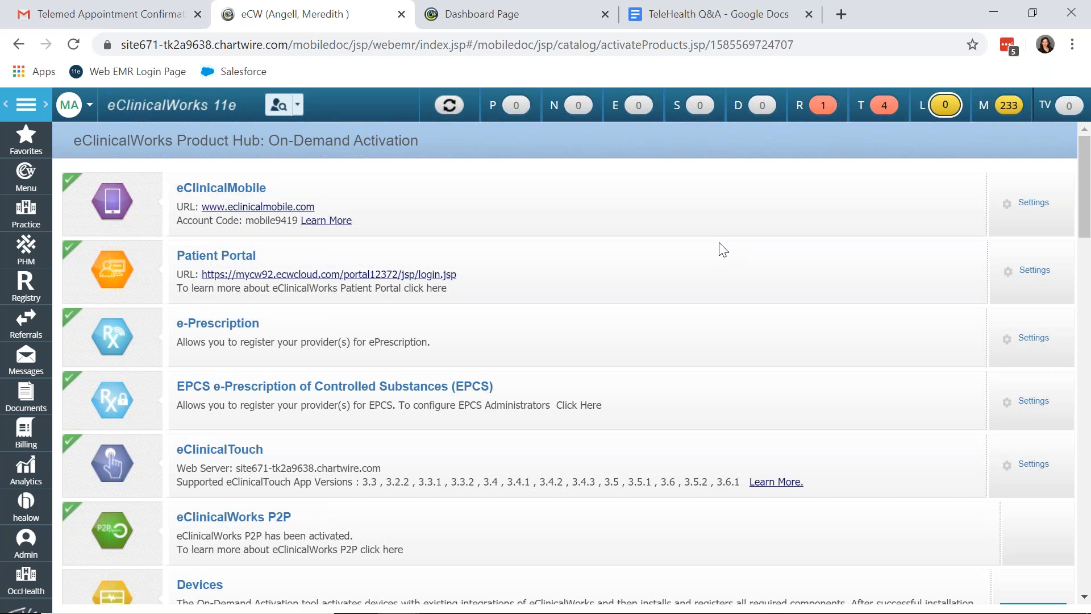
{"action": "scroll", "scroll_direction": "down", "scroll_amount": 3}
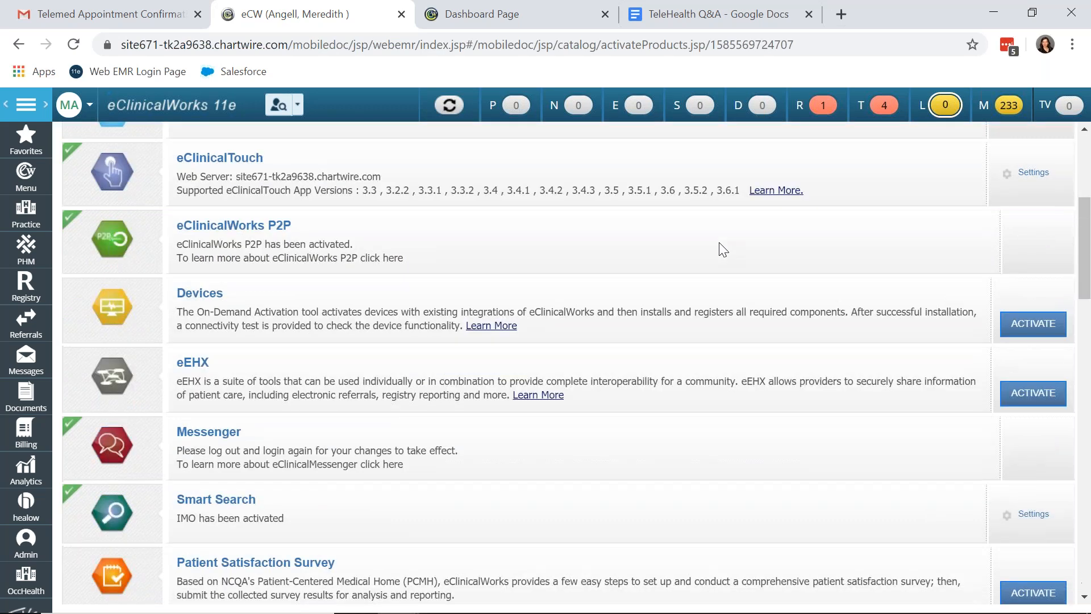
{"action": "scroll", "scroll_direction": "down", "scroll_amount": 3}
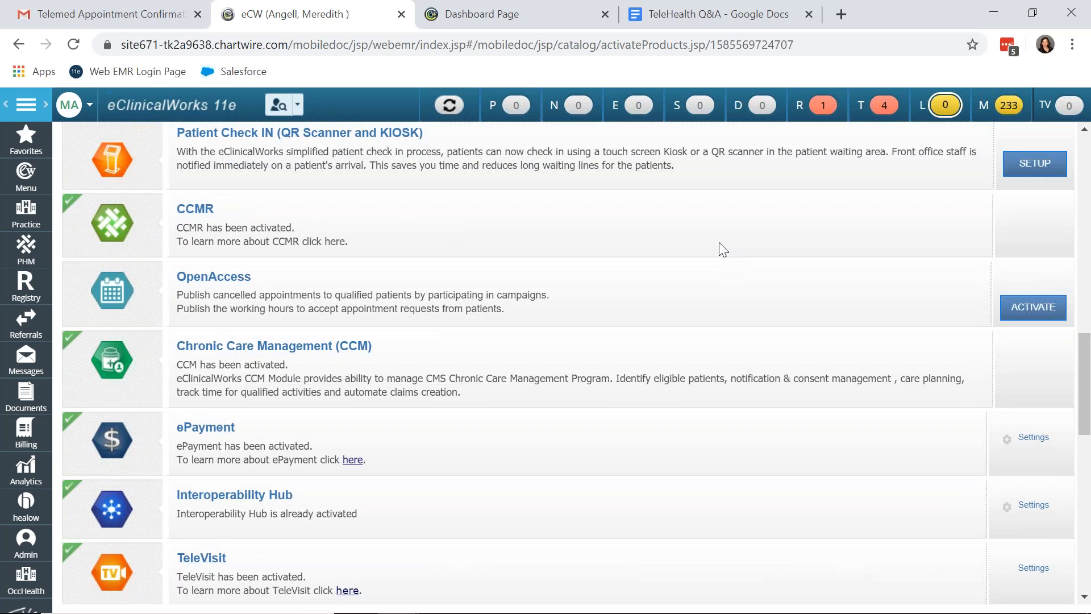
{"action": "scroll", "scroll_direction": "down", "scroll_amount": 3}
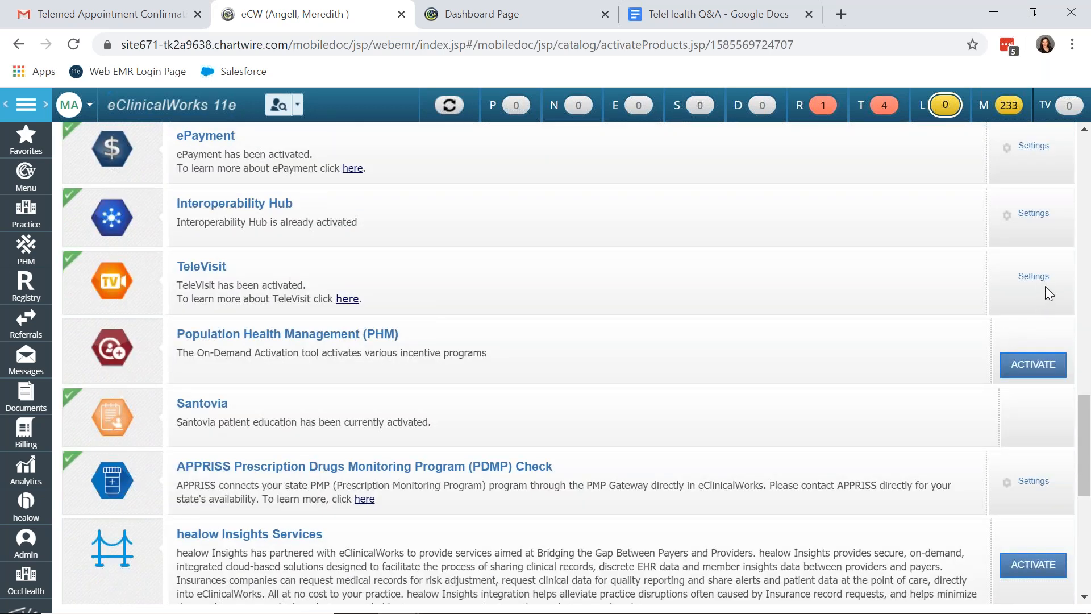
{"action": "mouse_move", "coordinate": [1050, 286]}
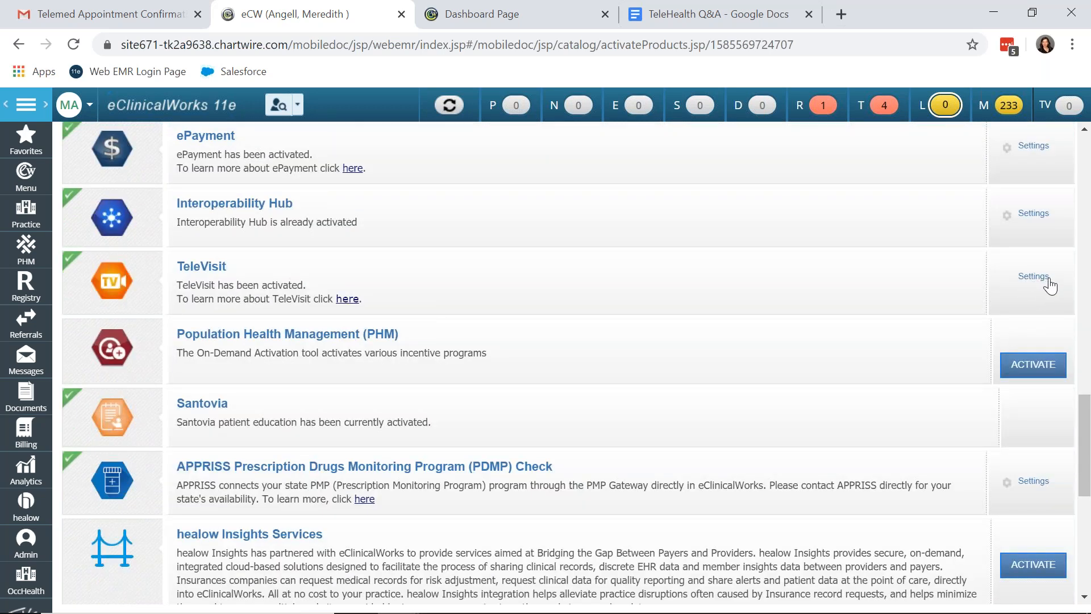
{"action": "mouse_move", "coordinate": [1058, 295]}
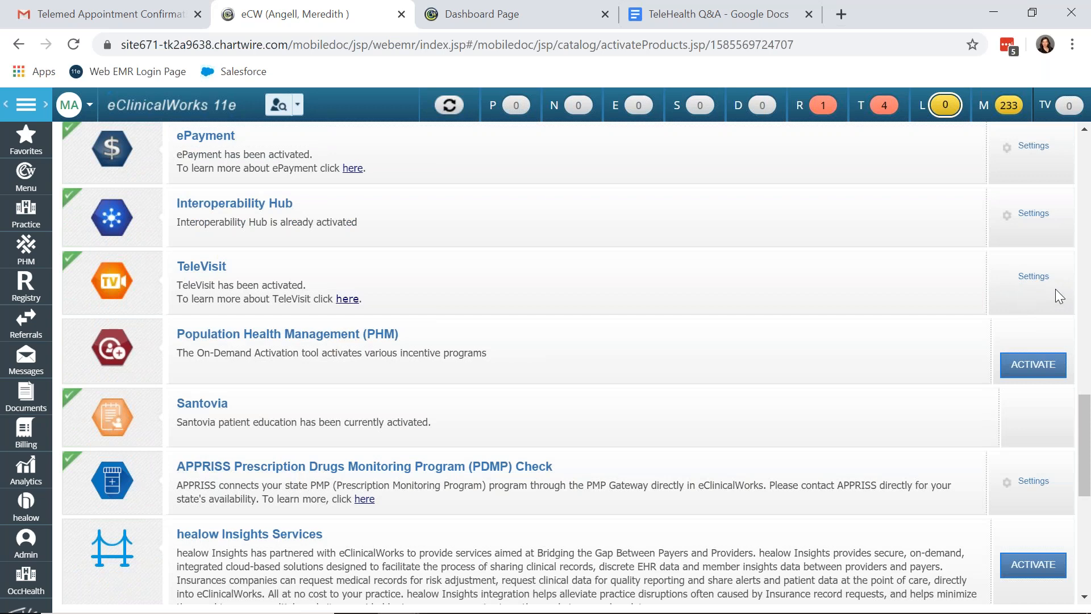
{"action": "mouse_move", "coordinate": [1020, 277]}
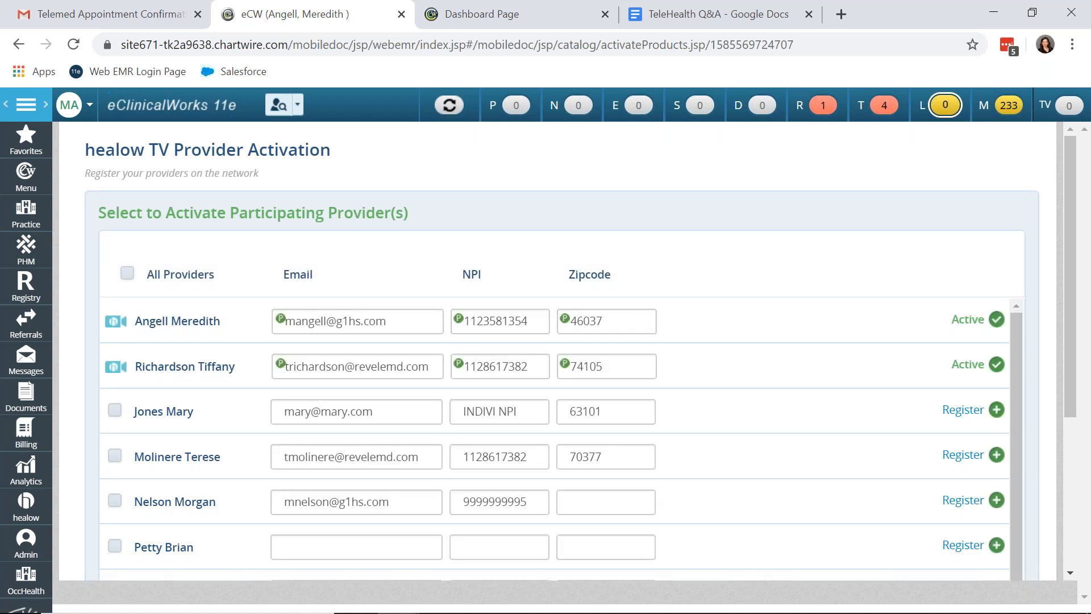
{"action": "scroll", "scroll_direction": "down", "scroll_amount": 3}
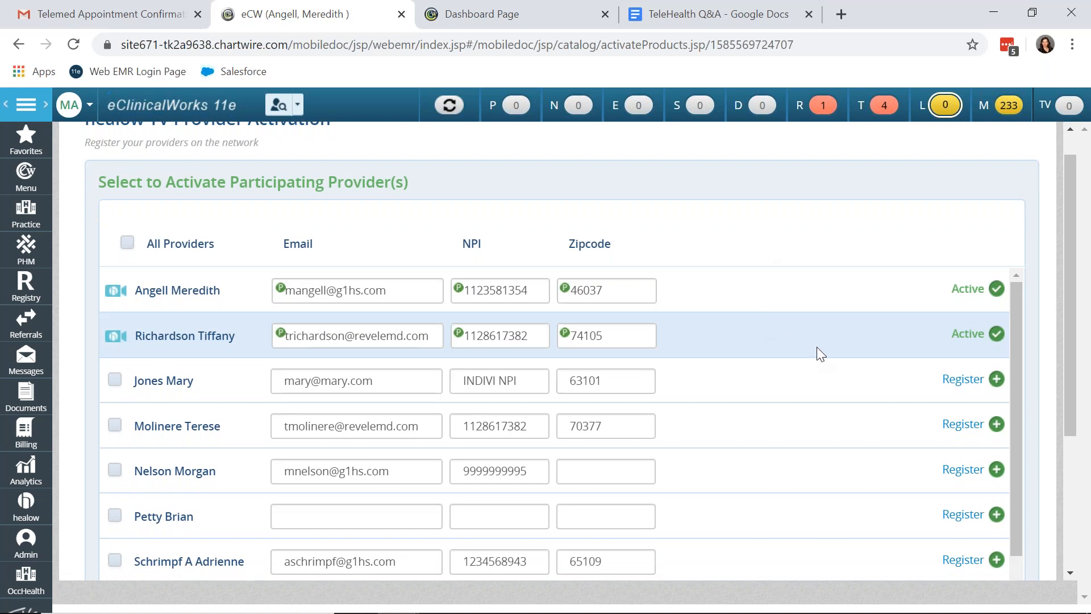
{"action": "mouse_move", "coordinate": [977, 387]}
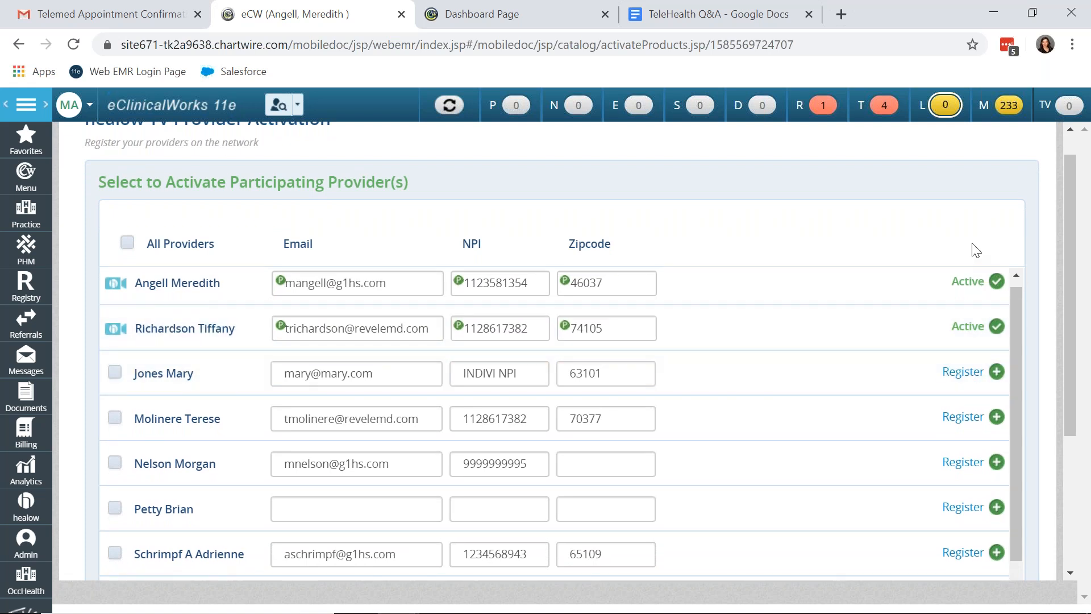
{"action": "scroll", "scroll_direction": "down", "scroll_amount": 3}
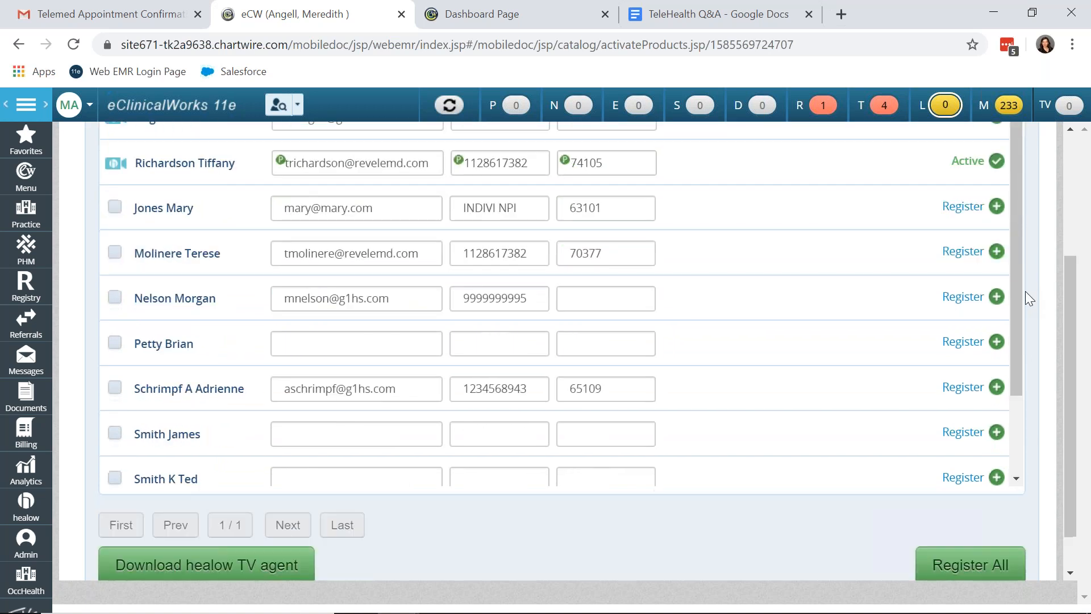
{"action": "scroll", "scroll_direction": "down", "scroll_amount": 3}
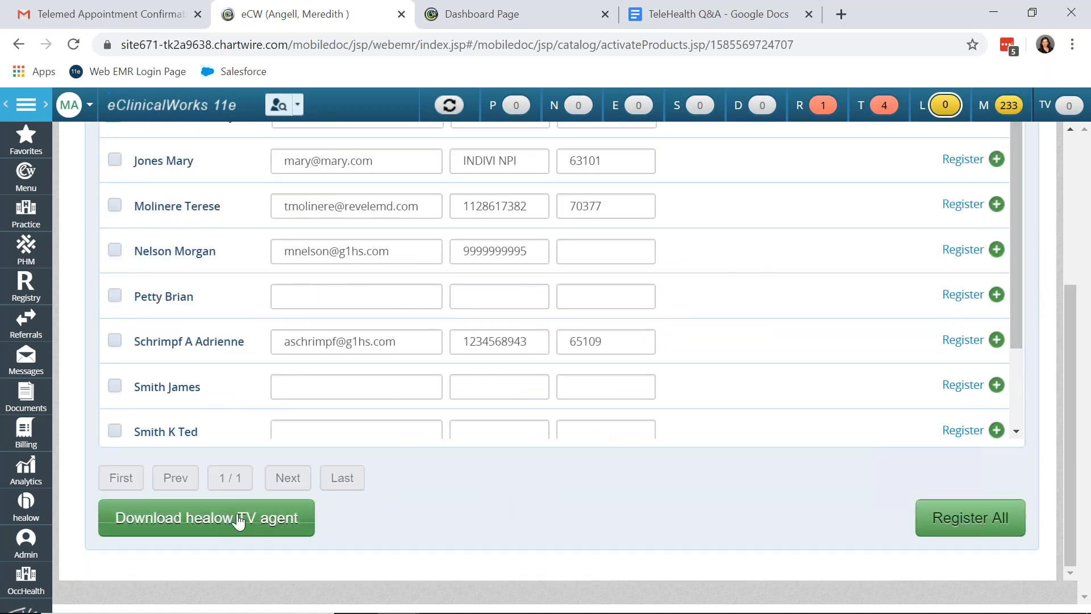
{"action": "mouse_move", "coordinate": [346, 520]}
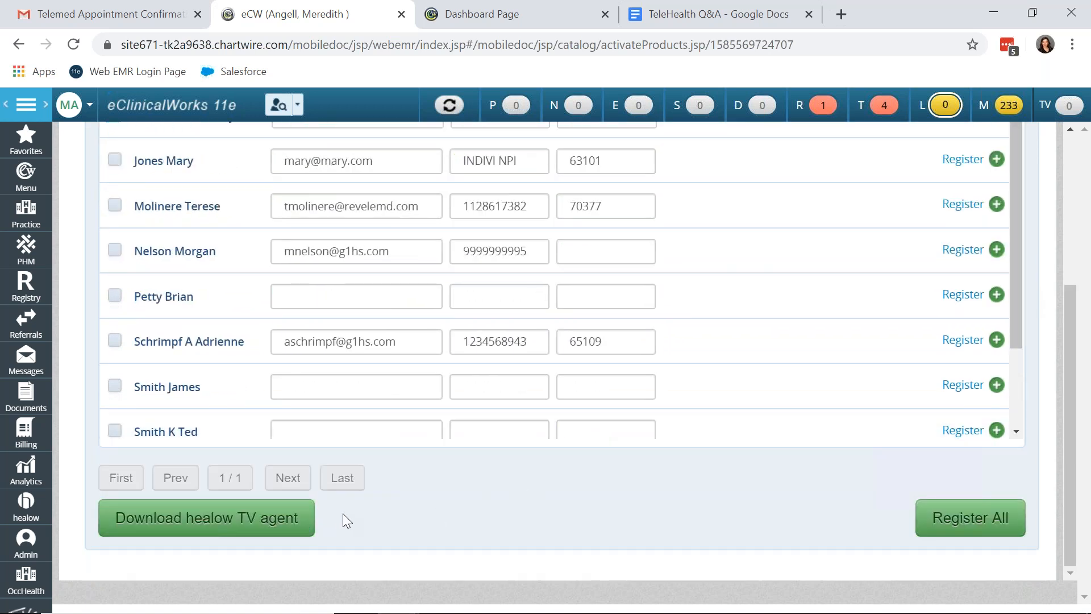
{"action": "mouse_move", "coordinate": [368, 520]}
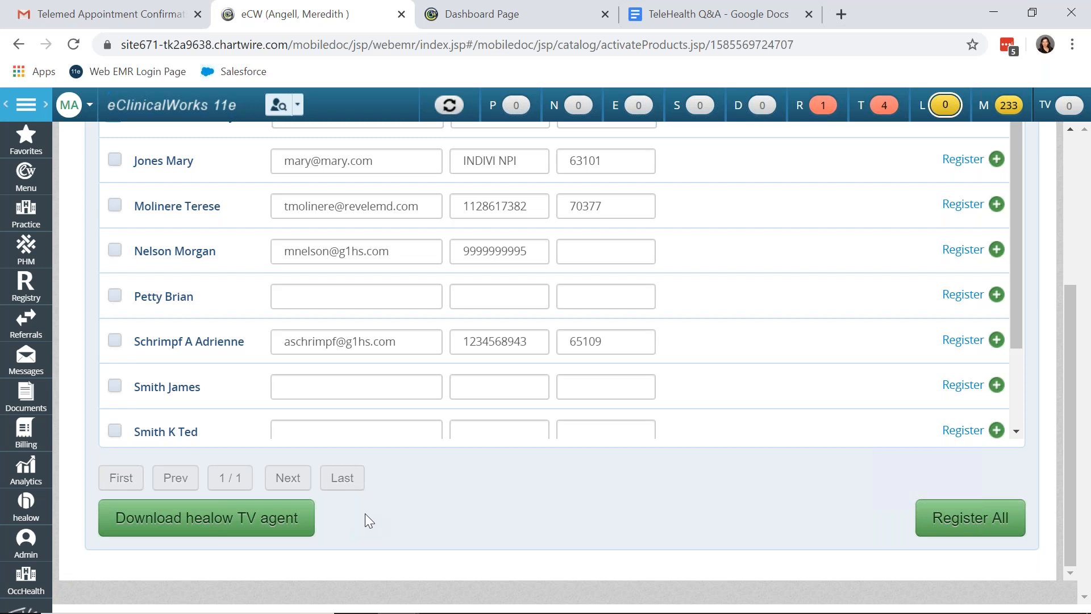
{"action": "mouse_move", "coordinate": [395, 514]}
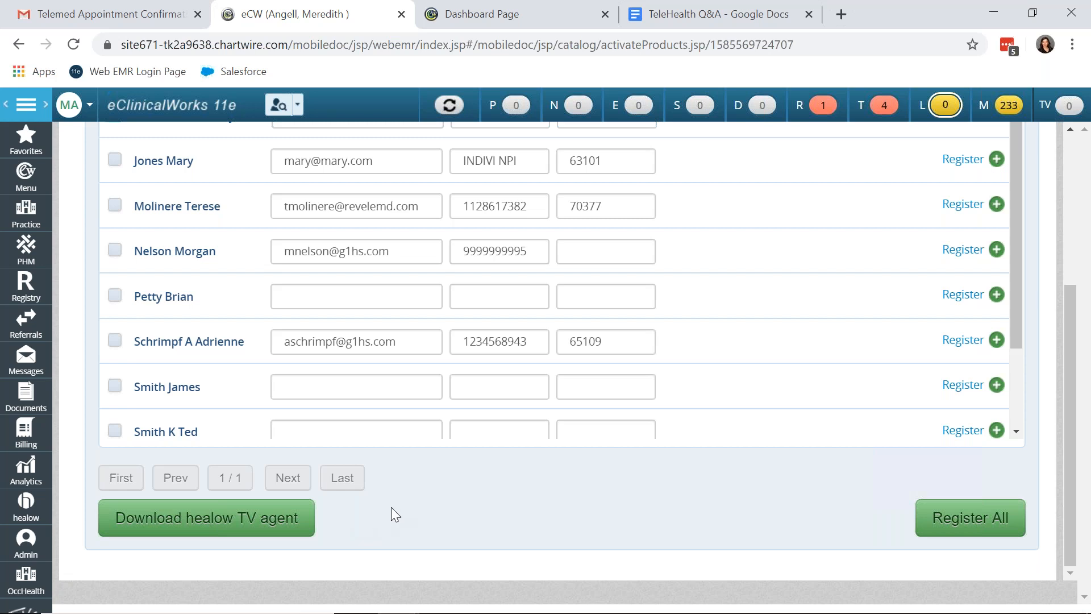
{"action": "mouse_move", "coordinate": [481, 490]}
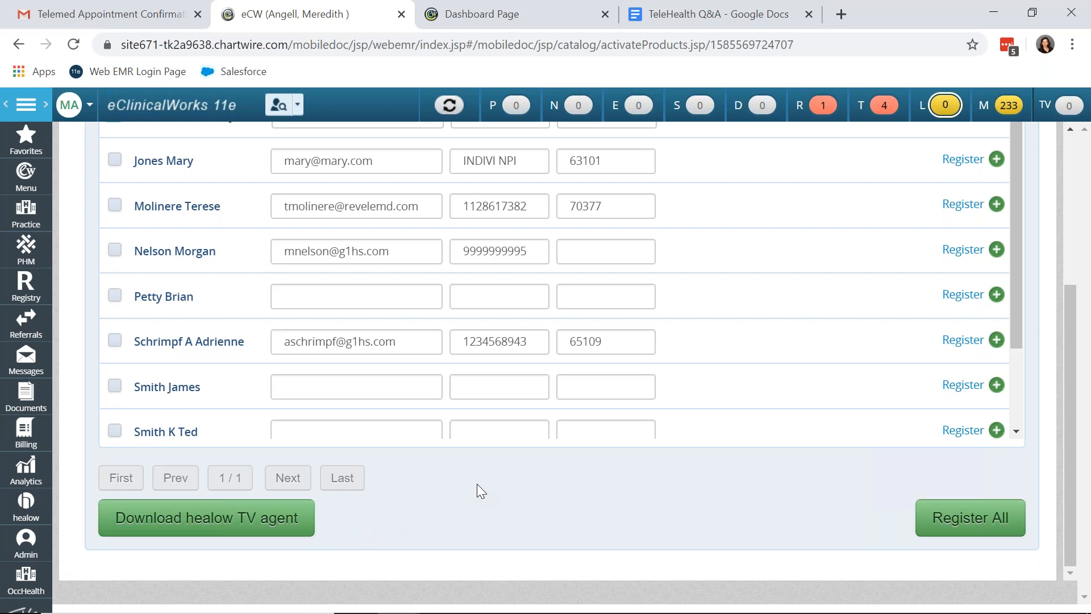
{"action": "mouse_move", "coordinate": [575, 481]}
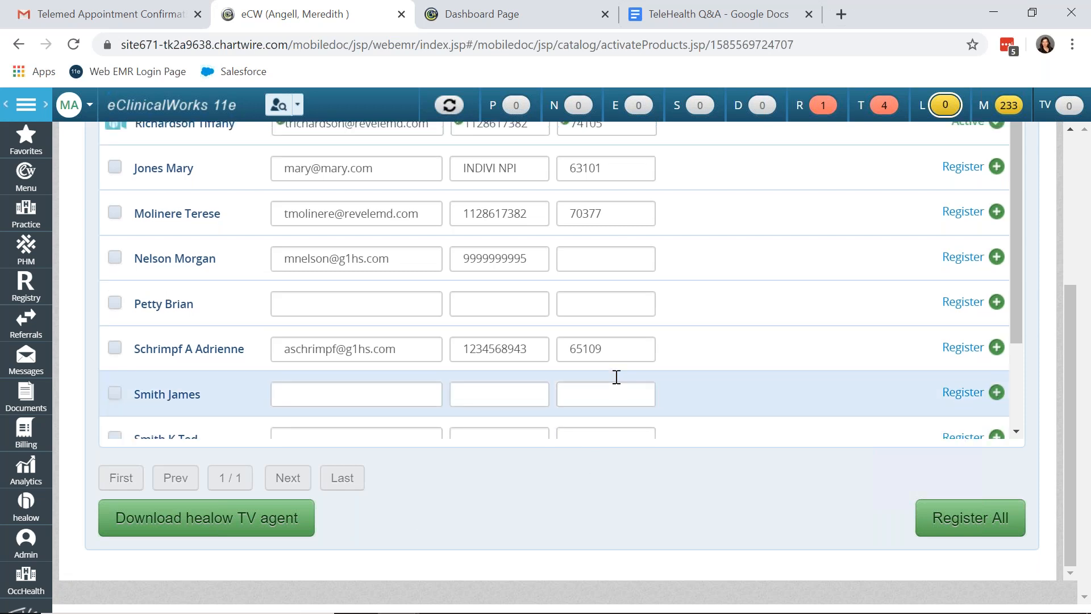
{"action": "scroll", "scroll_direction": "up", "scroll_amount": 3}
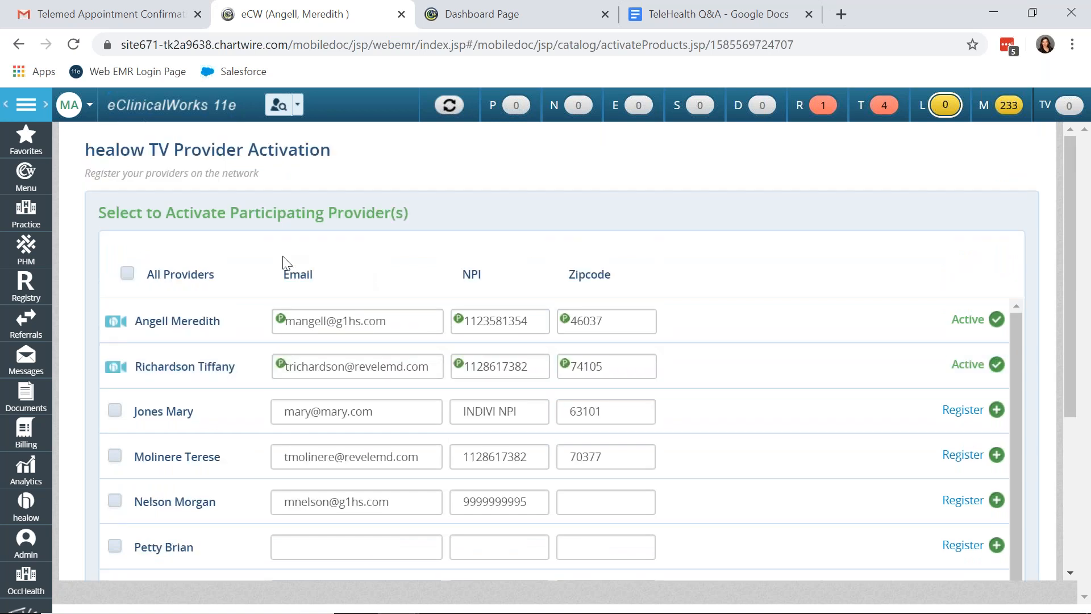
{"action": "scroll", "scroll_direction": "down", "scroll_amount": 3}
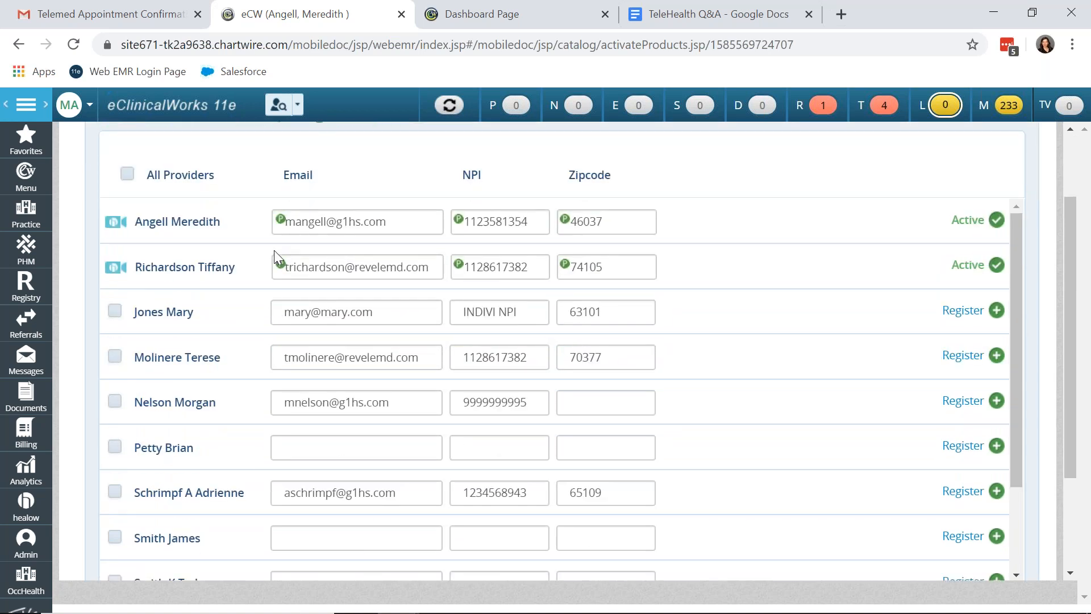
{"action": "scroll", "scroll_direction": "up", "scroll_amount": 3}
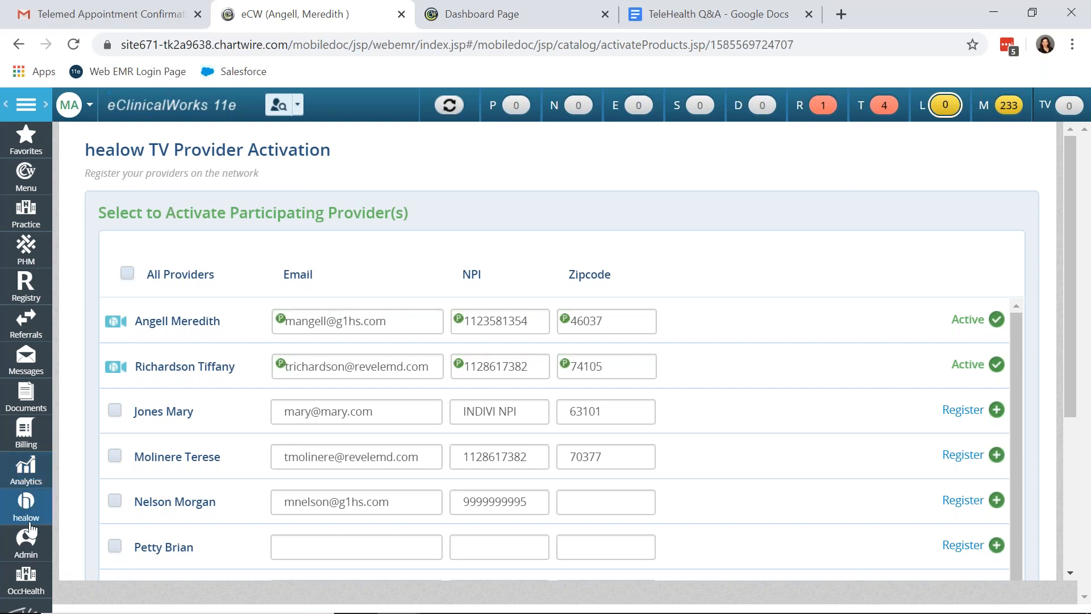
Log in to provider administration, reach User Admin > Visit Type Codes and filter the list to letter T
{"action": "left_click", "coordinate": [26, 544]}
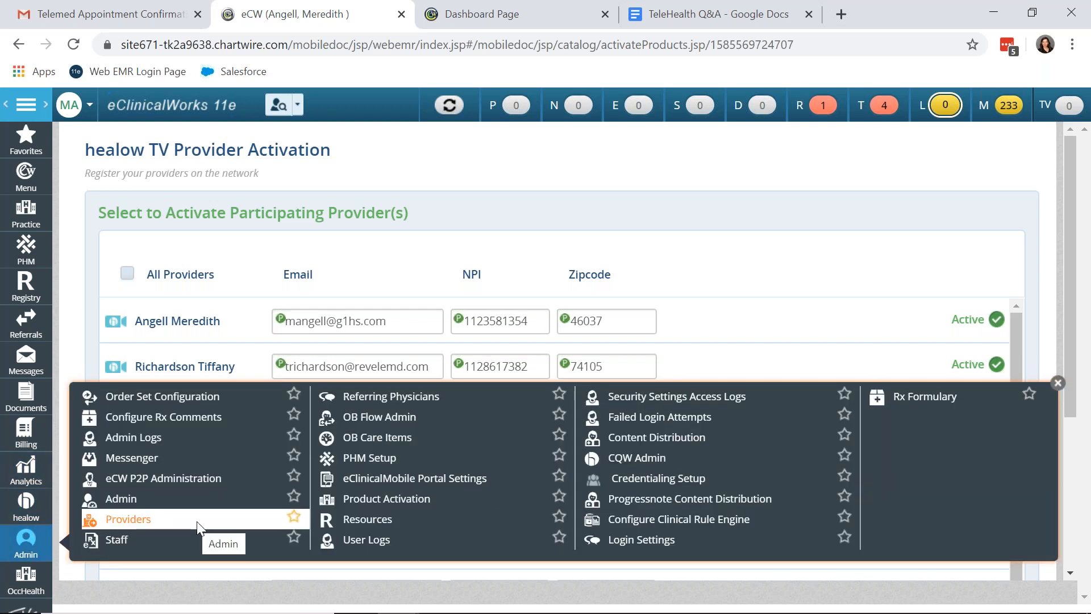
{"action": "left_click", "coordinate": [127, 518]}
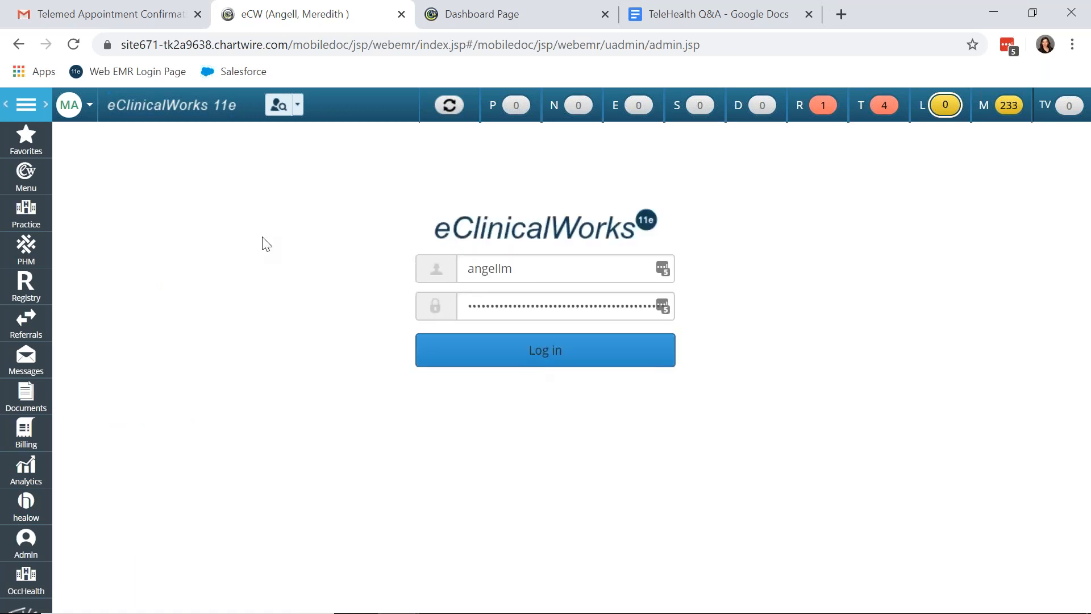
{"action": "left_click", "coordinate": [544, 349]}
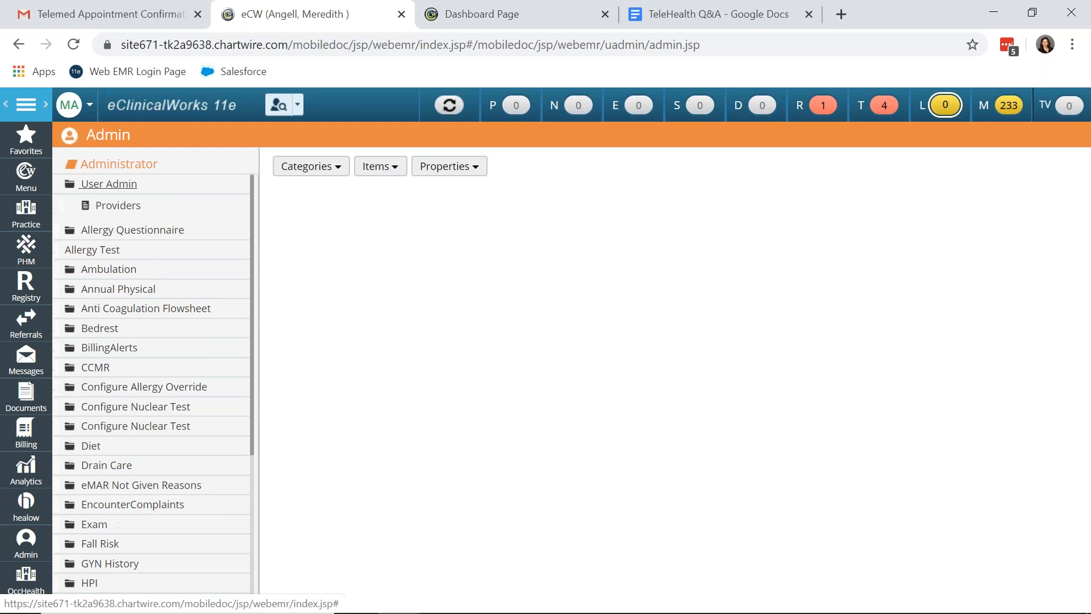
{"action": "left_click", "coordinate": [109, 184]}
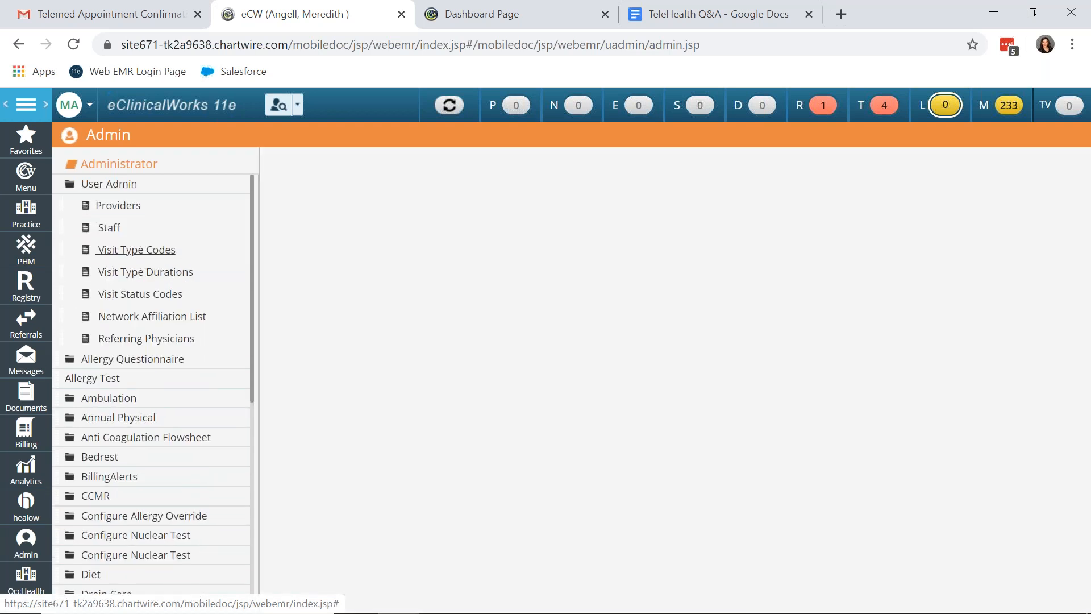
{"action": "left_click", "coordinate": [136, 249]}
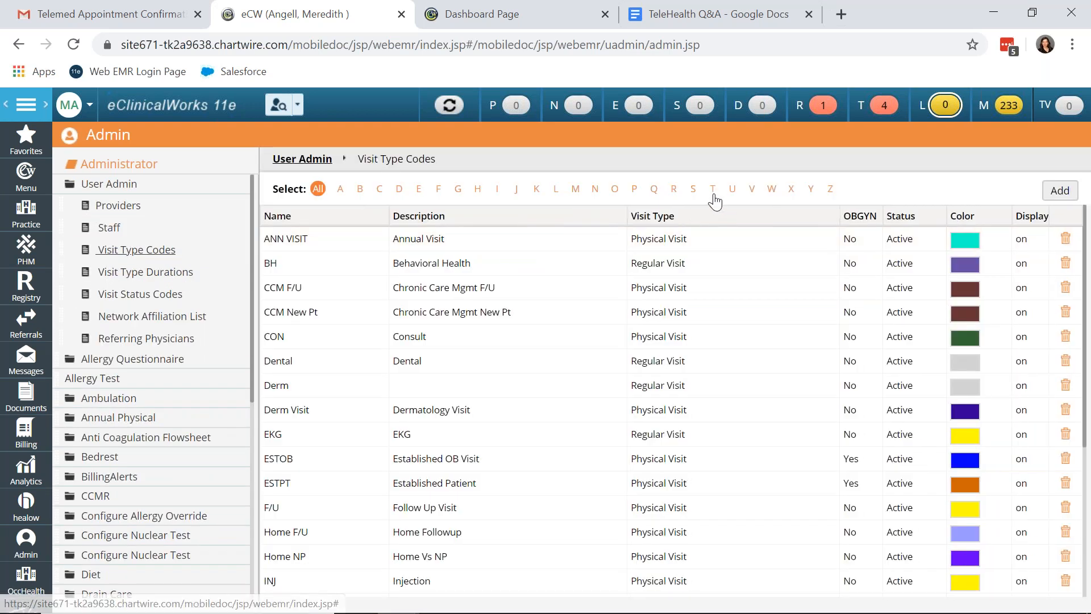
{"action": "left_click", "coordinate": [711, 189]}
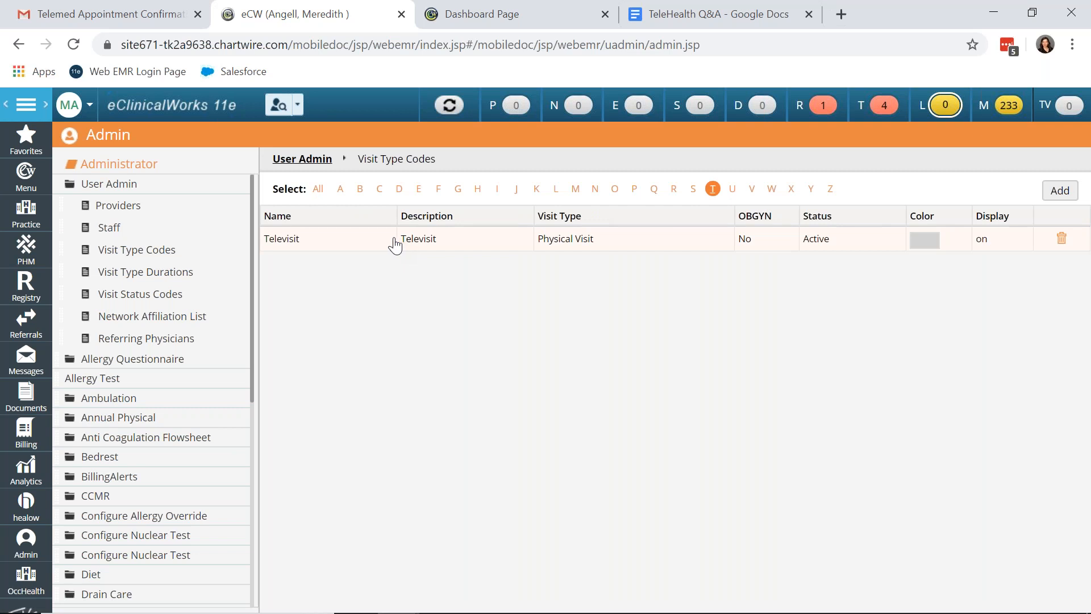
Review the Televisit visit type's edit form down to the checked Healow TeleVisit and Requires Claim options
{"action": "left_click", "coordinate": [282, 238]}
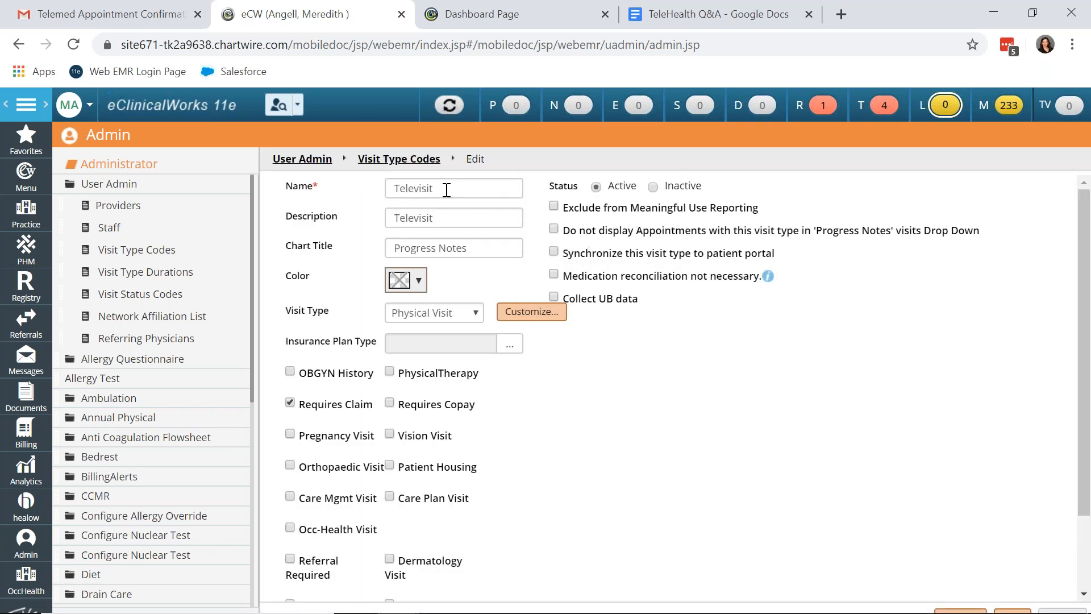
{"action": "scroll", "scroll_direction": "down", "scroll_amount": 3}
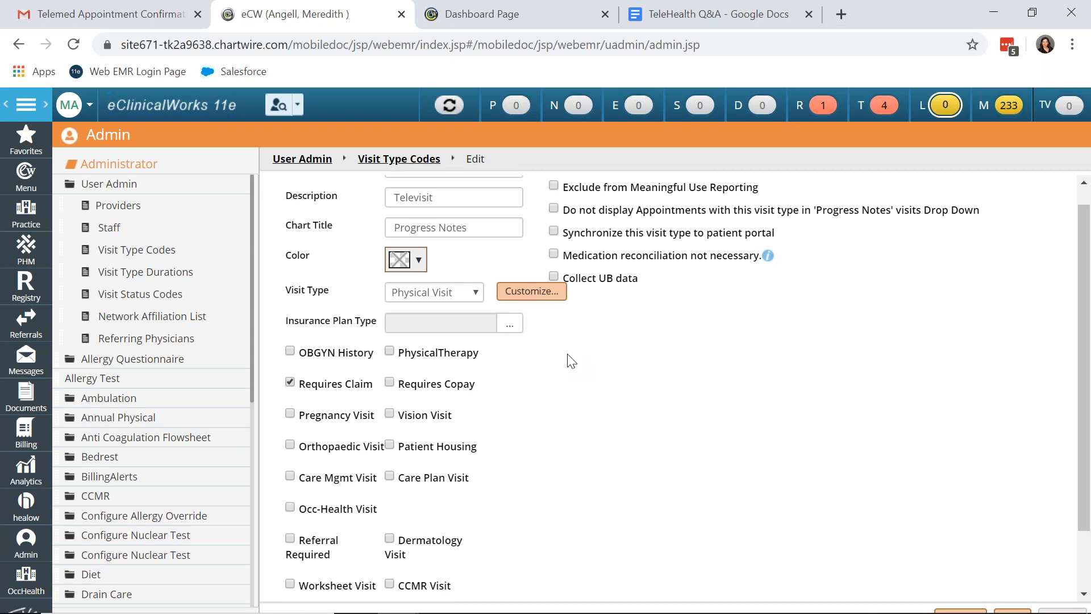
{"action": "scroll", "scroll_direction": "down", "scroll_amount": 3}
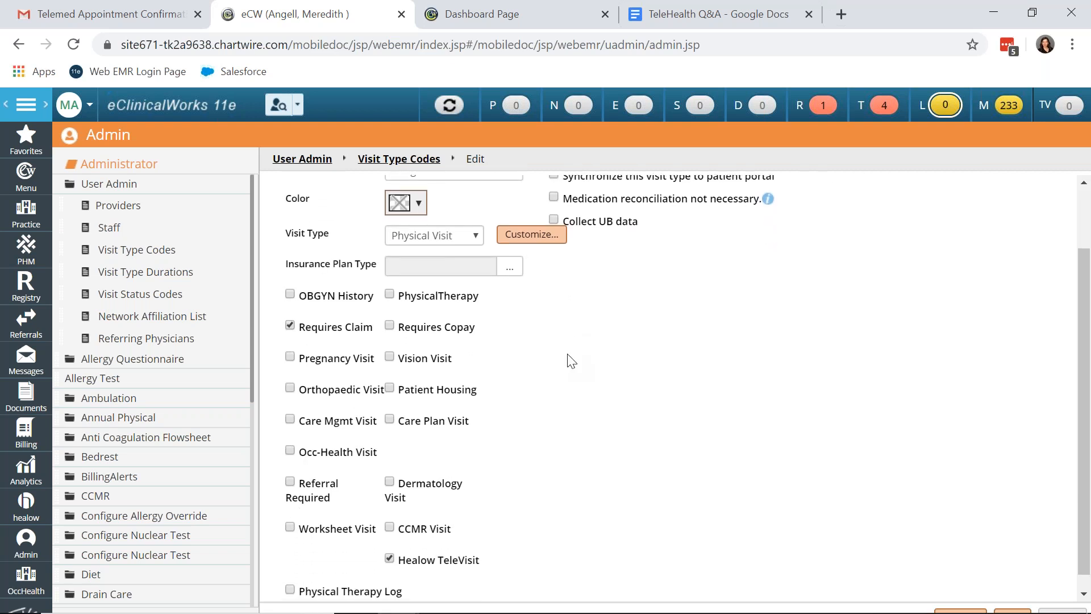
{"action": "scroll", "scroll_direction": "down", "scroll_amount": 3}
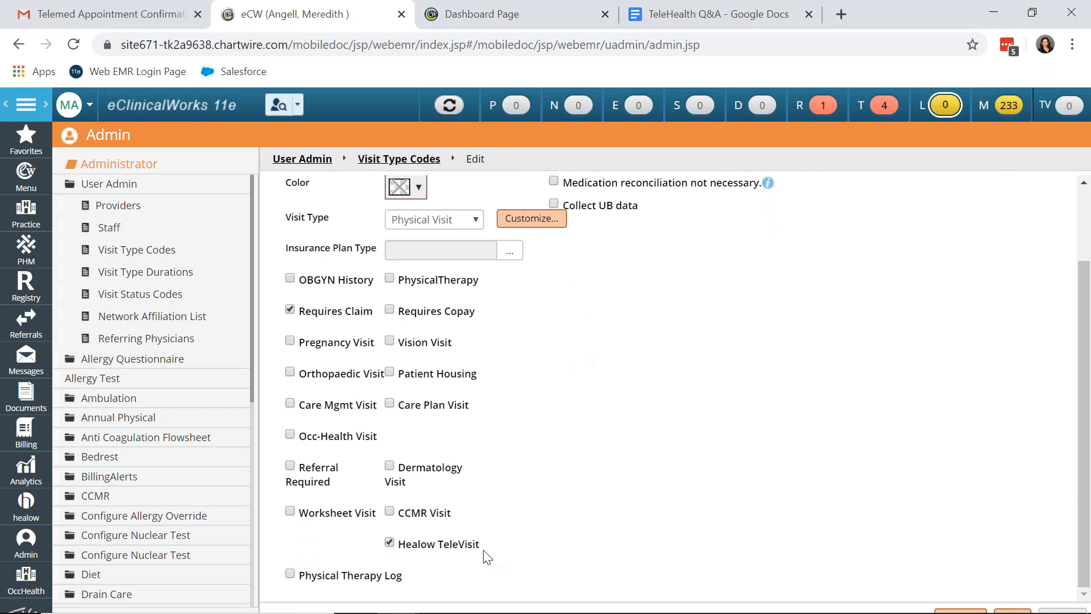
{"action": "mouse_move", "coordinate": [511, 530]}
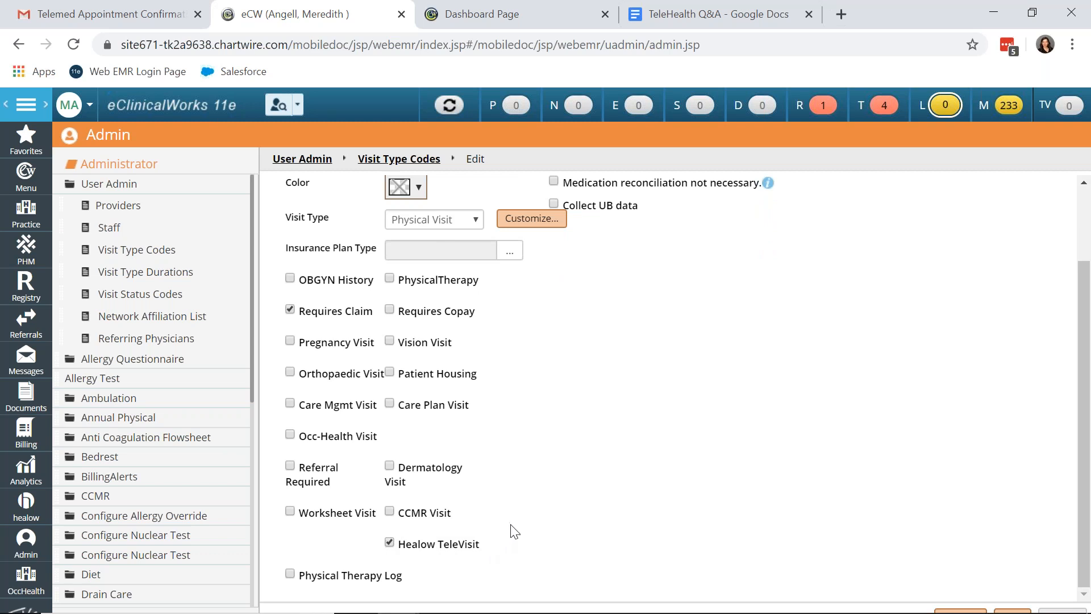
{"action": "mouse_move", "coordinate": [595, 464]}
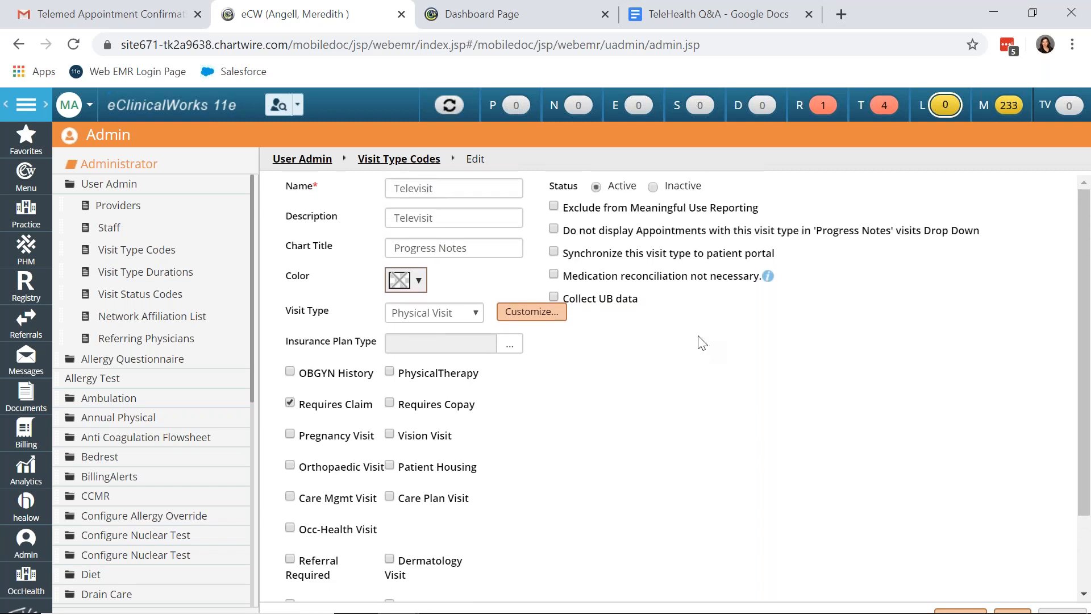
{"action": "scroll", "scroll_direction": "down", "scroll_amount": 3}
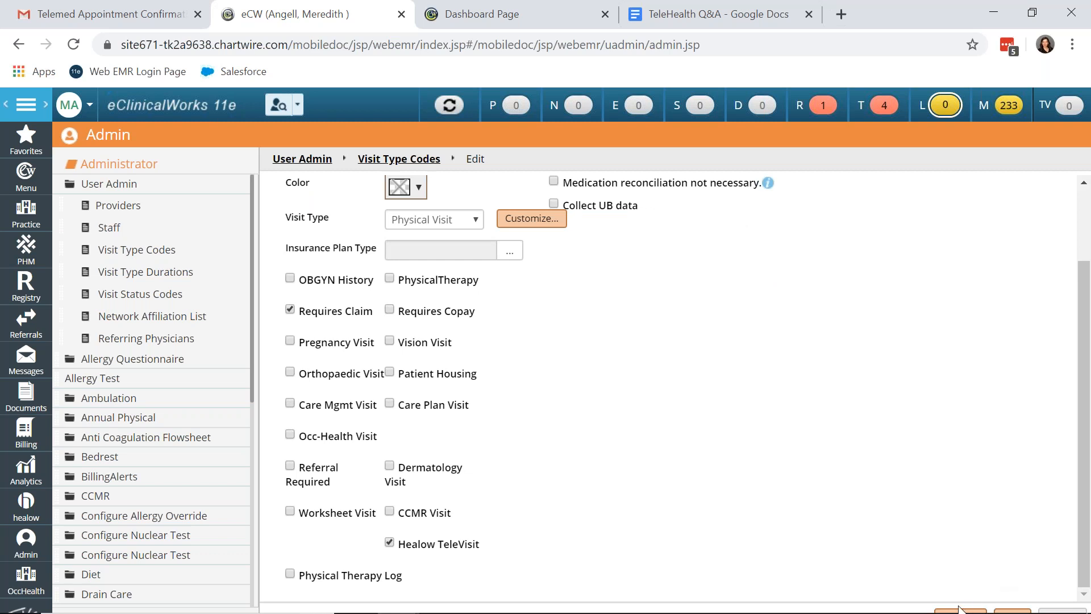
{"action": "mouse_move", "coordinate": [615, 352]}
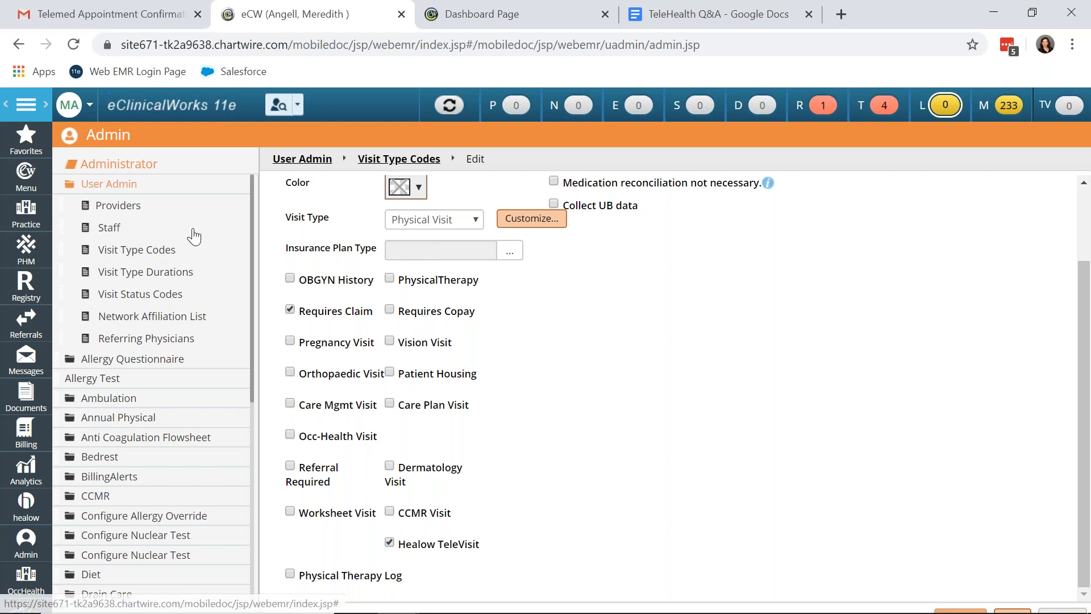
Return to the On-Demand Activation hub listing eClinicalMobile and Patient Portal as activated
{"action": "left_click", "coordinate": [27, 543]}
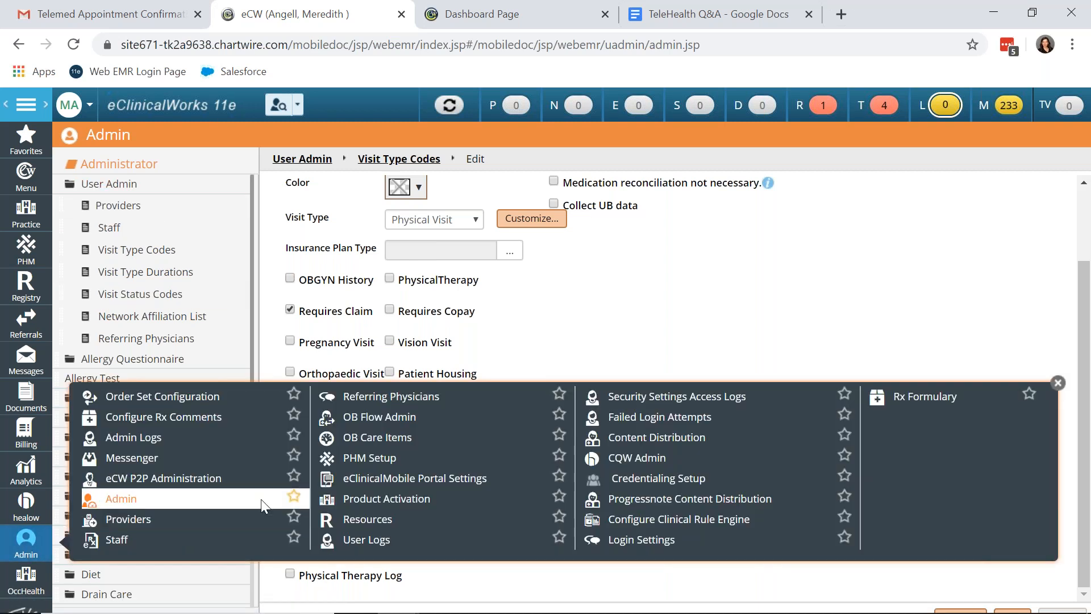
{"action": "mouse_move", "coordinate": [386, 498]}
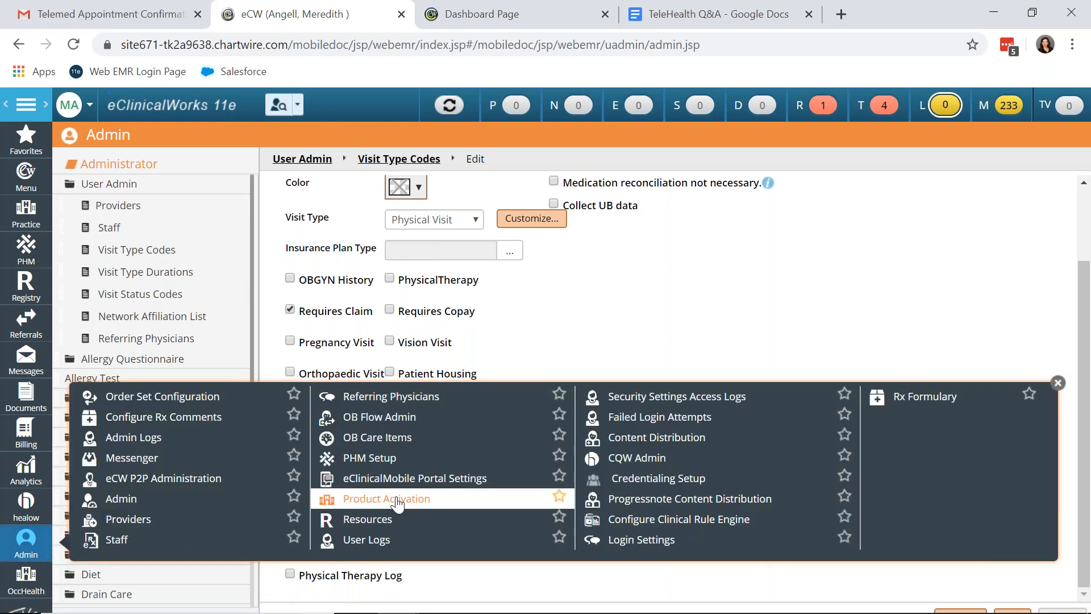
{"action": "left_click", "coordinate": [387, 498]}
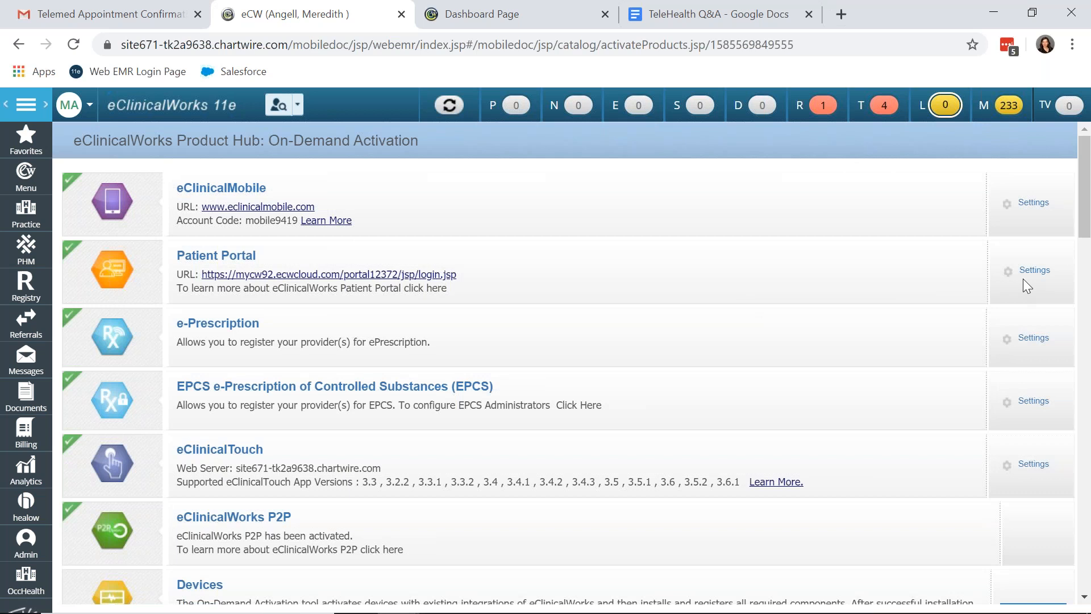
{"action": "mouse_move", "coordinate": [1036, 279]}
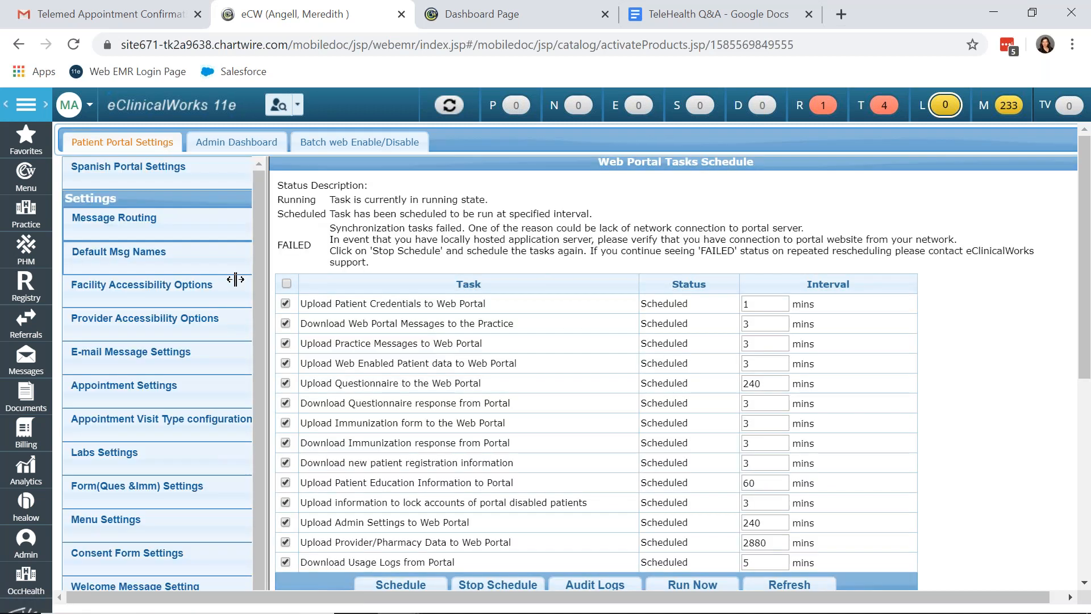
Show Patient Portal E-mail Message Settings with TeleVisit reminder and confirmation notifications set to Yes
{"action": "scroll", "scroll_direction": "down", "scroll_amount": 3}
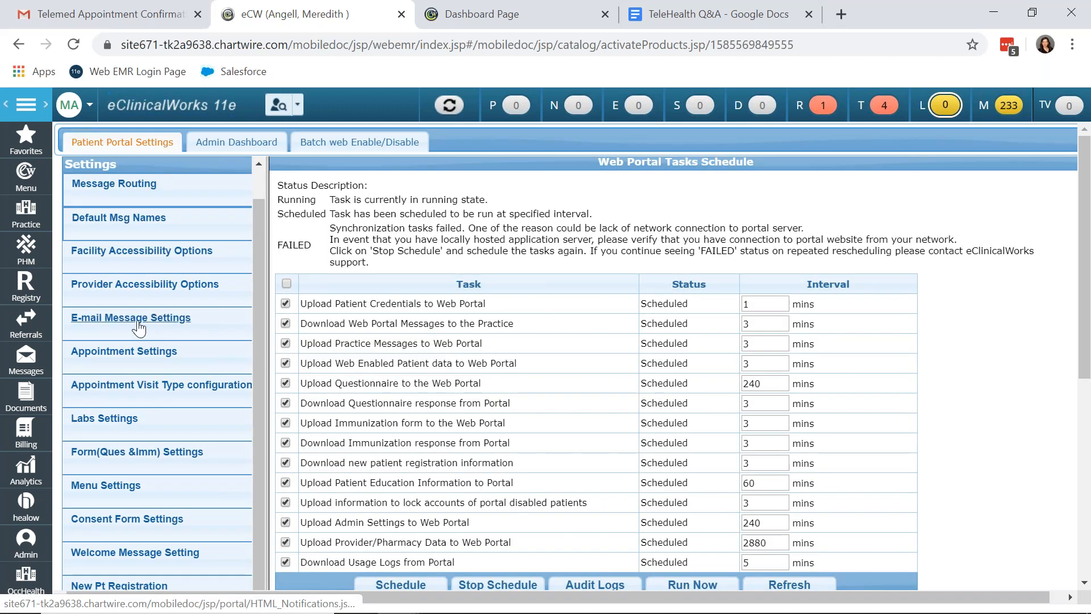
{"action": "left_click", "coordinate": [131, 317]}
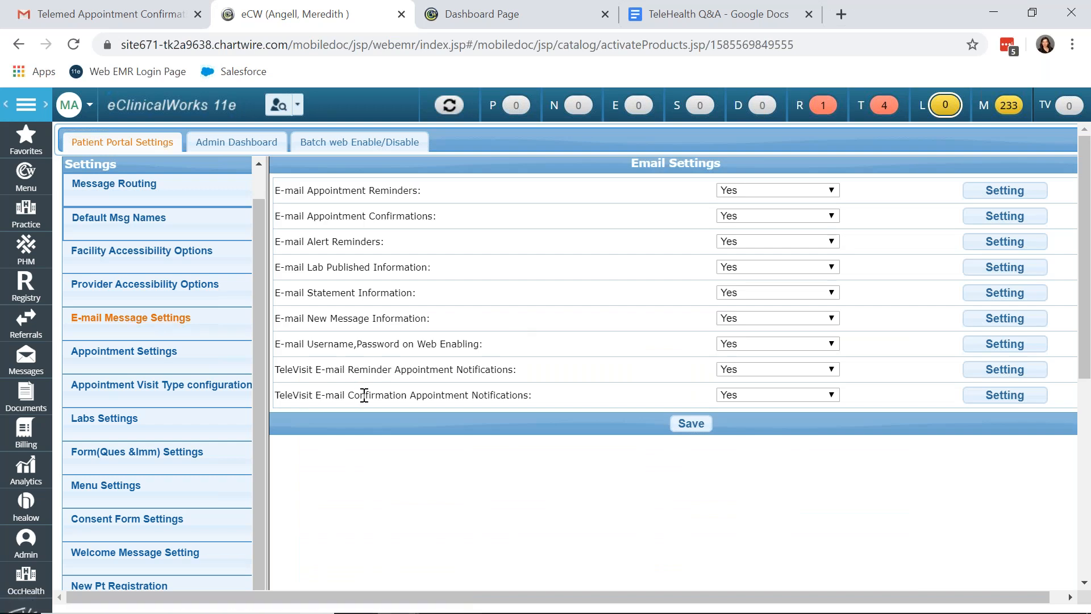
{"action": "mouse_move", "coordinate": [515, 382]}
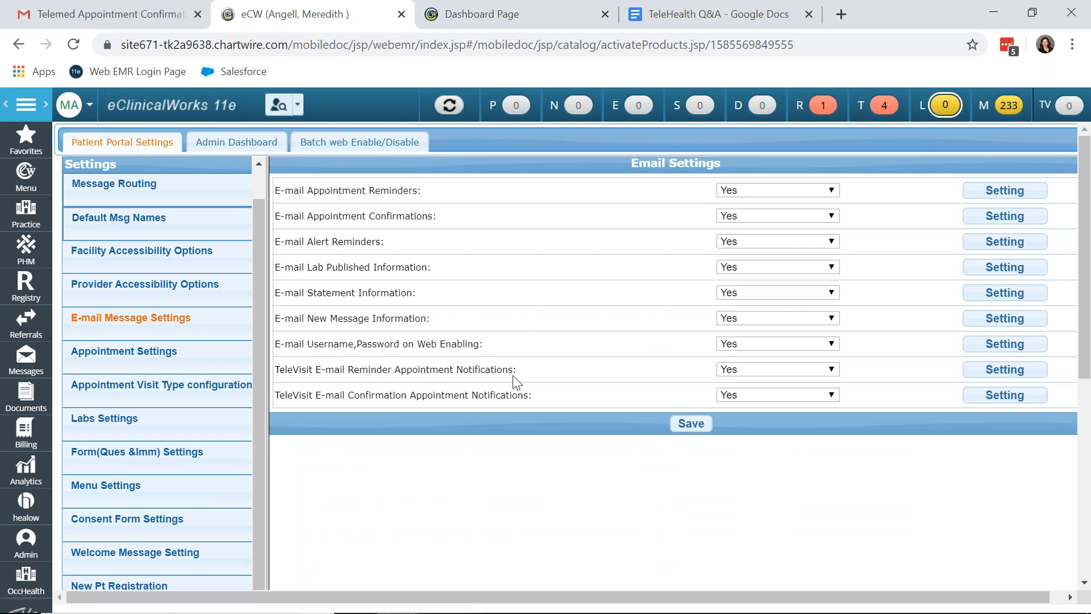
{"action": "mouse_move", "coordinate": [566, 383]}
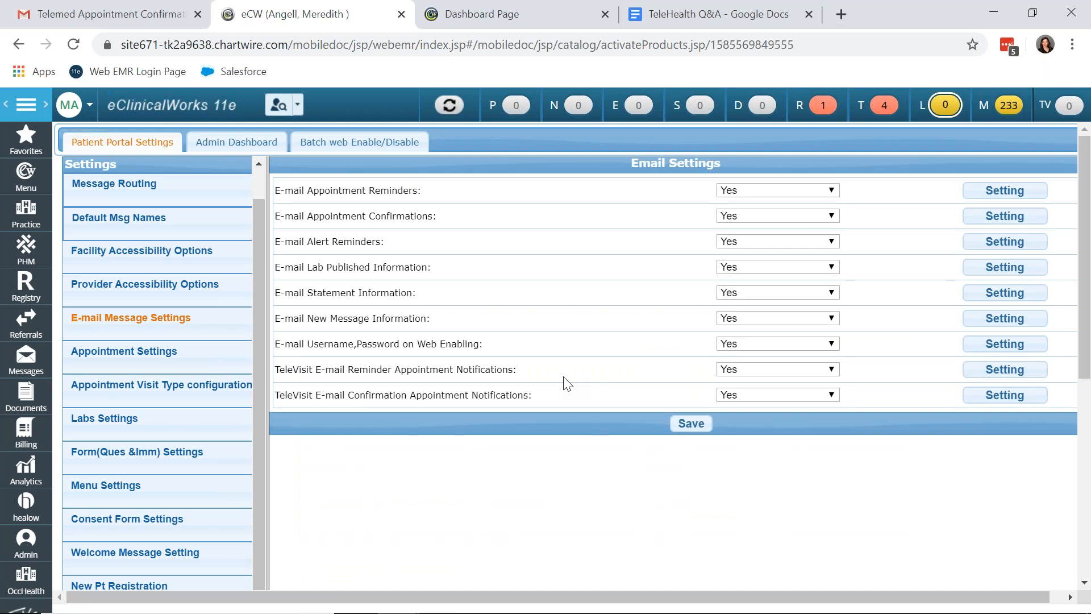
{"action": "mouse_move", "coordinate": [856, 373]}
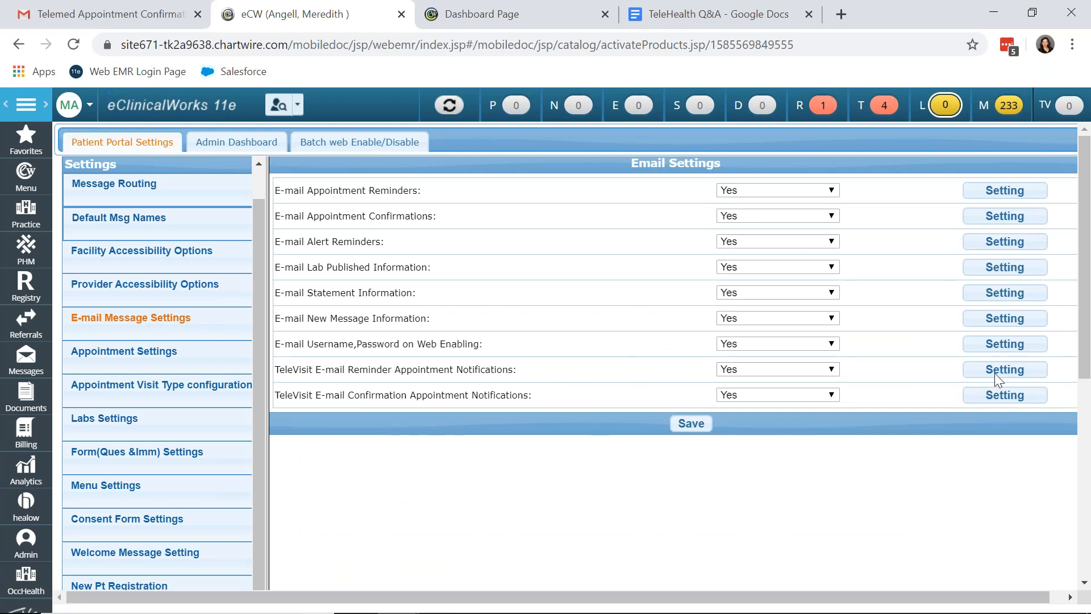
{"action": "mouse_move", "coordinate": [530, 306]}
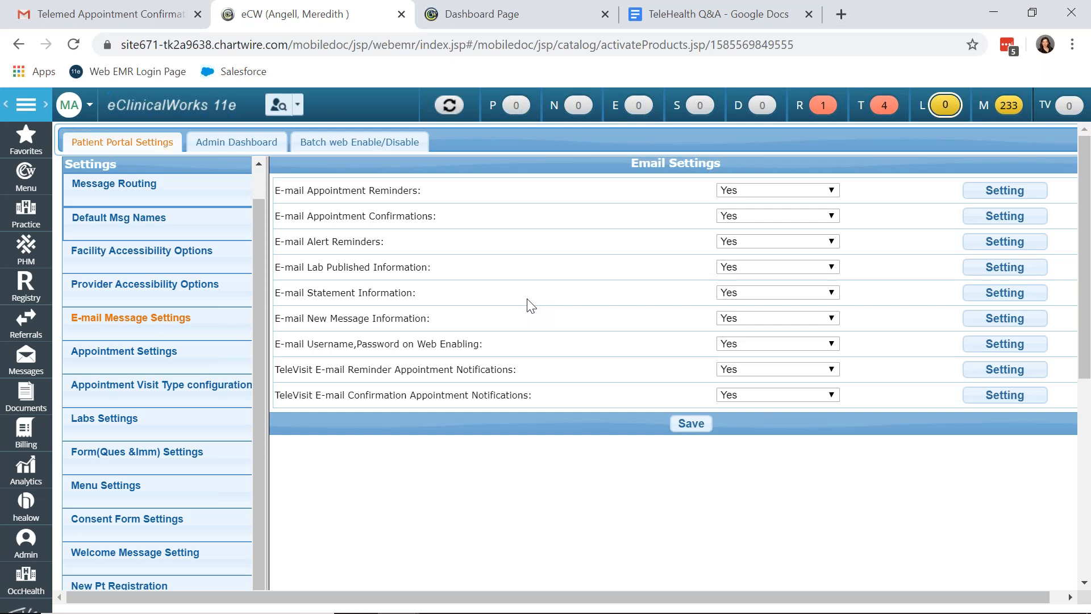
{"action": "mouse_move", "coordinate": [487, 311]}
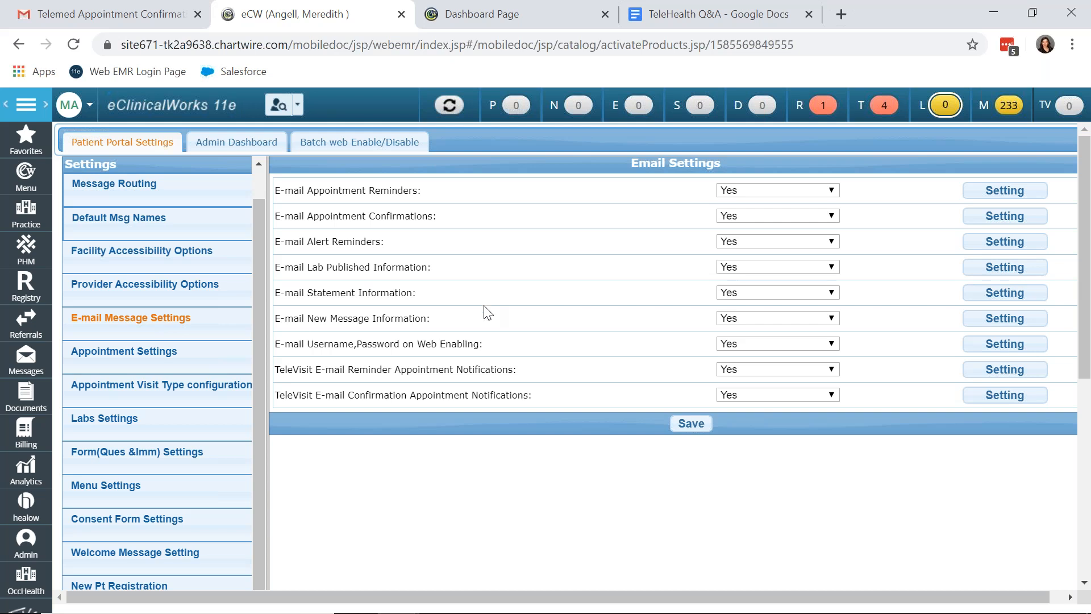
{"action": "mouse_move", "coordinate": [383, 282]}
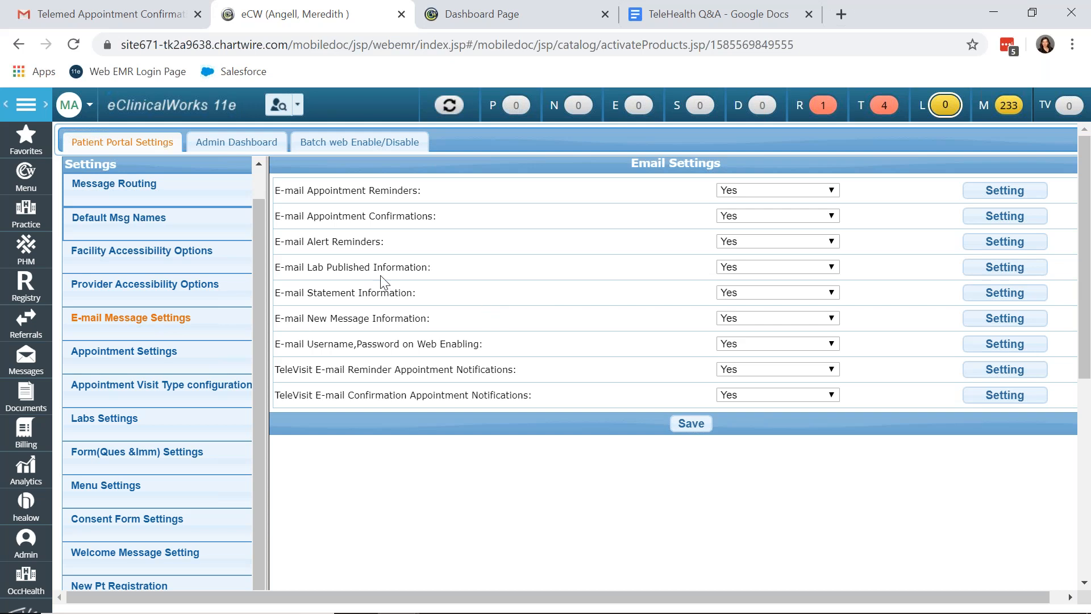
{"action": "mouse_move", "coordinate": [368, 284]}
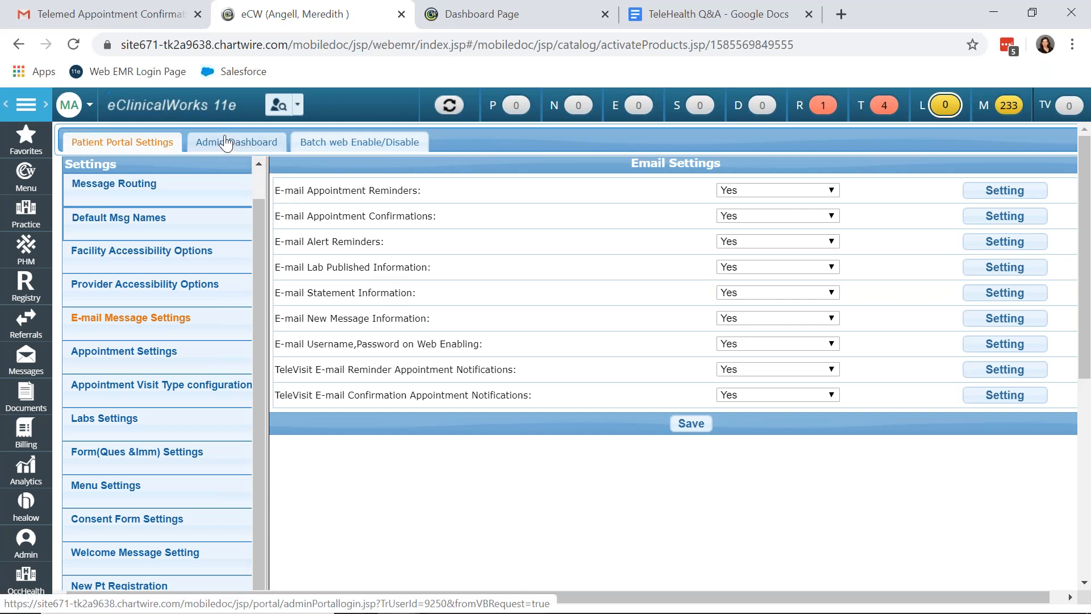
In the portal Admin Dashboard, review the TeleVisit Consent Form's informed consent text
{"action": "left_click", "coordinate": [236, 142]}
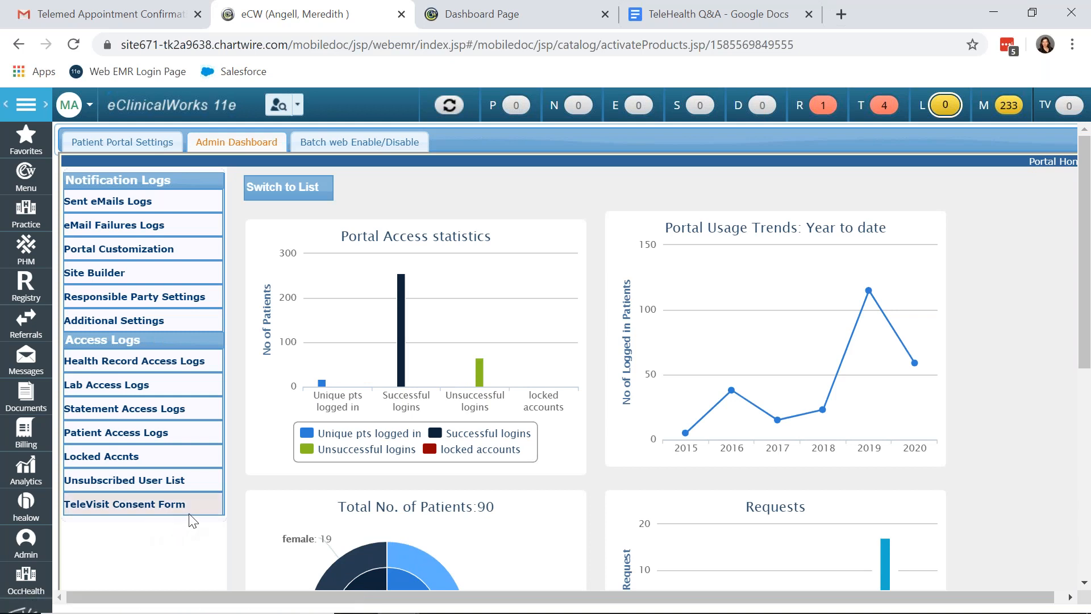
{"action": "mouse_move", "coordinate": [155, 518]}
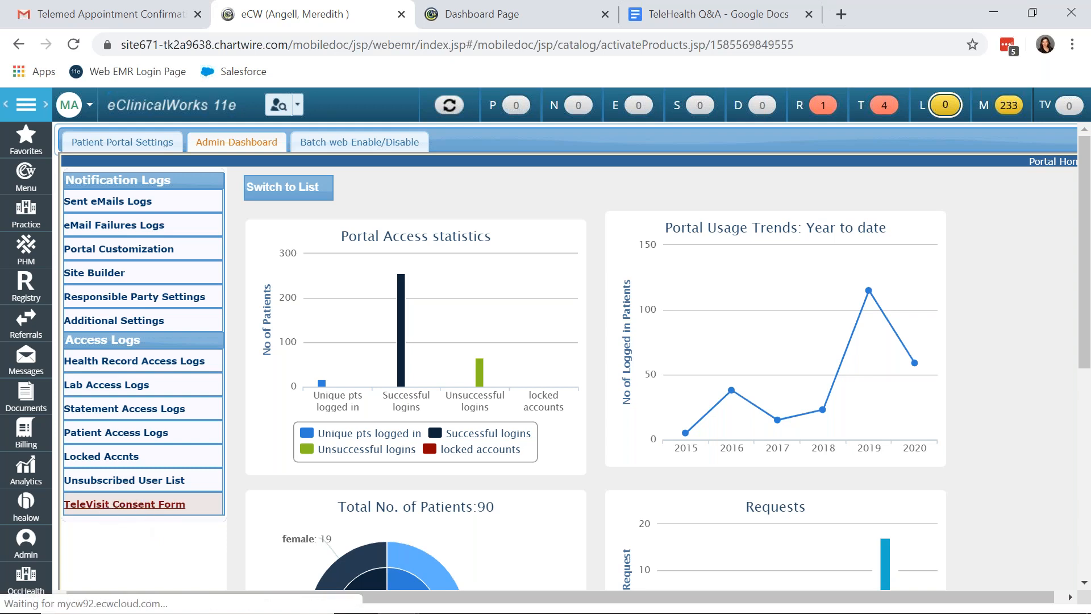
{"action": "left_click", "coordinate": [125, 503]}
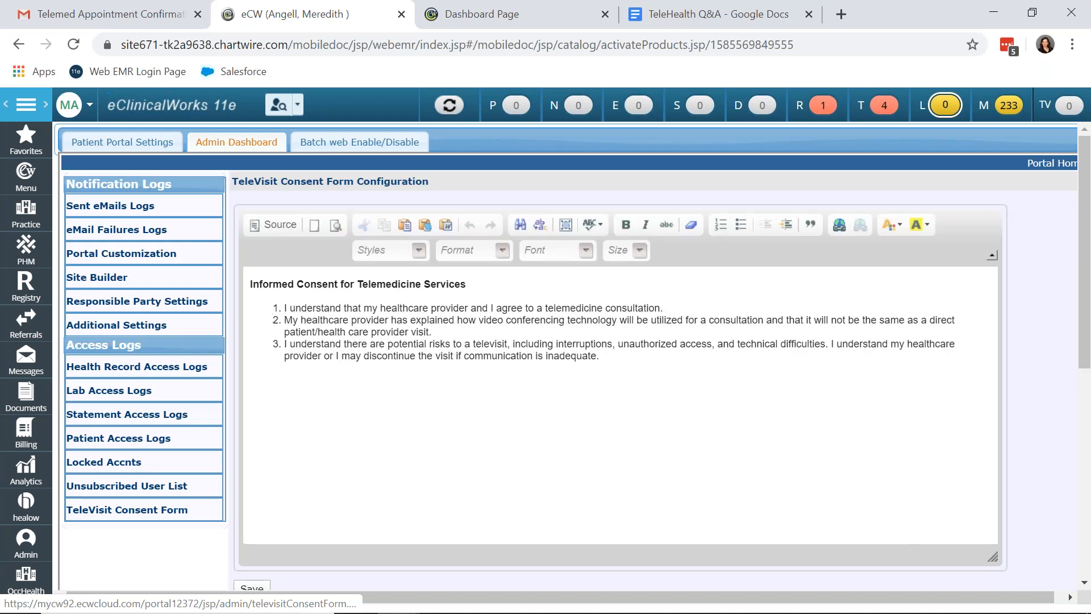
{"action": "mouse_move", "coordinate": [643, 380]}
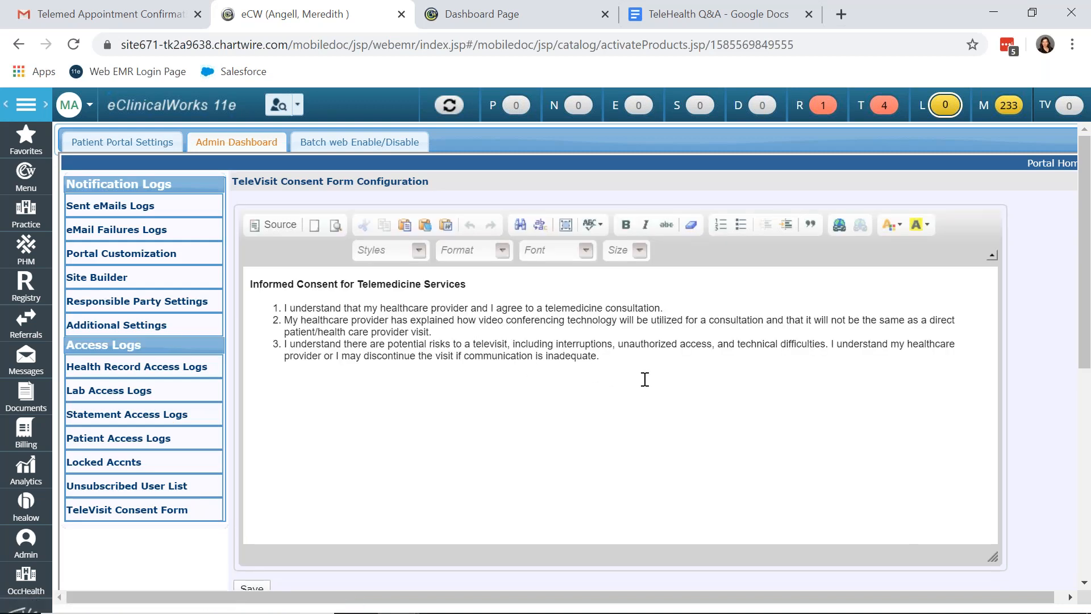
{"action": "mouse_move", "coordinate": [458, 213]}
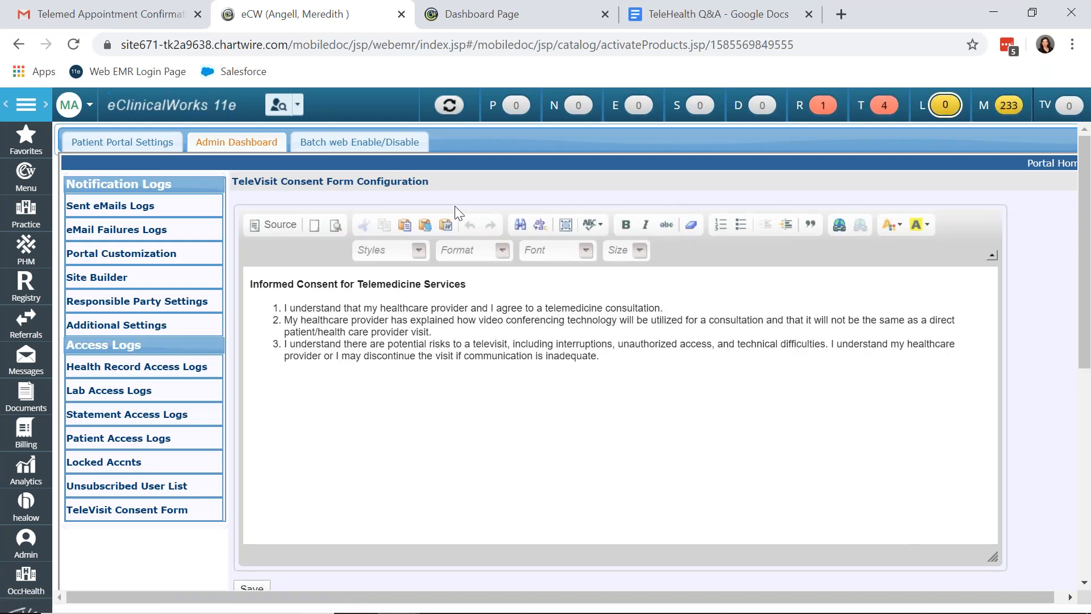
{"action": "mouse_move", "coordinate": [656, 368]}
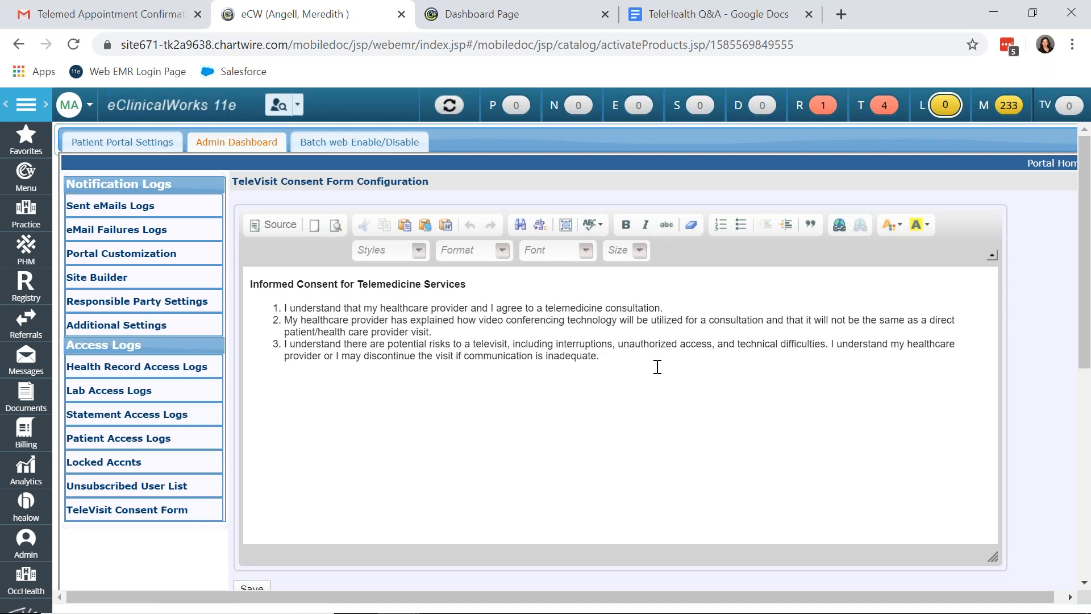
{"action": "mouse_move", "coordinate": [677, 369]}
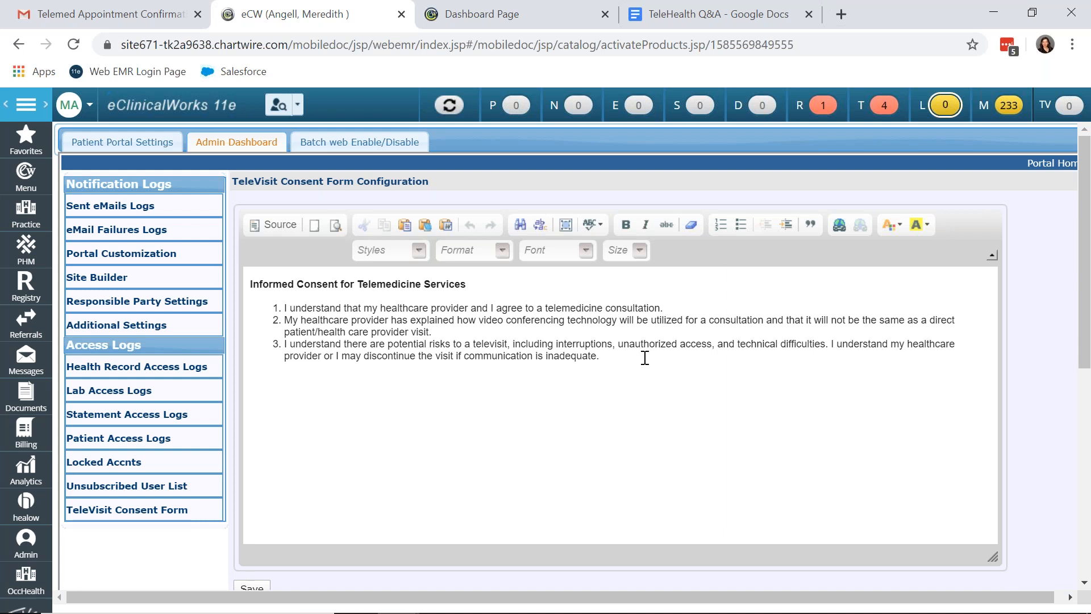
{"action": "mouse_move", "coordinate": [614, 365]}
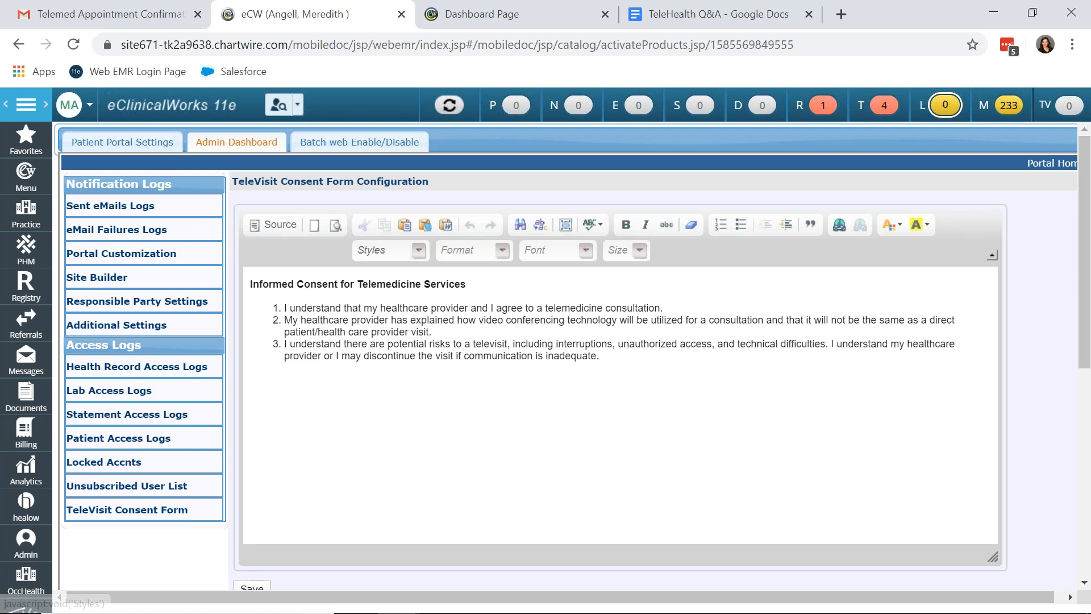
On the resource schedule, start a 9:15 AM appointment, browse the Visit Type list, then cancel without saving
{"action": "left_click", "coordinate": [693, 105]}
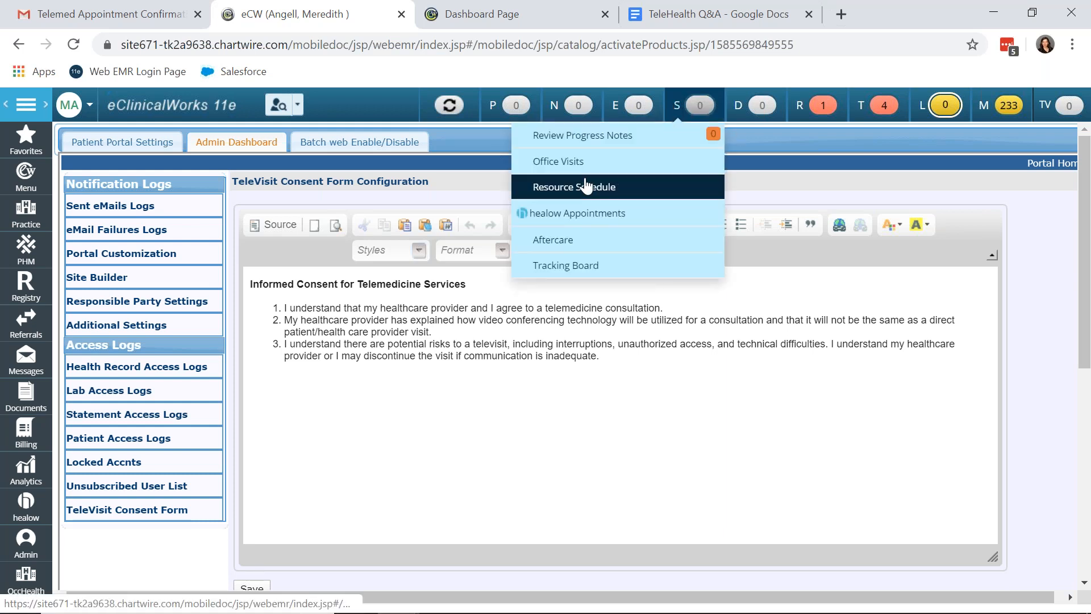
{"action": "left_click", "coordinate": [573, 187]}
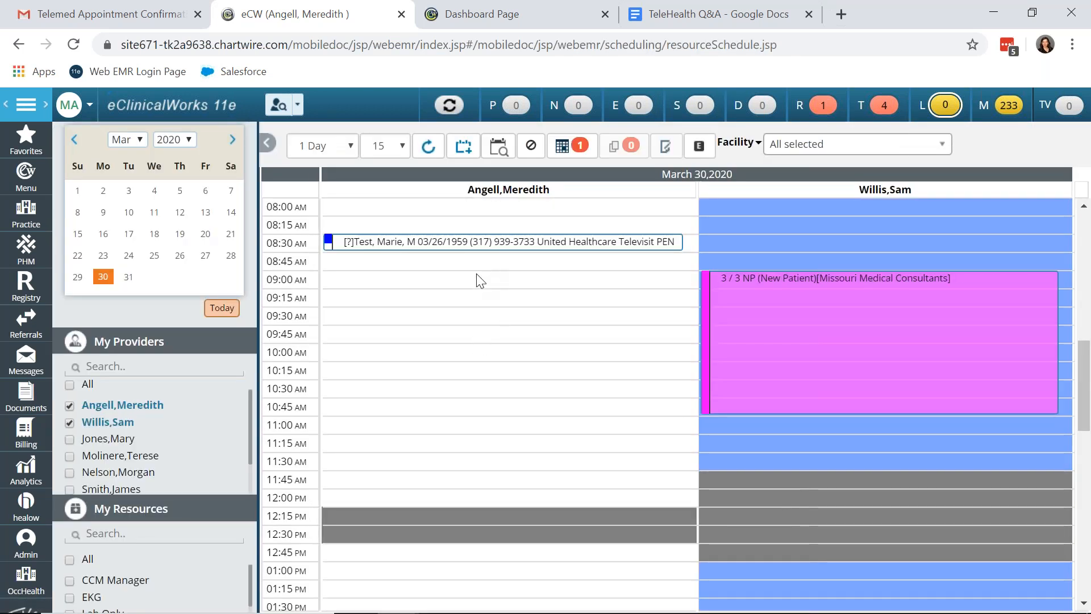
{"action": "left_click", "coordinate": [508, 297]}
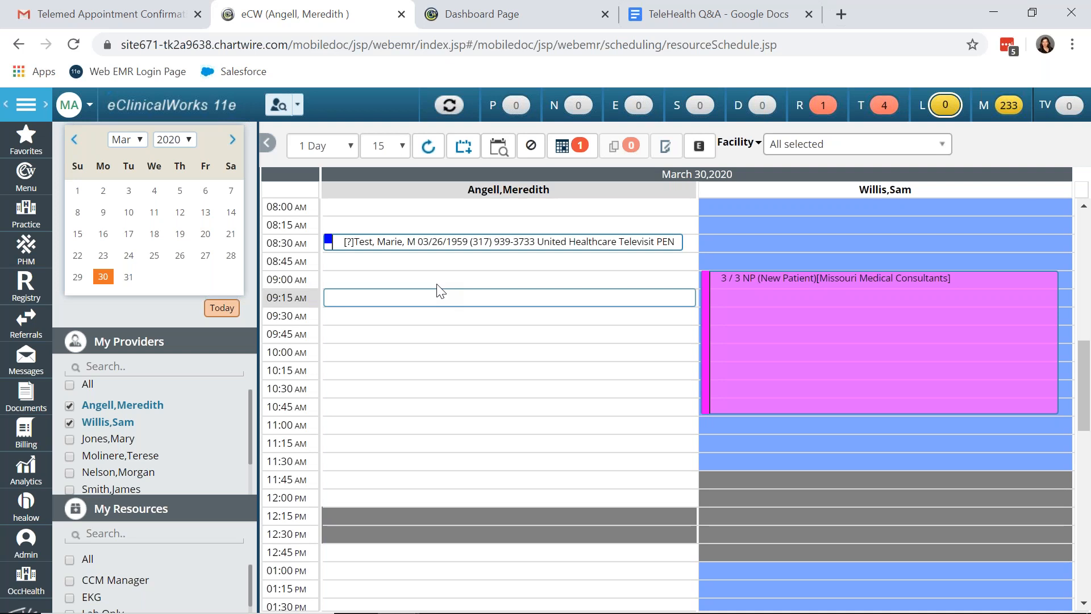
{"action": "mouse_move", "coordinate": [432, 298]}
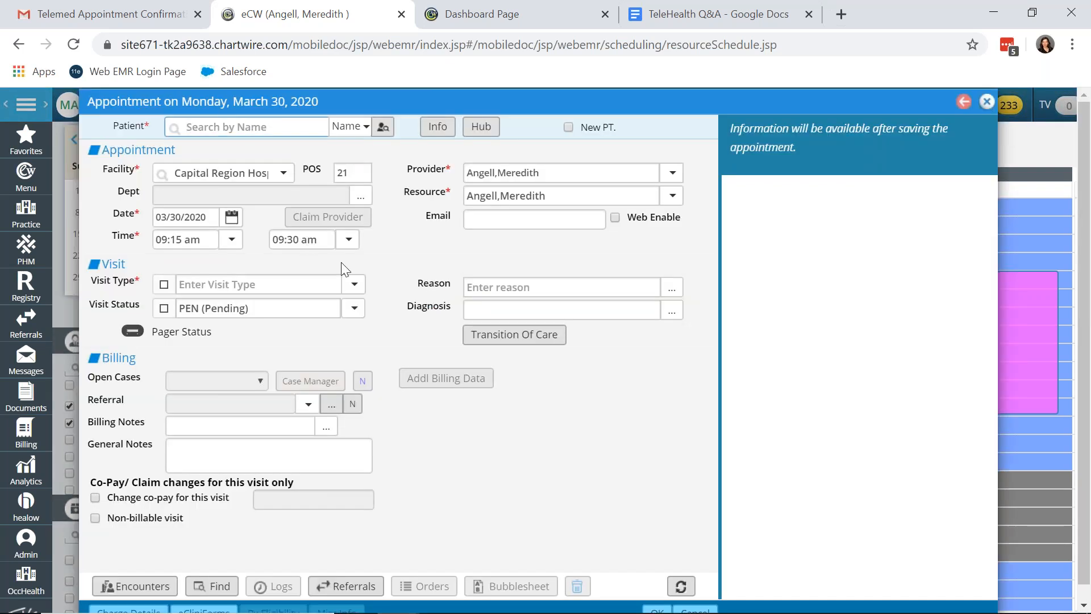
{"action": "left_click", "coordinate": [353, 284]}
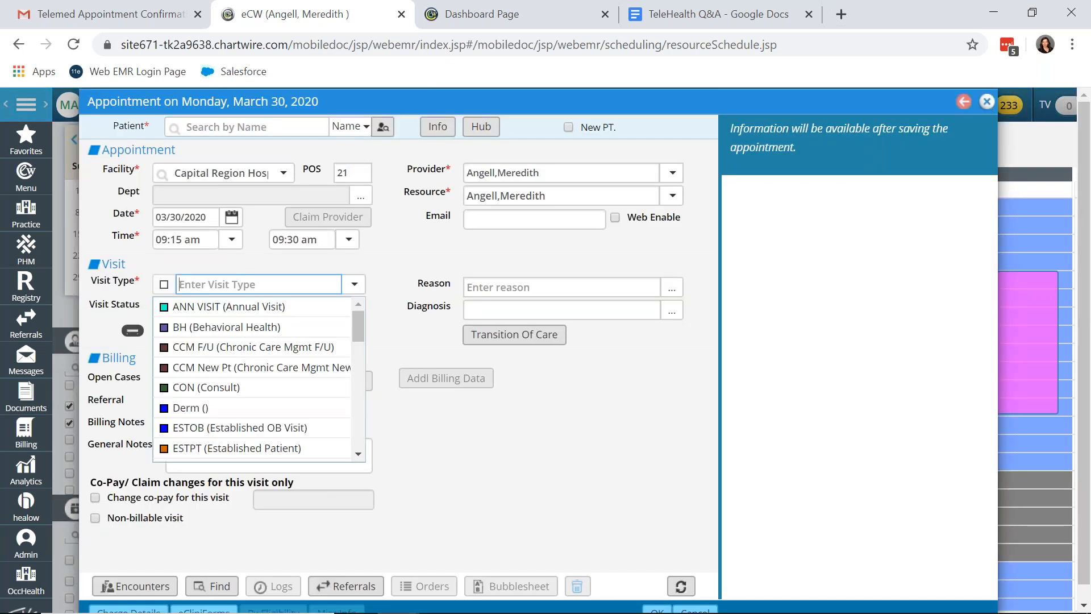
{"action": "scroll", "scroll_direction": "down", "scroll_amount": 3}
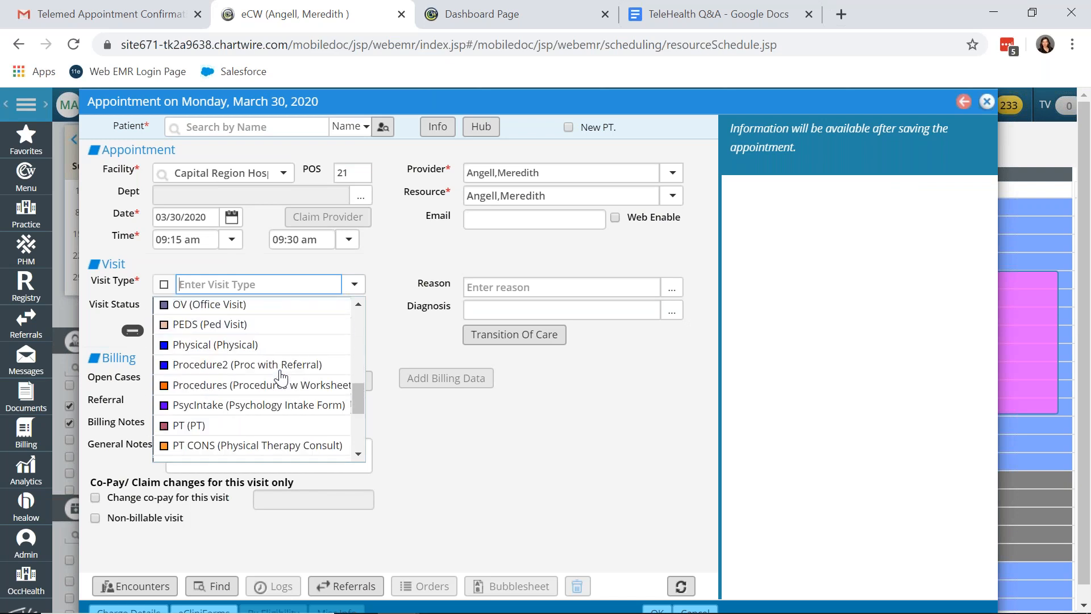
{"action": "scroll", "scroll_direction": "down", "scroll_amount": 3}
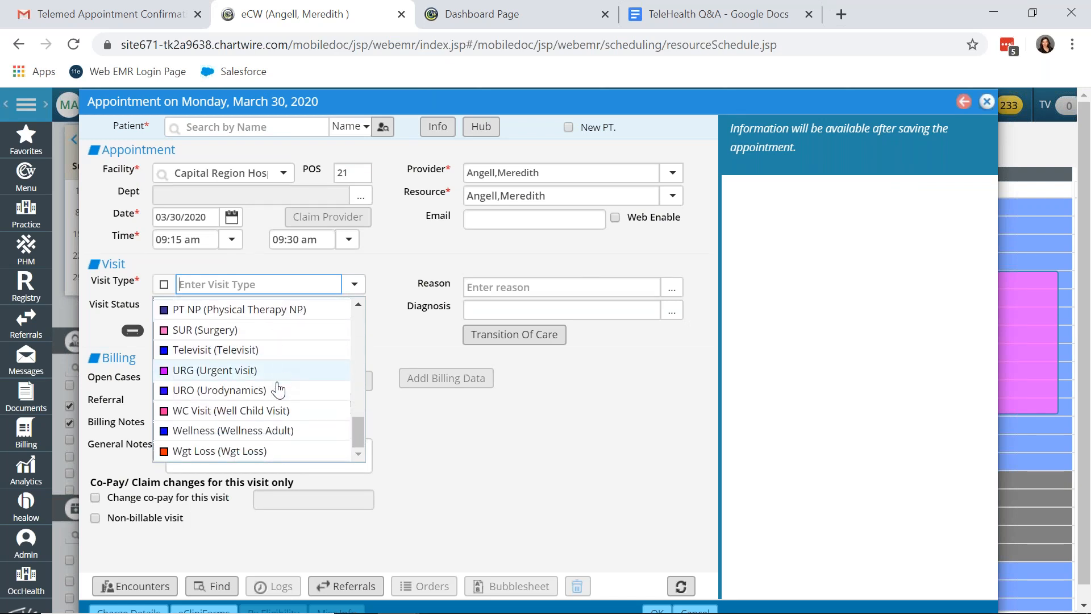
{"action": "mouse_move", "coordinate": [270, 351]}
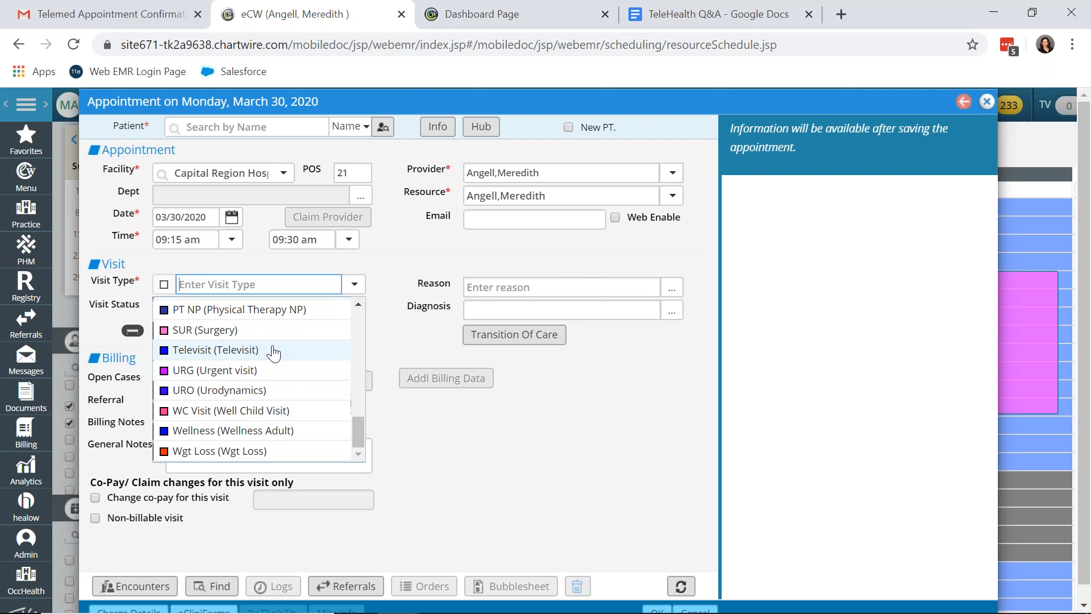
{"action": "mouse_move", "coordinate": [709, 606]}
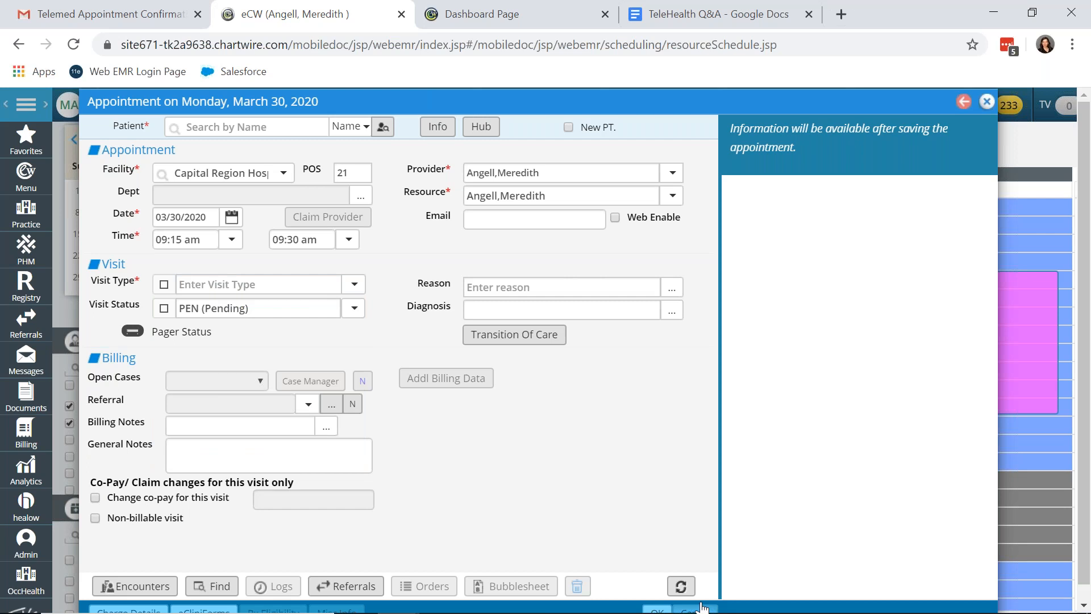
{"action": "left_click", "coordinate": [987, 101]}
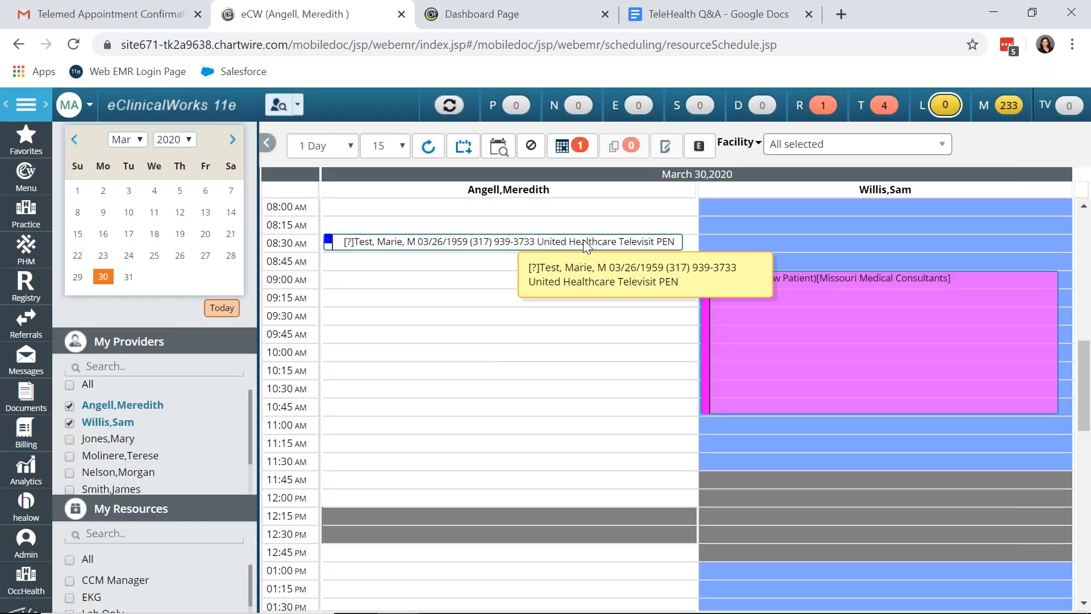
{"action": "mouse_move", "coordinate": [650, 246]}
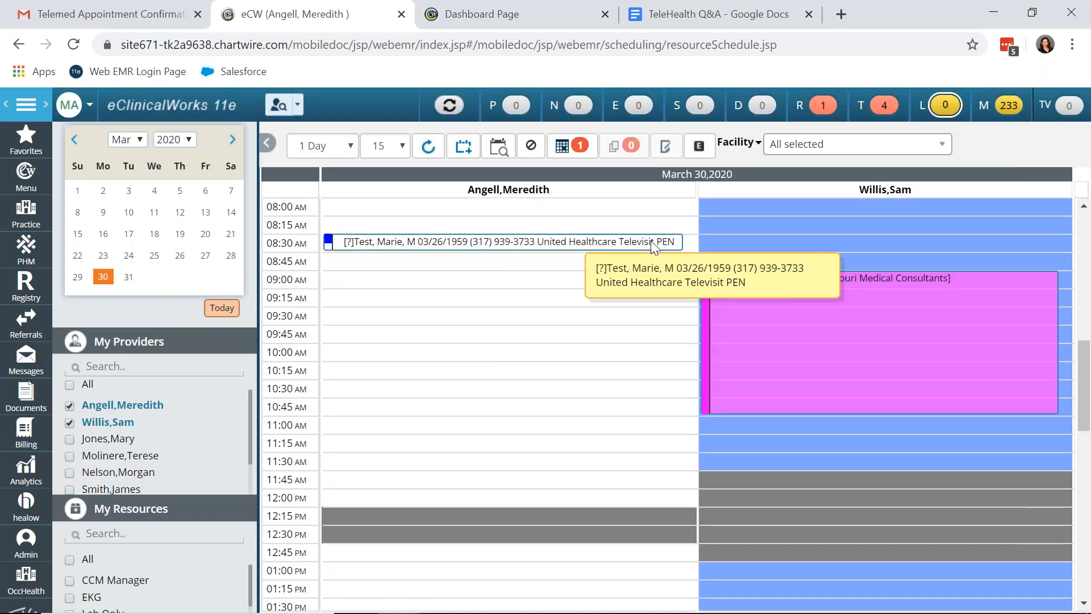
{"action": "mouse_move", "coordinate": [1081, 39]}
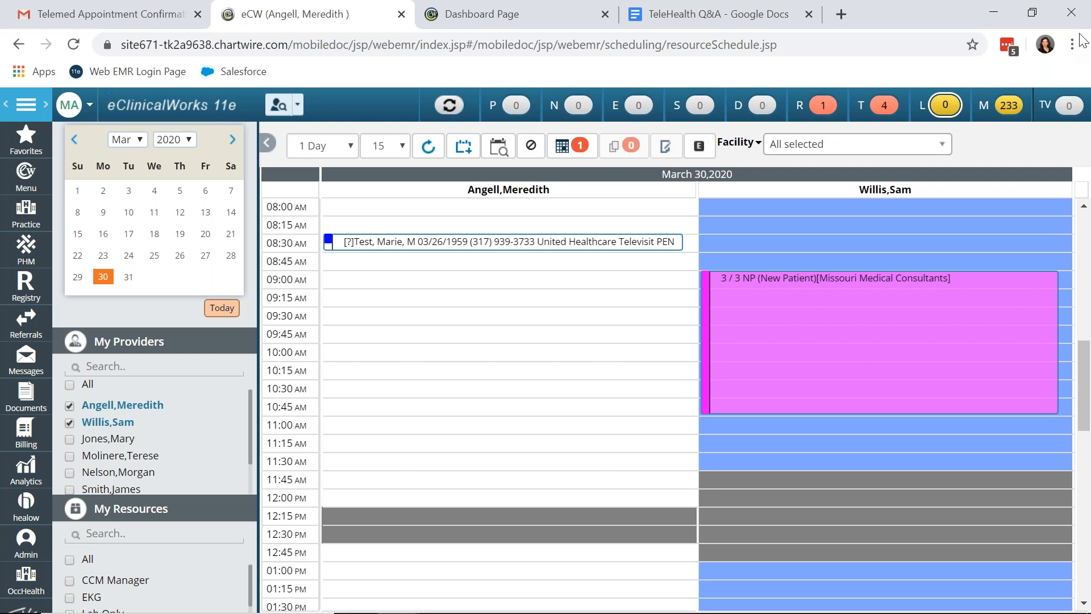
{"action": "mouse_move", "coordinate": [855, 213]}
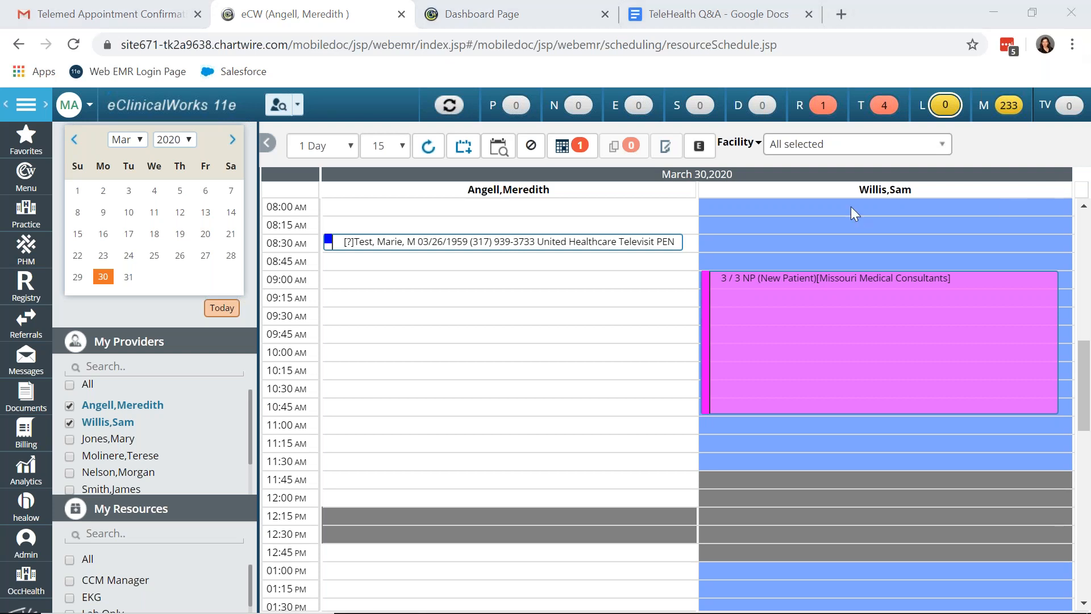
Review the Office Visits list showing the test patient's pending 8:30 AM Televisit on 03/30/2020
{"action": "scroll", "scroll_direction": "up", "scroll_amount": 3}
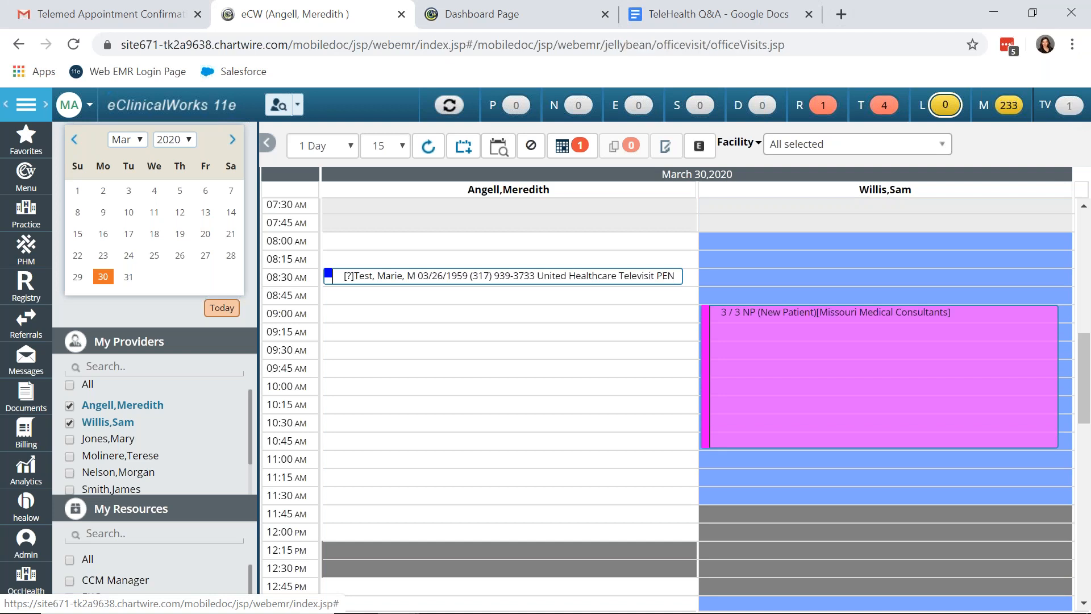
{"action": "scroll", "scroll_direction": "down", "scroll_amount": 3}
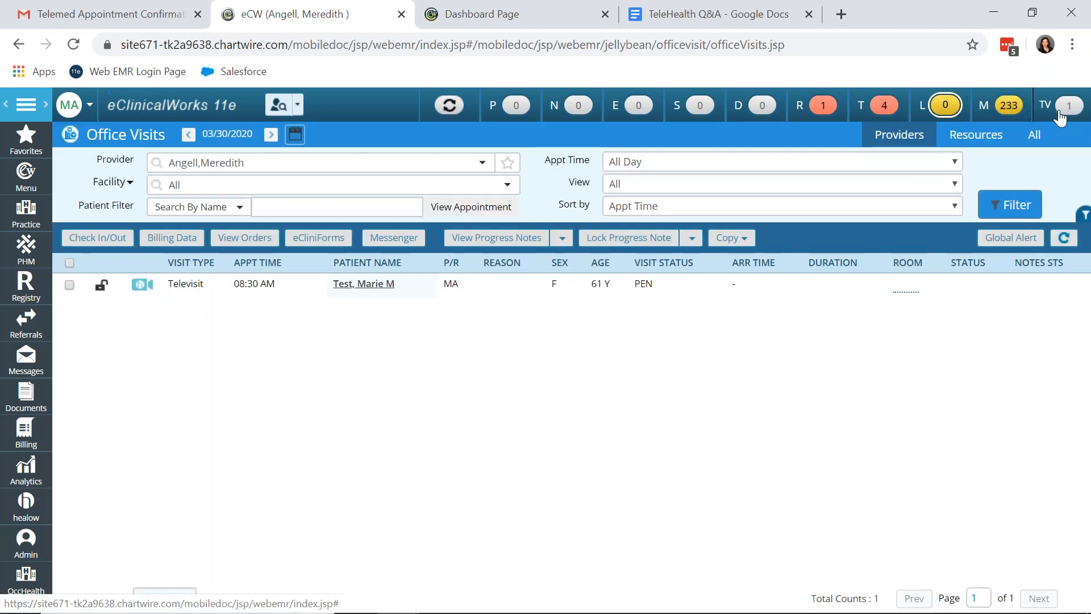
{"action": "mouse_move", "coordinate": [1058, 115]}
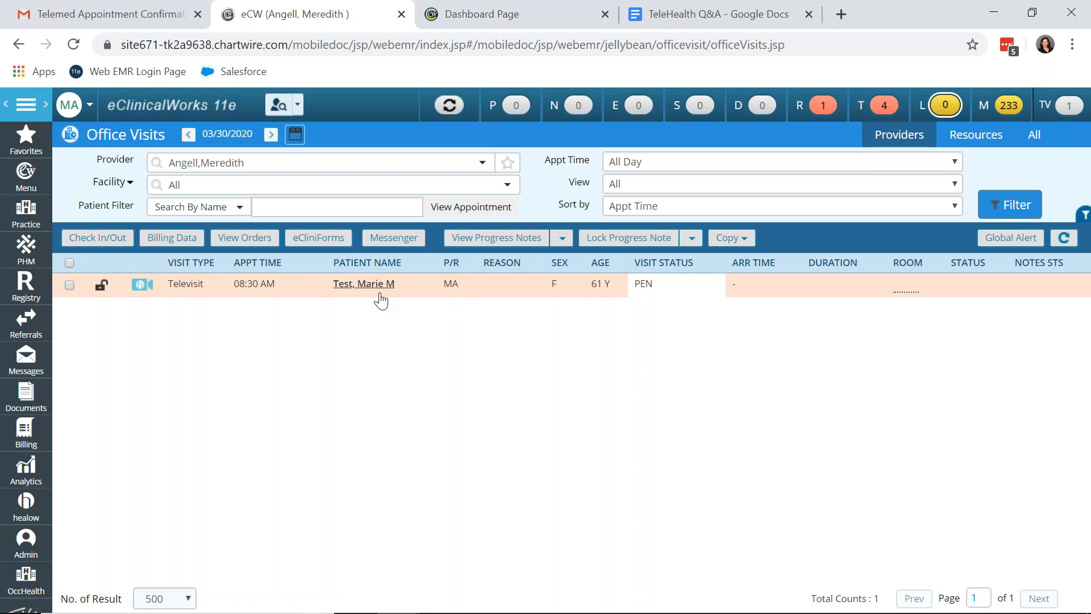
{"action": "mouse_move", "coordinate": [363, 283]}
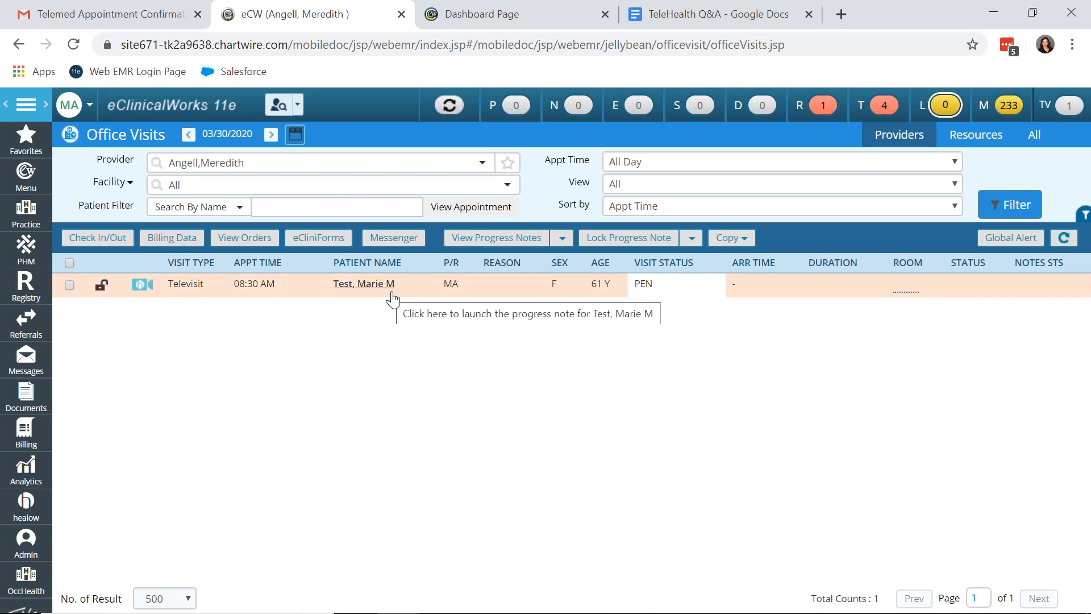
{"action": "mouse_move", "coordinate": [299, 272]}
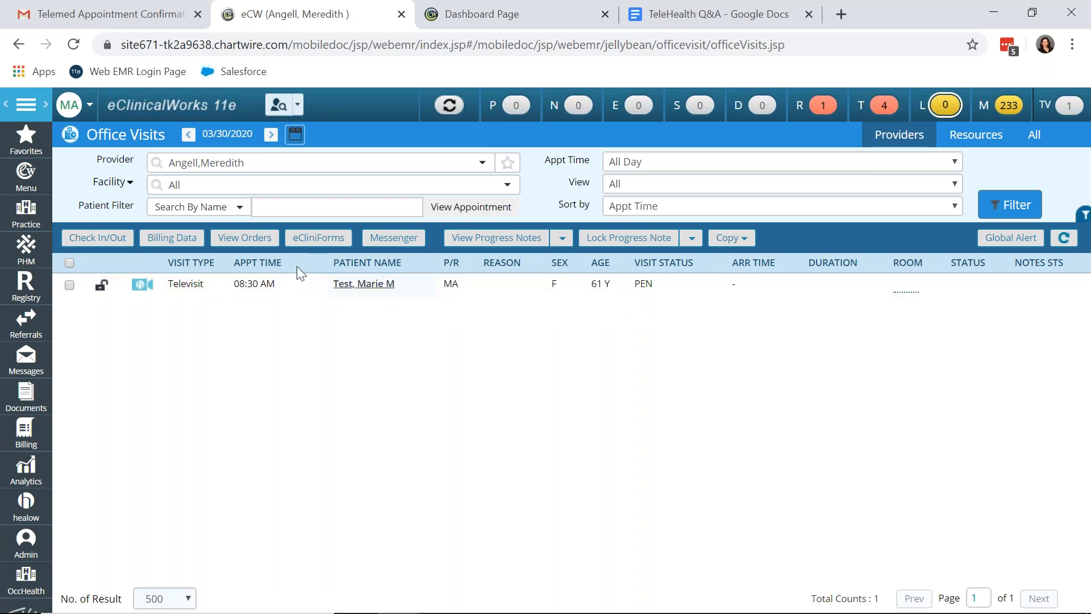
{"action": "mouse_move", "coordinate": [397, 273]}
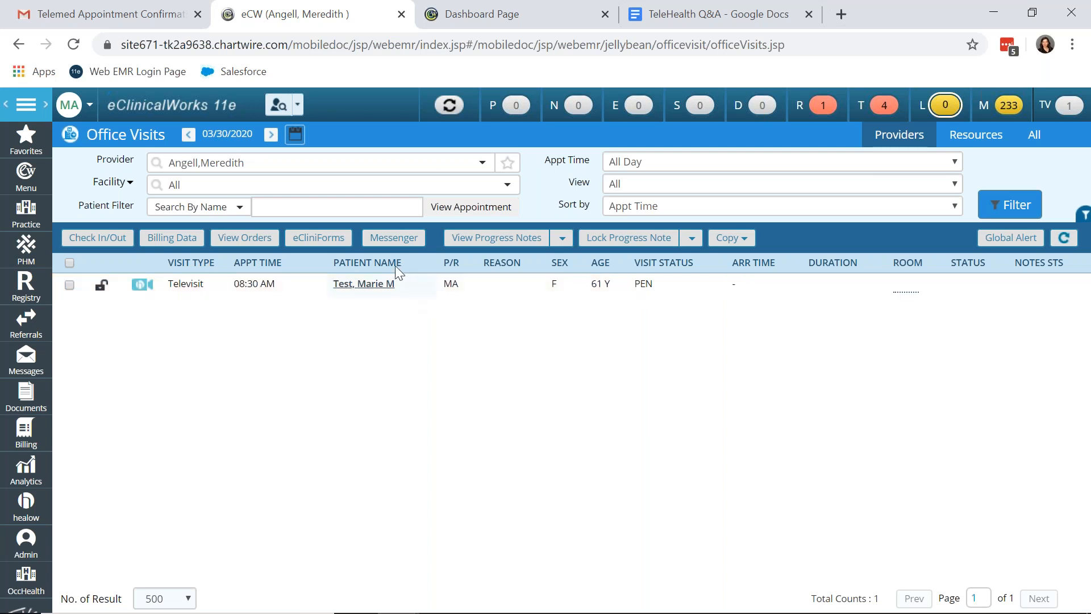
{"action": "mouse_move", "coordinate": [361, 356]}
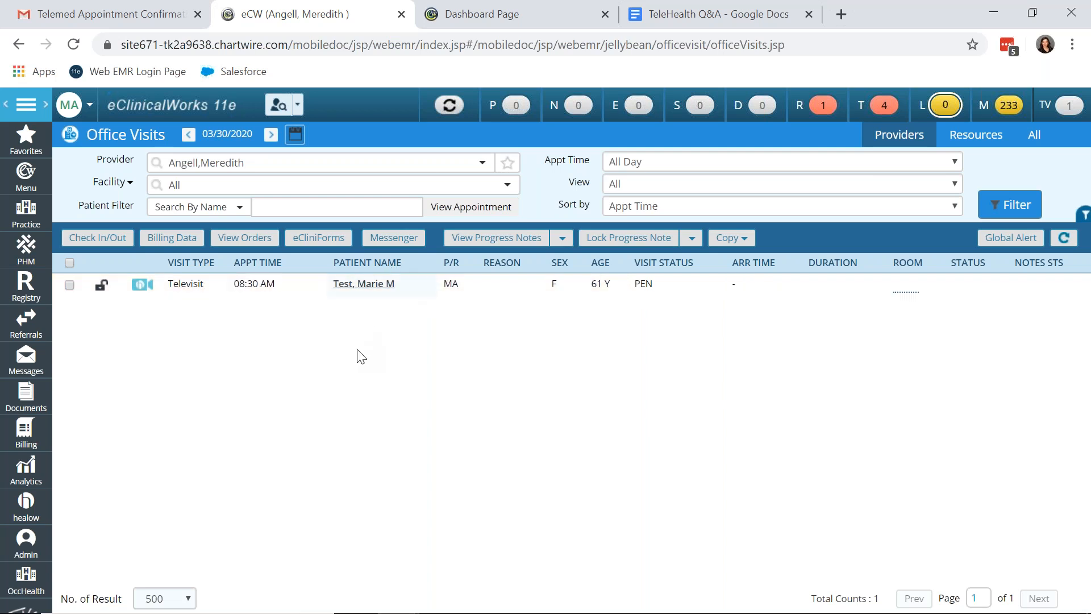
{"action": "mouse_move", "coordinate": [383, 345]}
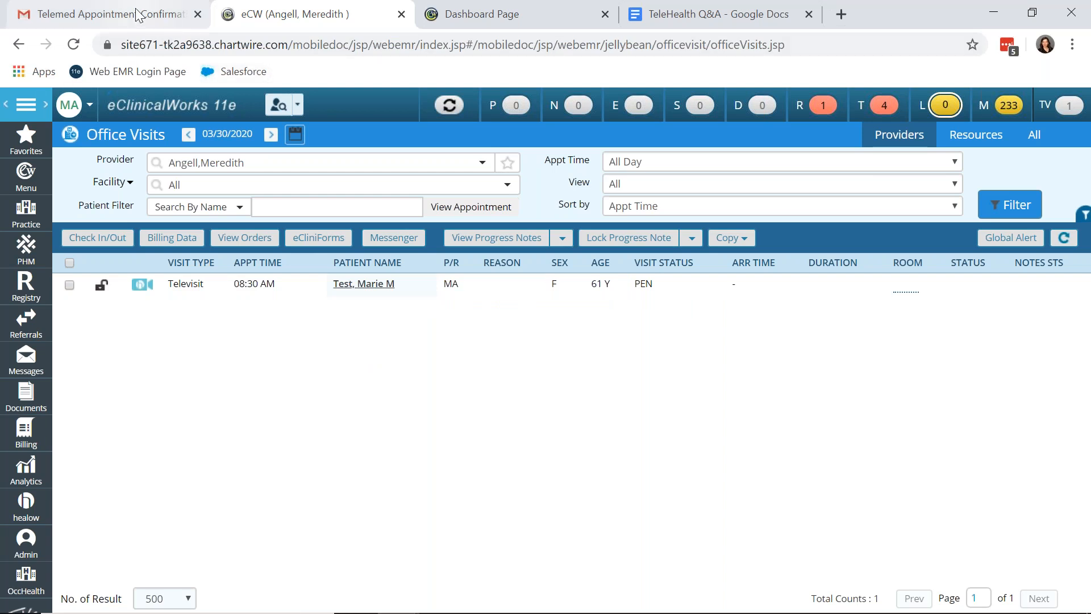
Review the Gmail TeleVisit confirmation, the portal appointment view, then the TeleHealth Q&A doc's healow app screenshots
{"action": "left_click", "coordinate": [105, 13]}
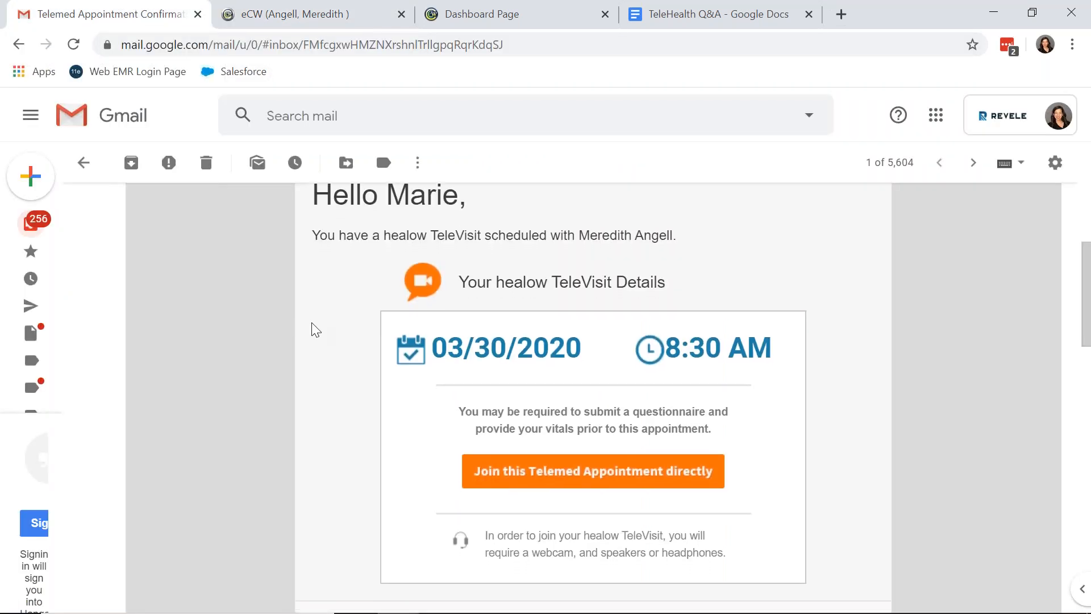
{"action": "scroll", "scroll_direction": "down", "scroll_amount": 3}
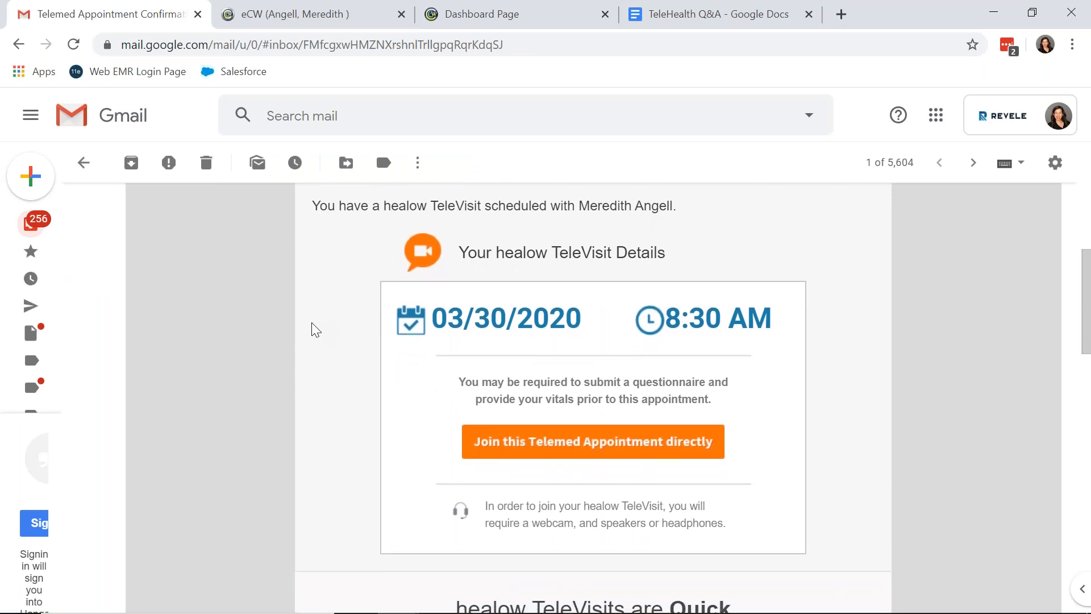
{"action": "mouse_move", "coordinate": [591, 447]}
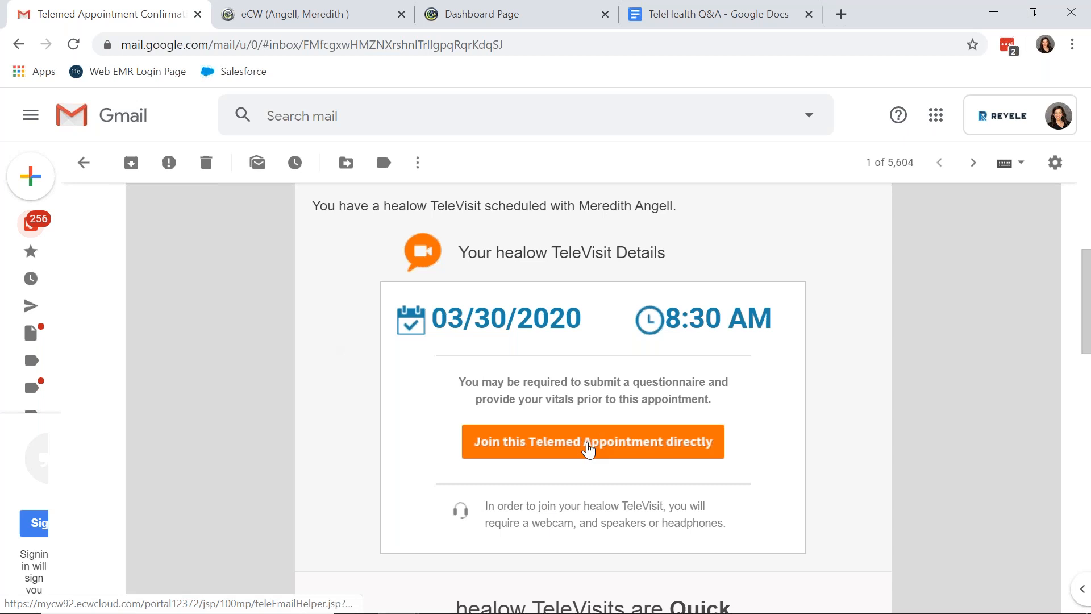
{"action": "mouse_move", "coordinate": [594, 447]}
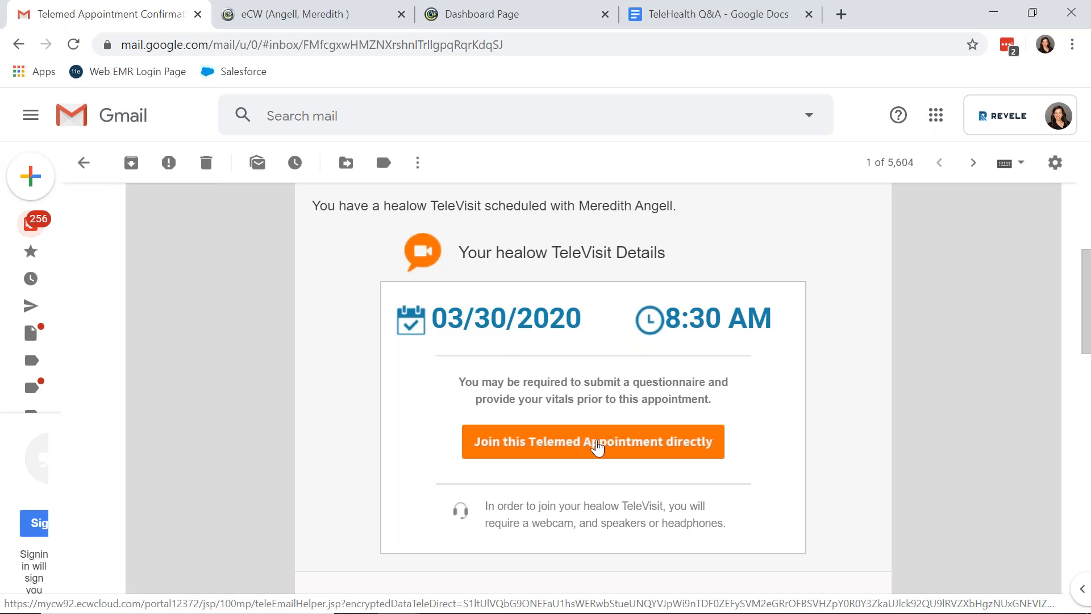
{"action": "left_click", "coordinate": [487, 13]}
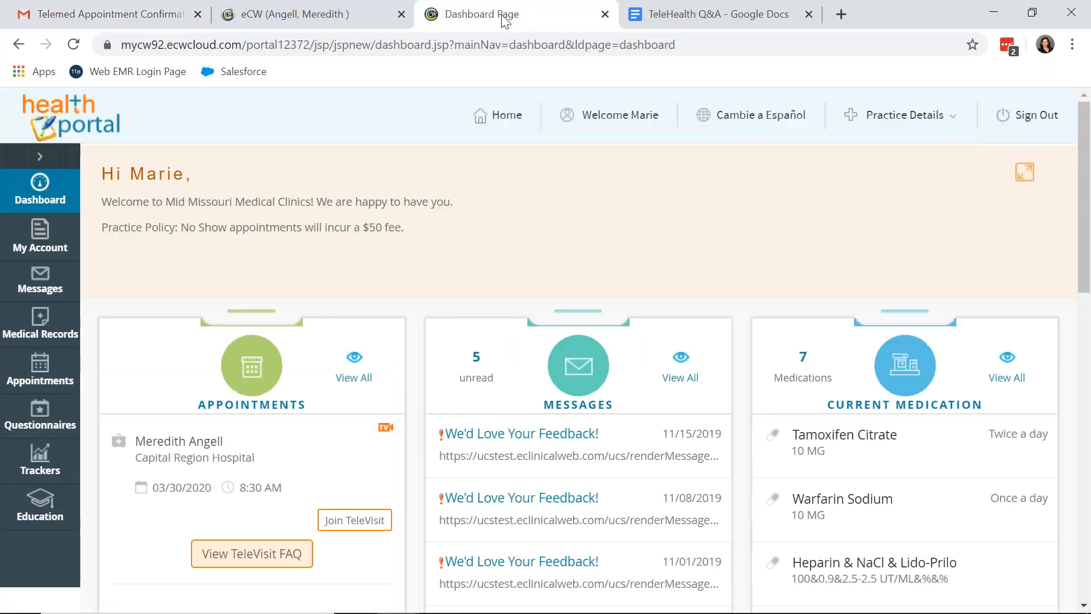
{"action": "scroll", "scroll_direction": "down", "scroll_amount": 3}
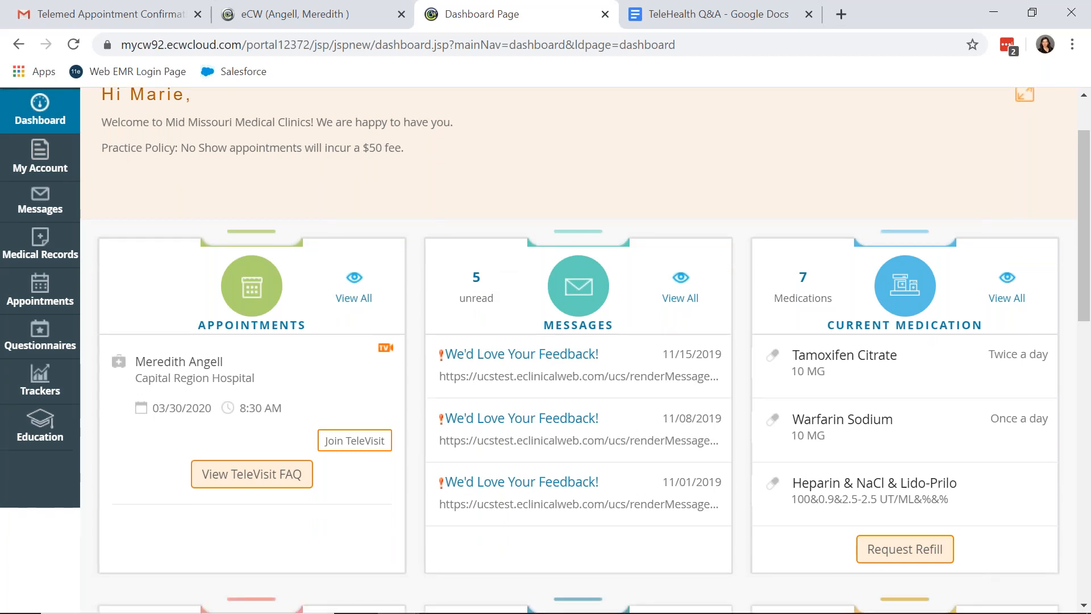
{"action": "scroll", "scroll_direction": "down", "scroll_amount": 3}
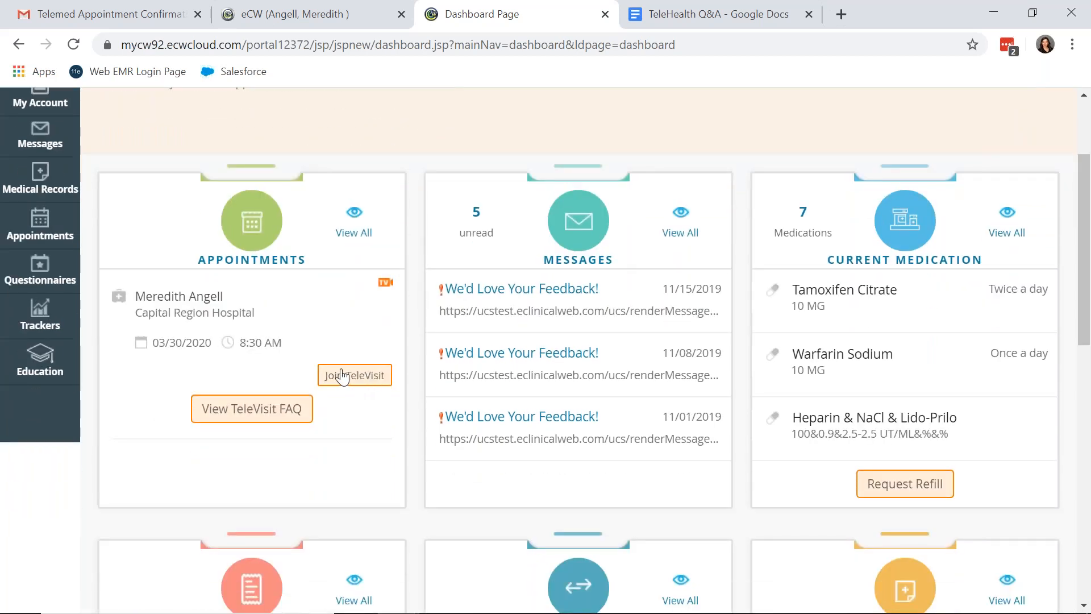
{"action": "mouse_move", "coordinate": [480, 290]}
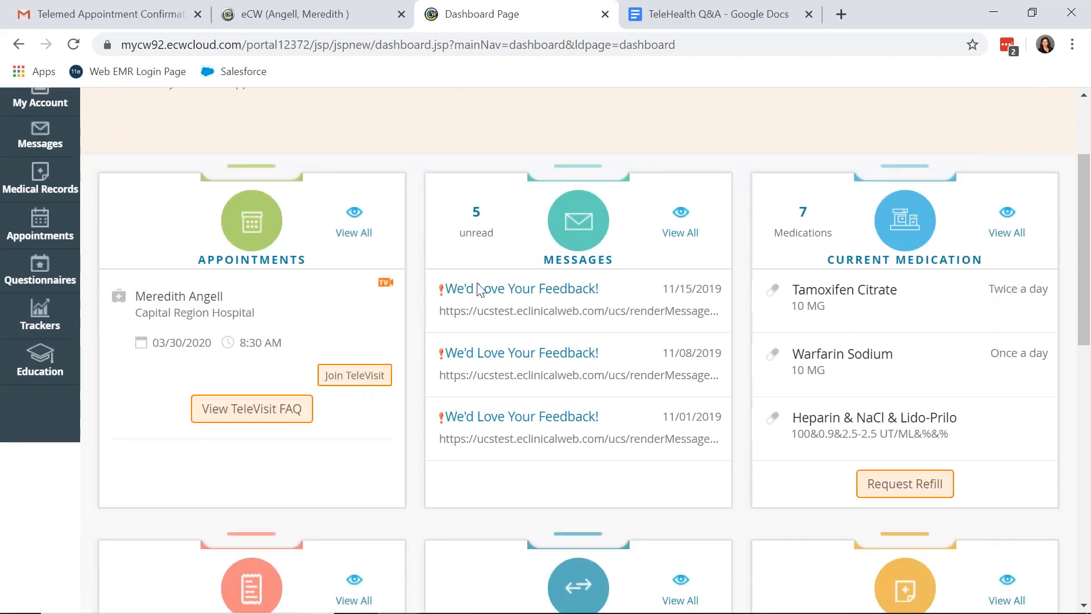
{"action": "left_click", "coordinate": [708, 13]}
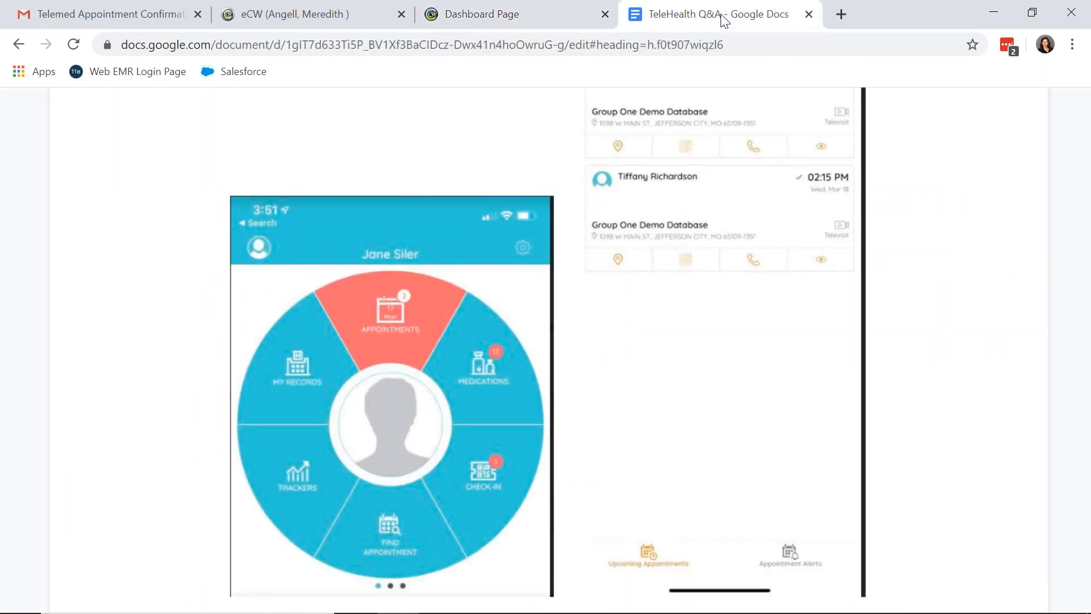
{"action": "mouse_move", "coordinate": [410, 258]}
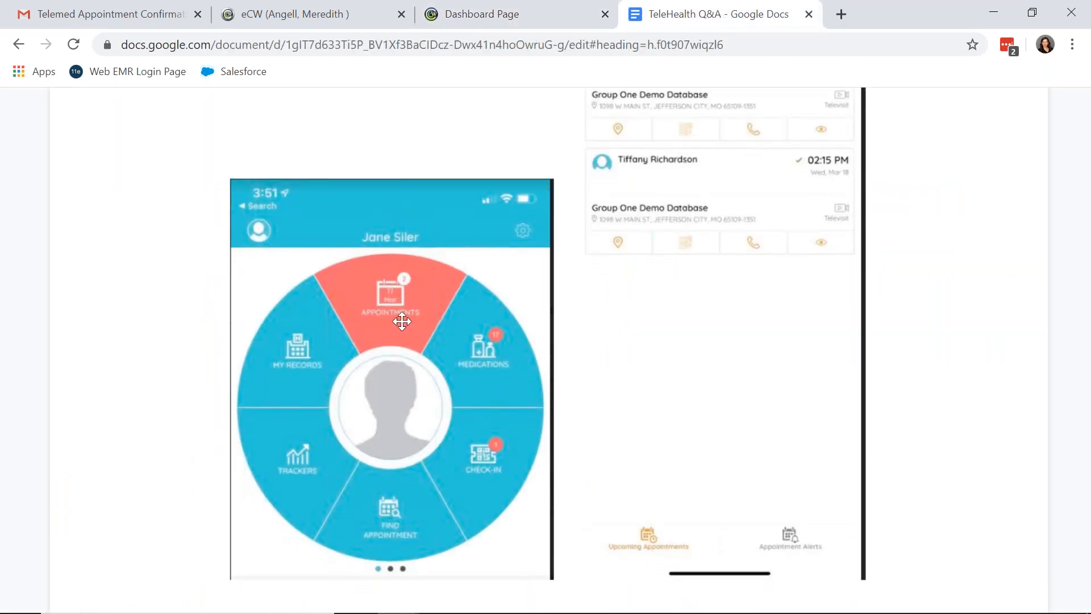
{"action": "scroll", "scroll_direction": "up", "scroll_amount": 3}
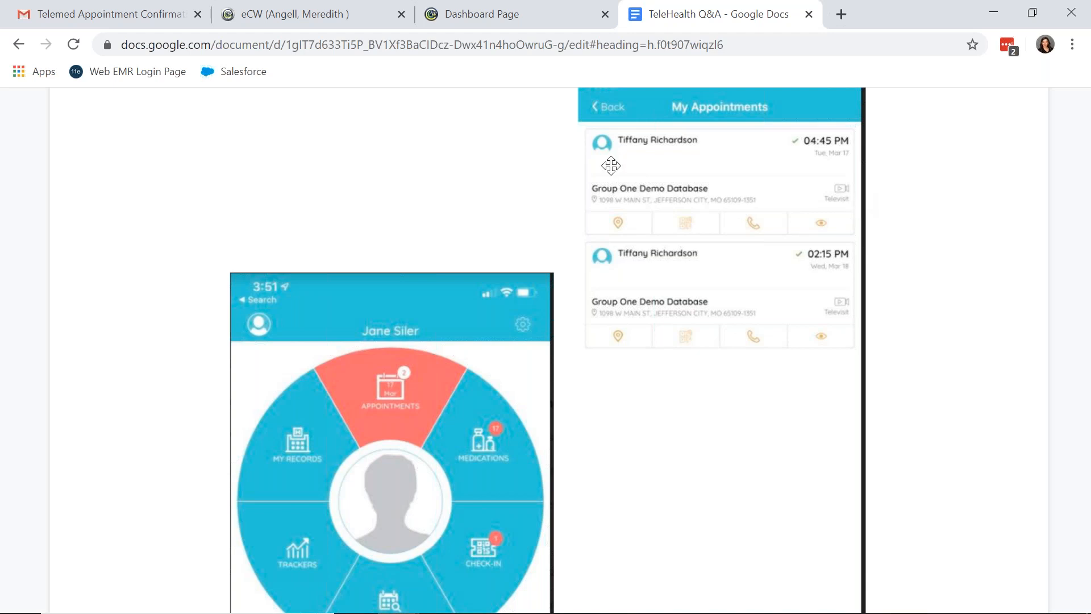
{"action": "mouse_move", "coordinate": [118, 13]}
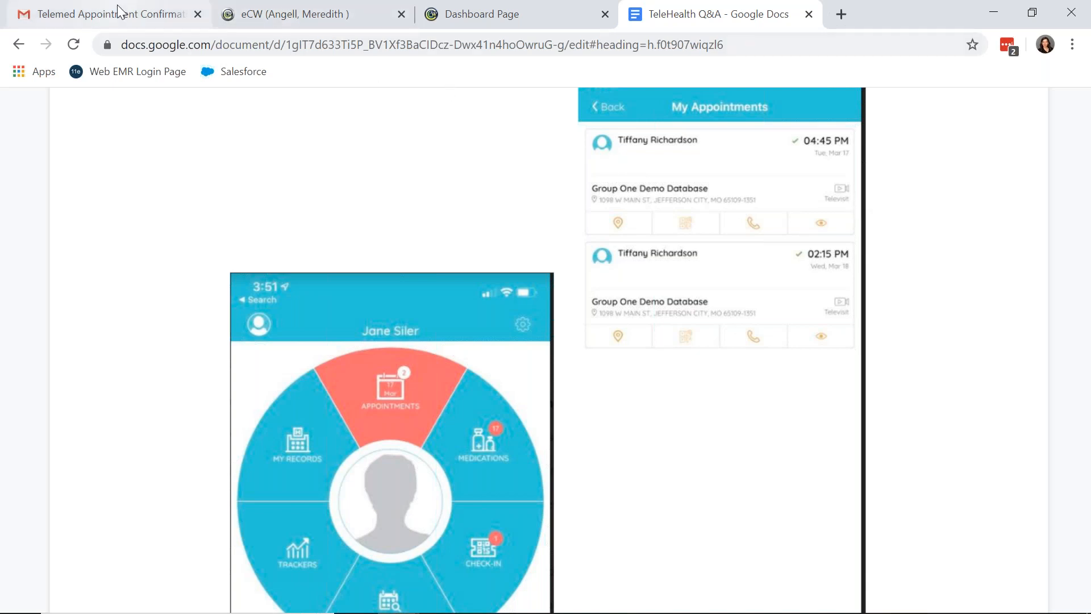
Join the telemed appointment from the Gmail confirmation email
{"action": "left_click", "coordinate": [104, 14]}
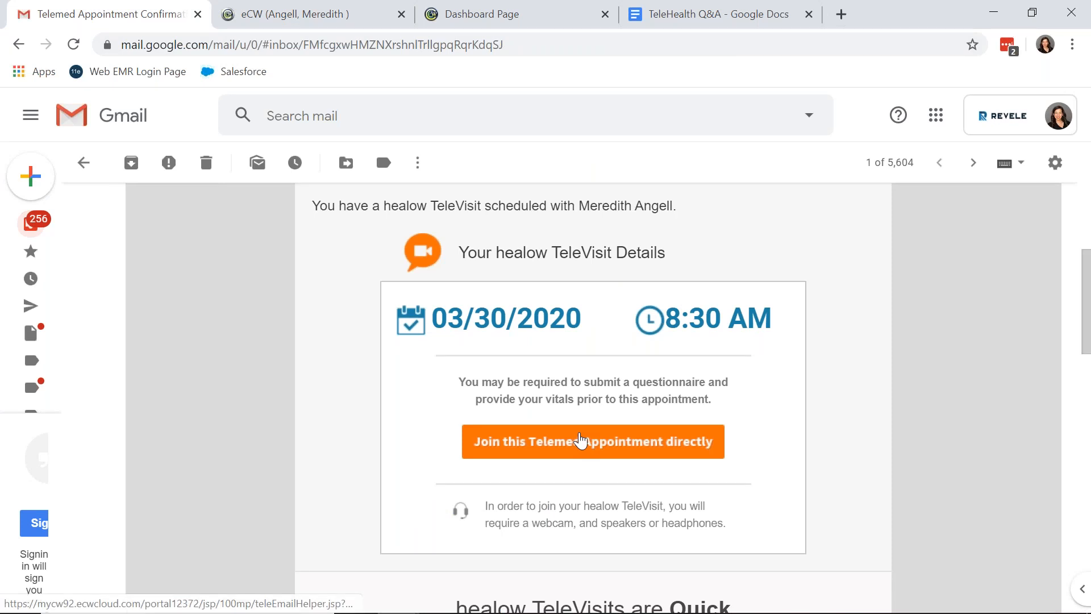
{"action": "left_click", "coordinate": [592, 441]}
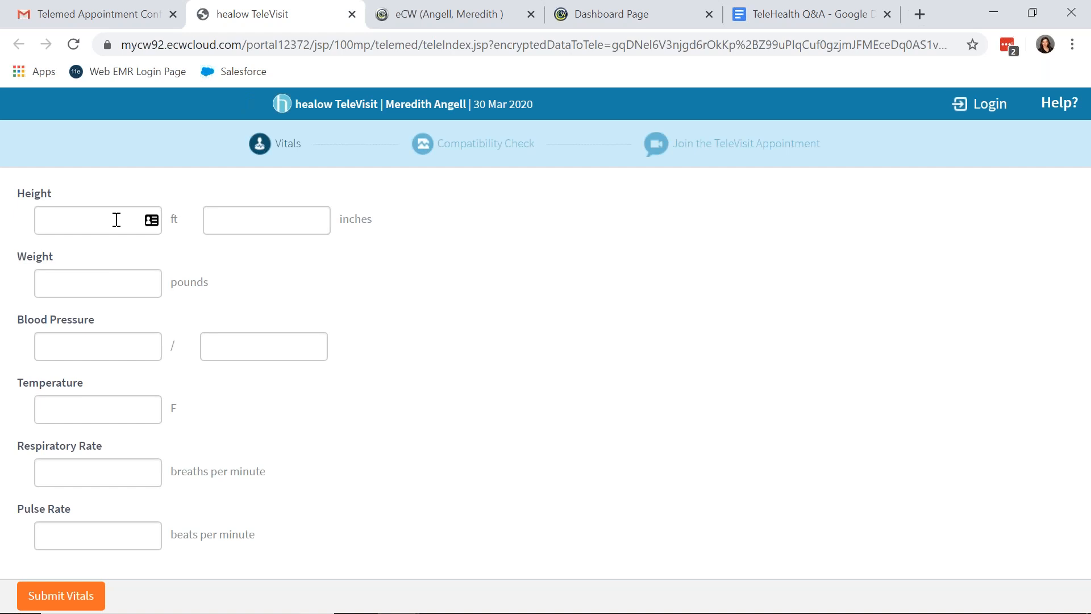
Fill patient vitals with height 5 ft 3 in, temperature 98.6 F, respiratory rate 60, and submit them
{"action": "left_click", "coordinate": [98, 220]}
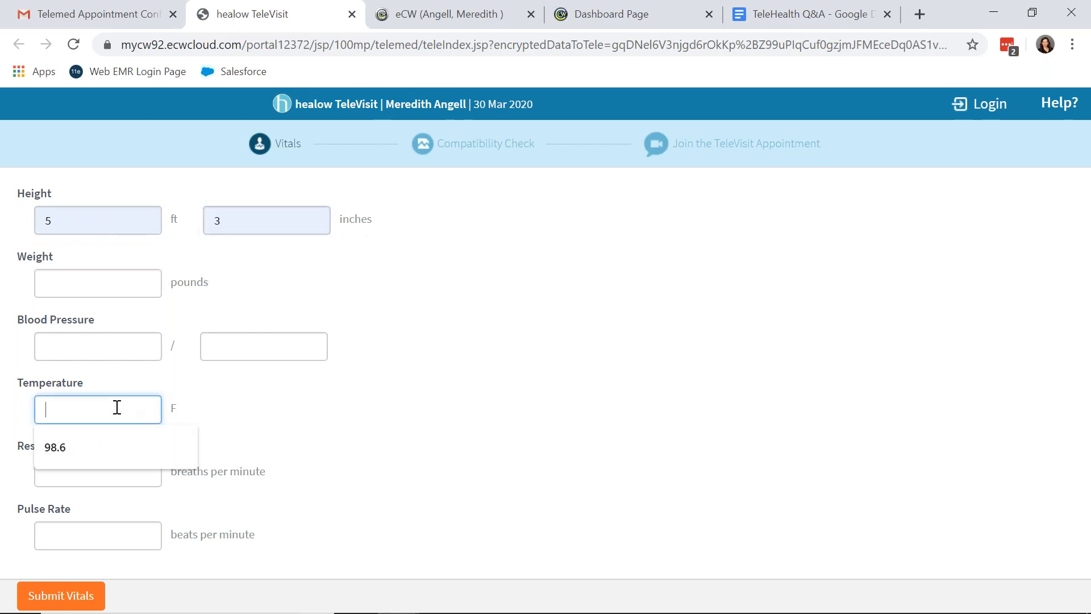
{"action": "left_click", "coordinate": [55, 446]}
{"action": "type", "text": "6"}
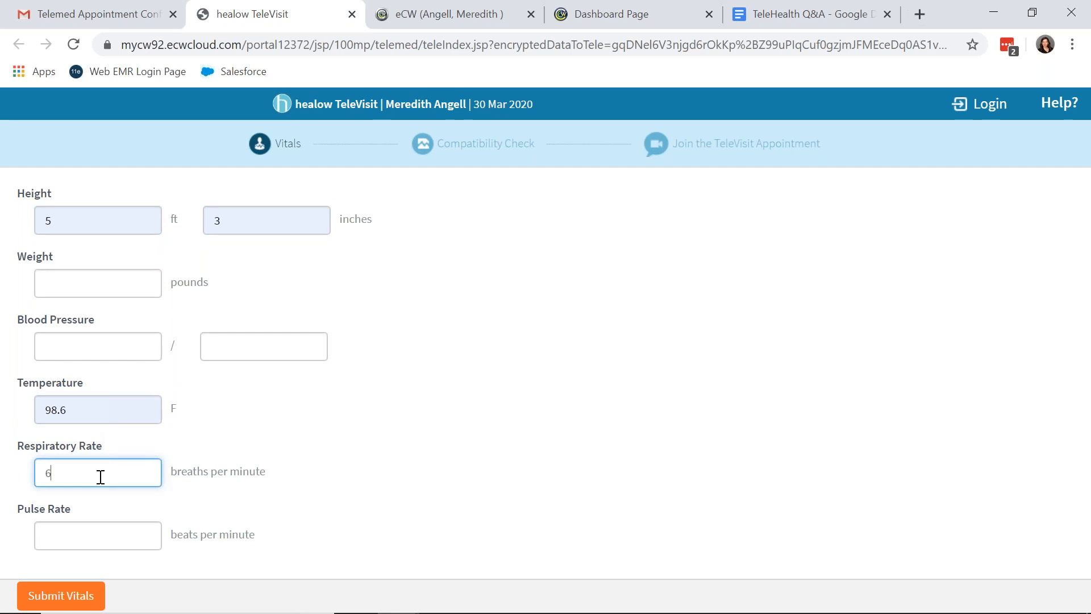
{"action": "type", "text": "0"}
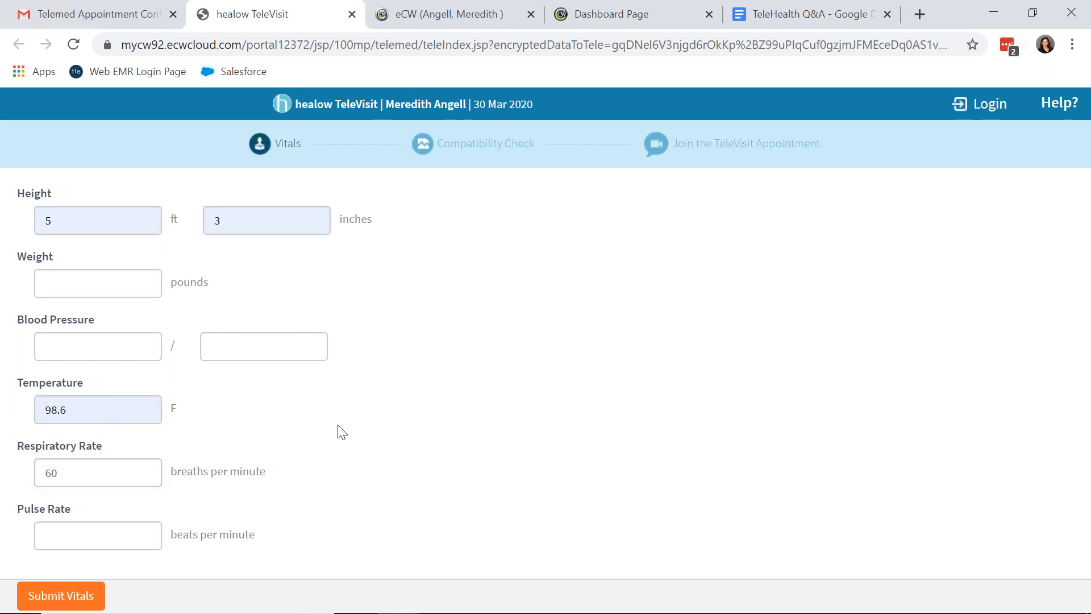
{"action": "mouse_move", "coordinate": [97, 535]}
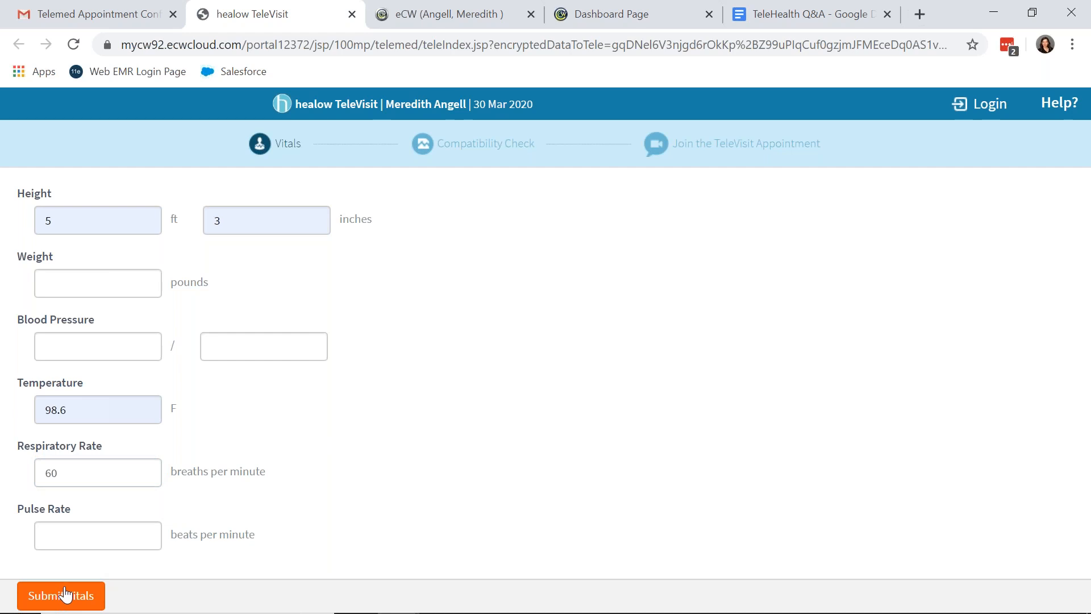
{"action": "left_click", "coordinate": [60, 596]}
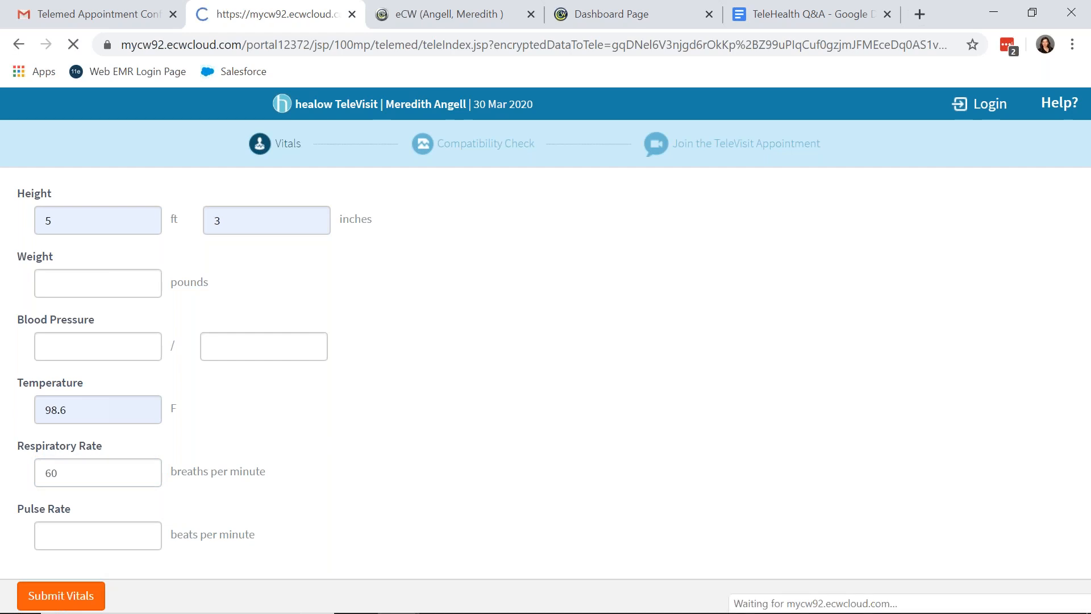
Submit the vitals and review the passing System Compatibility Check results
{"action": "left_click", "coordinate": [60, 594]}
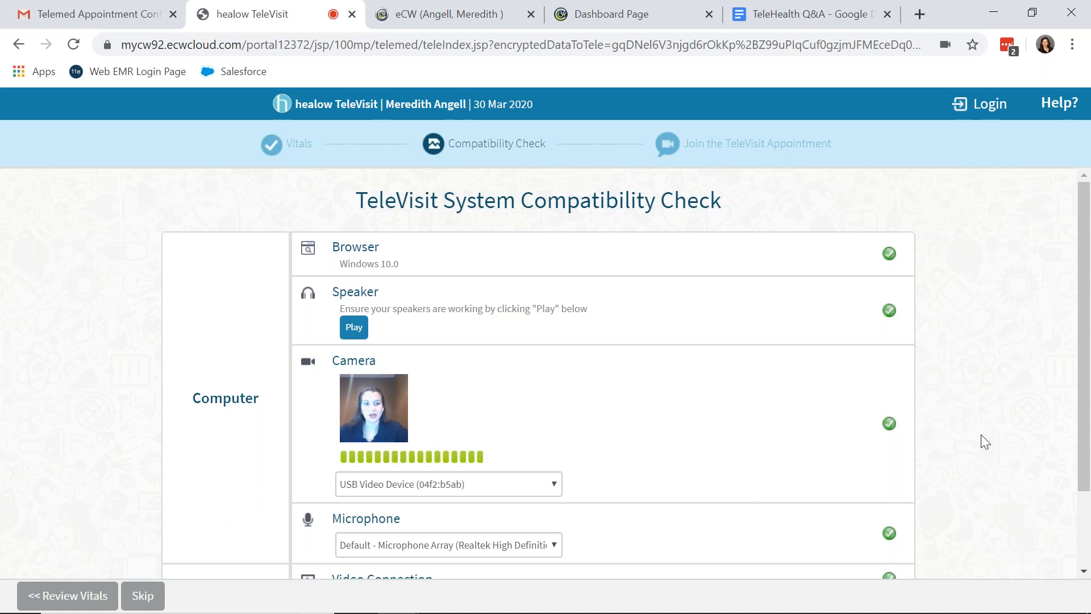
{"action": "scroll", "scroll_direction": "down", "scroll_amount": 3}
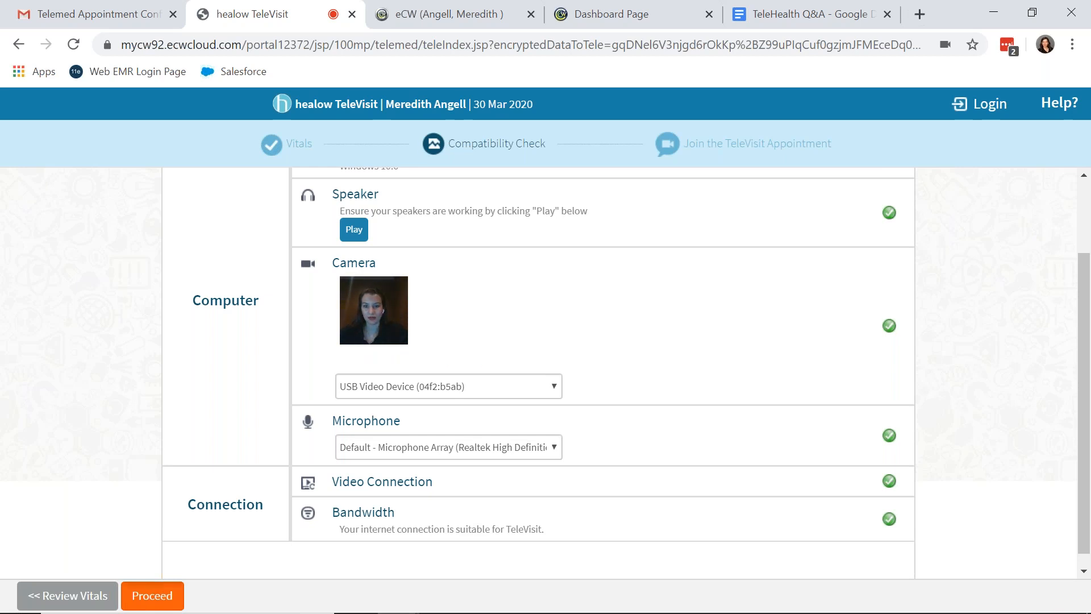
Proceed past the compatibility check, accept the consent form and start the TeleVisit
{"action": "left_click", "coordinate": [151, 596]}
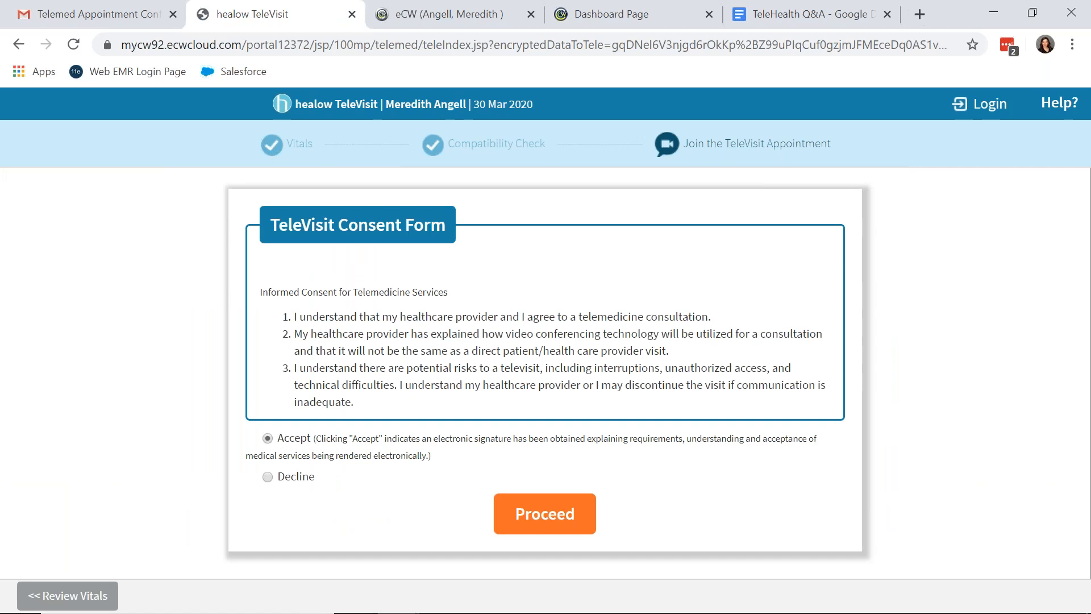
{"action": "mouse_move", "coordinate": [192, 337]}
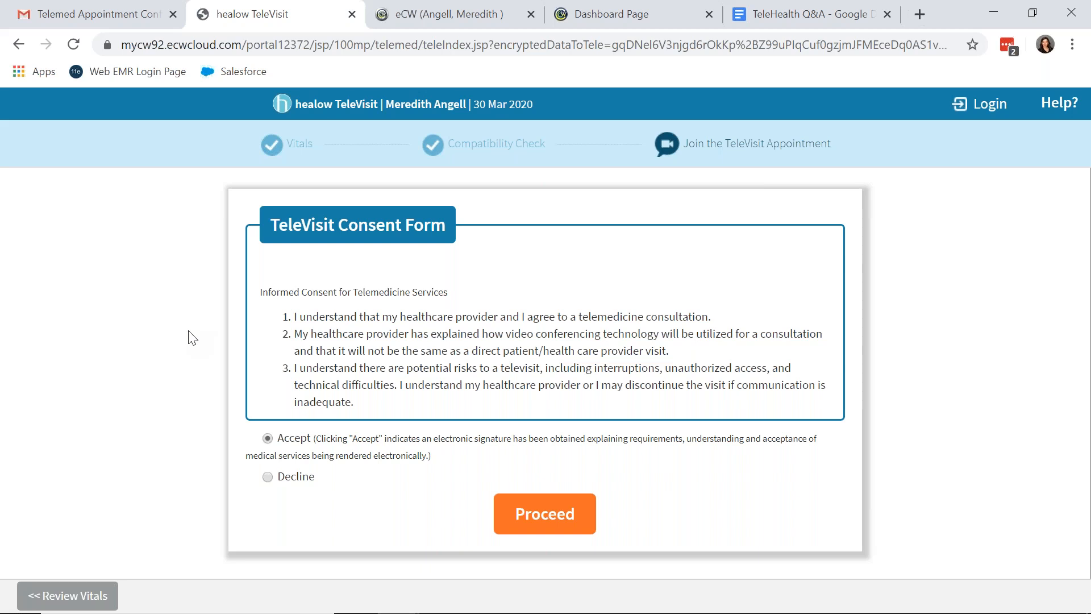
{"action": "mouse_move", "coordinate": [400, 458]}
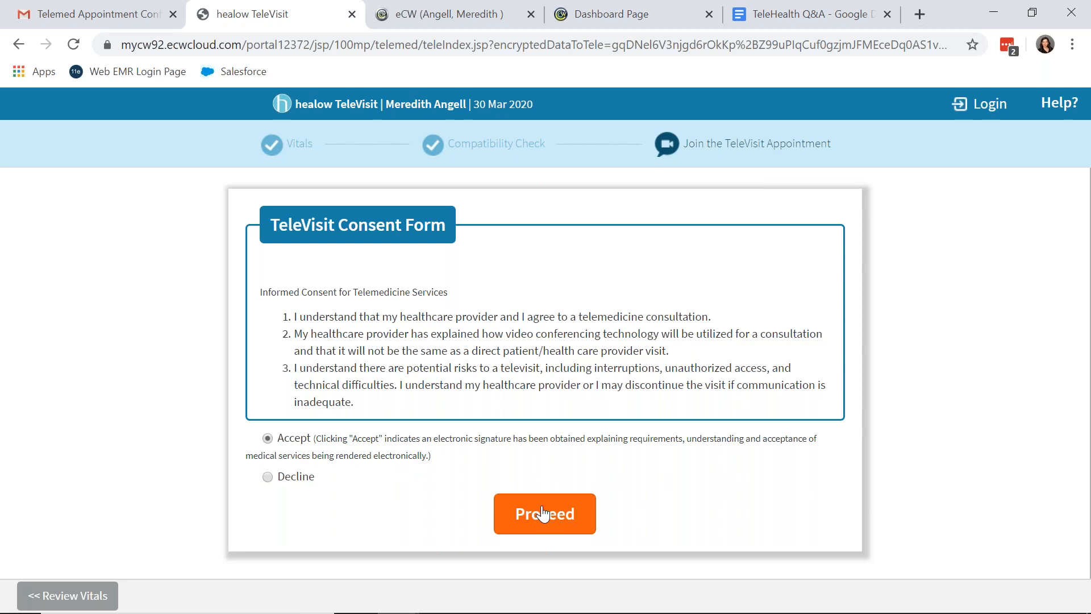
{"action": "left_click", "coordinate": [544, 513]}
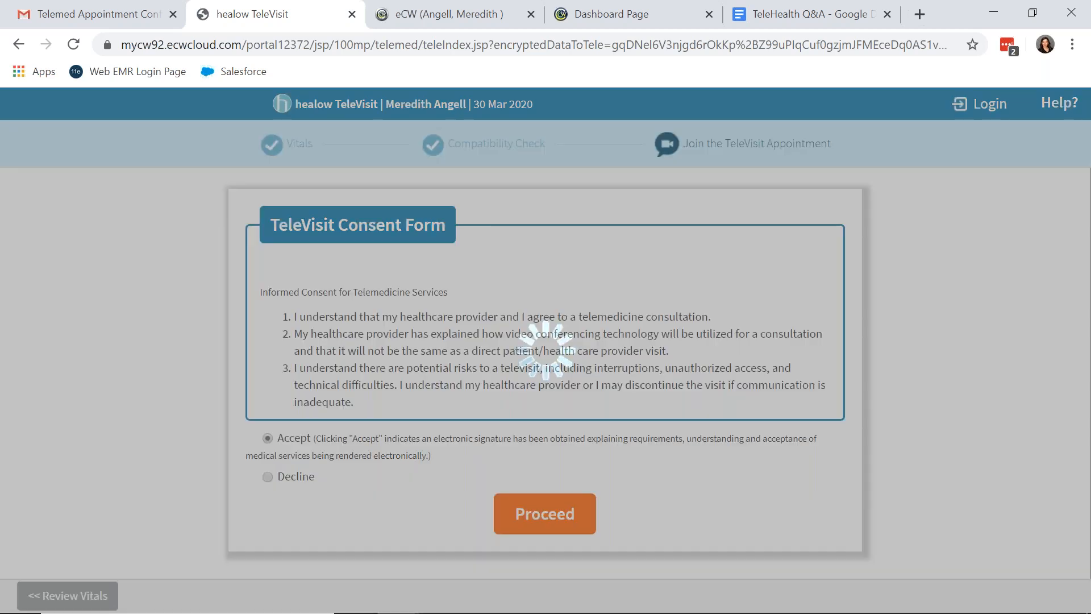
{"action": "left_click", "coordinate": [544, 514]}
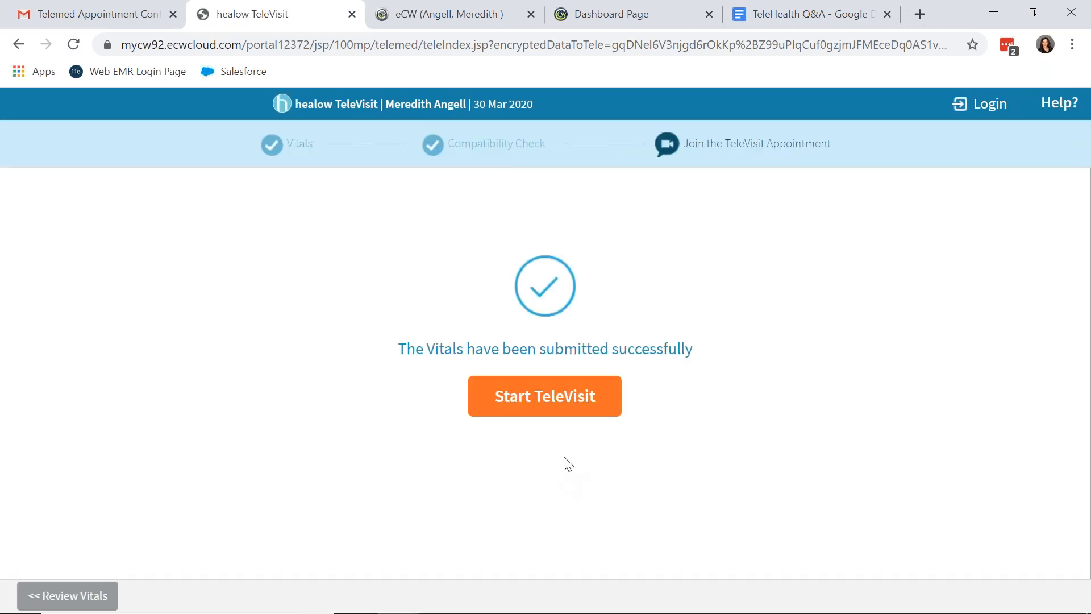
{"action": "mouse_move", "coordinate": [532, 396]}
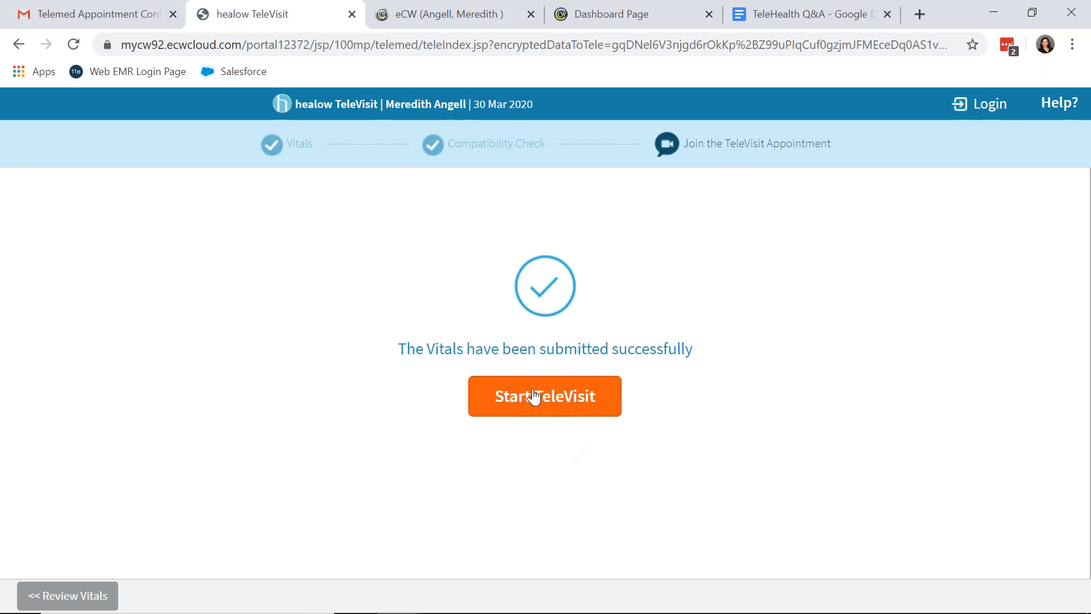
{"action": "left_click", "coordinate": [544, 395]}
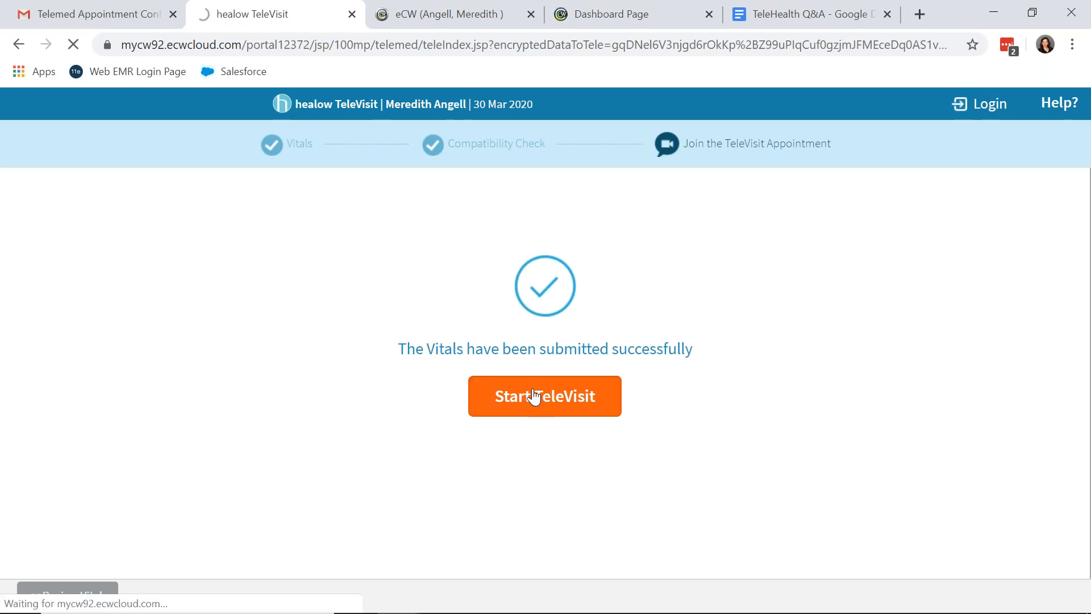
Toggle the taskbar speaker mute while waiting, then close the disconnected TeleVisit page
{"action": "left_click", "coordinate": [544, 396]}
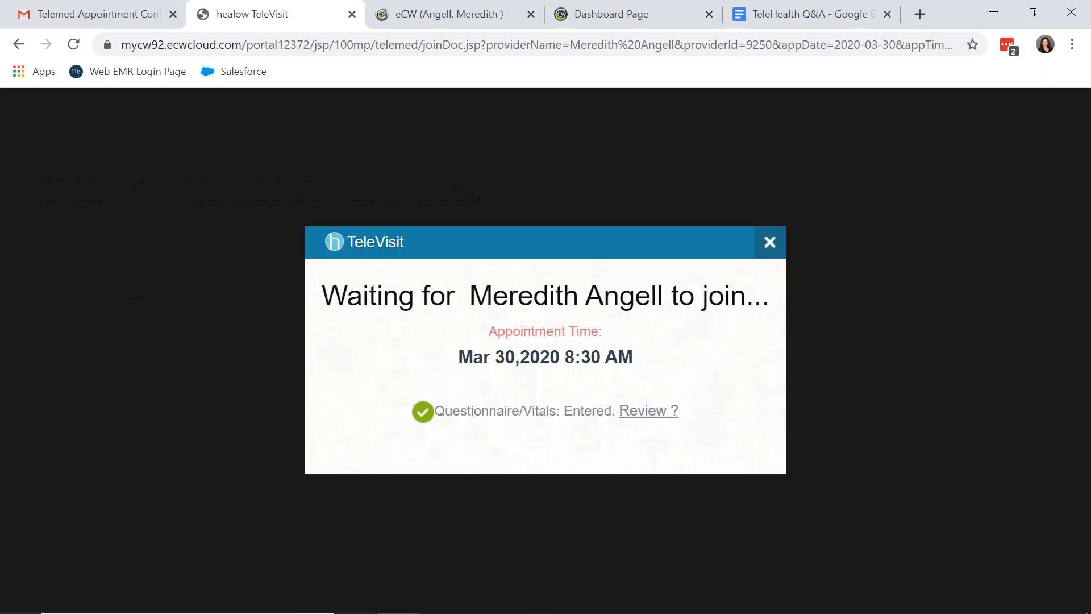
{"action": "left_click", "coordinate": [910, 597]}
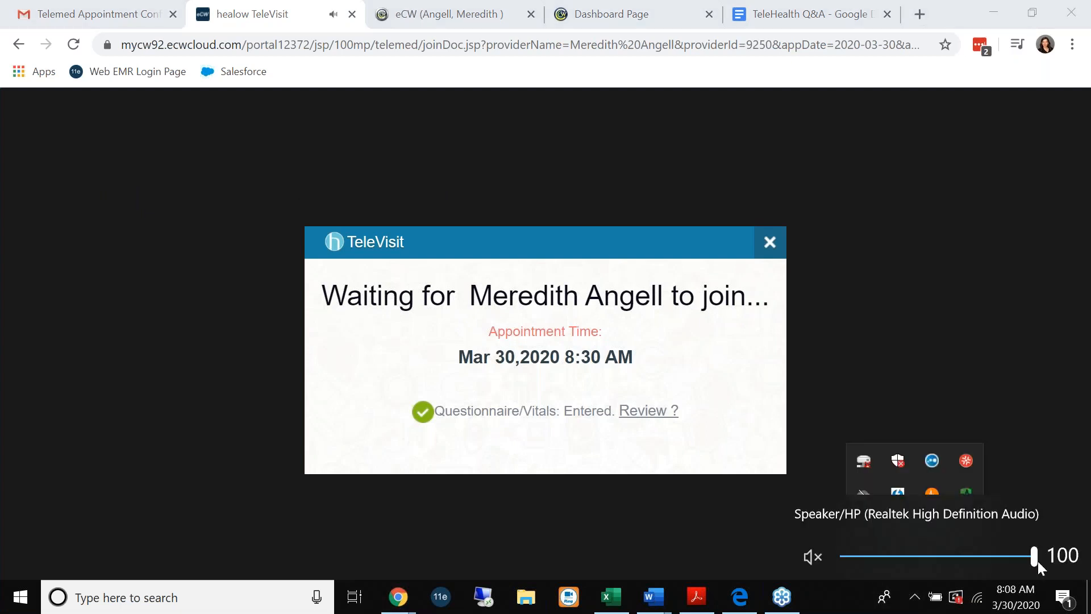
{"action": "left_click", "coordinate": [810, 556]}
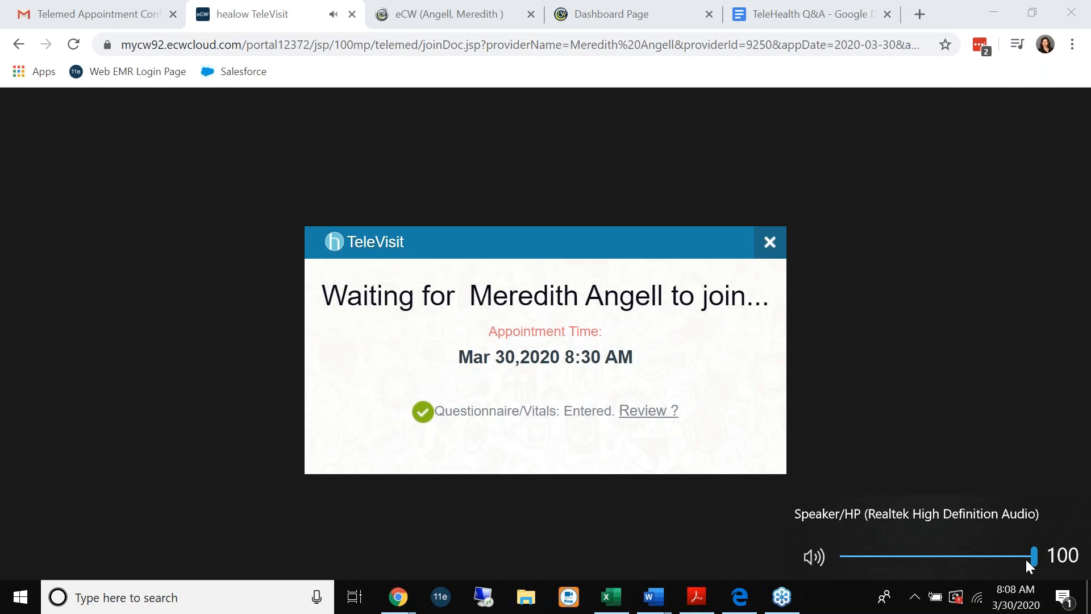
{"action": "left_click", "coordinate": [811, 557]}
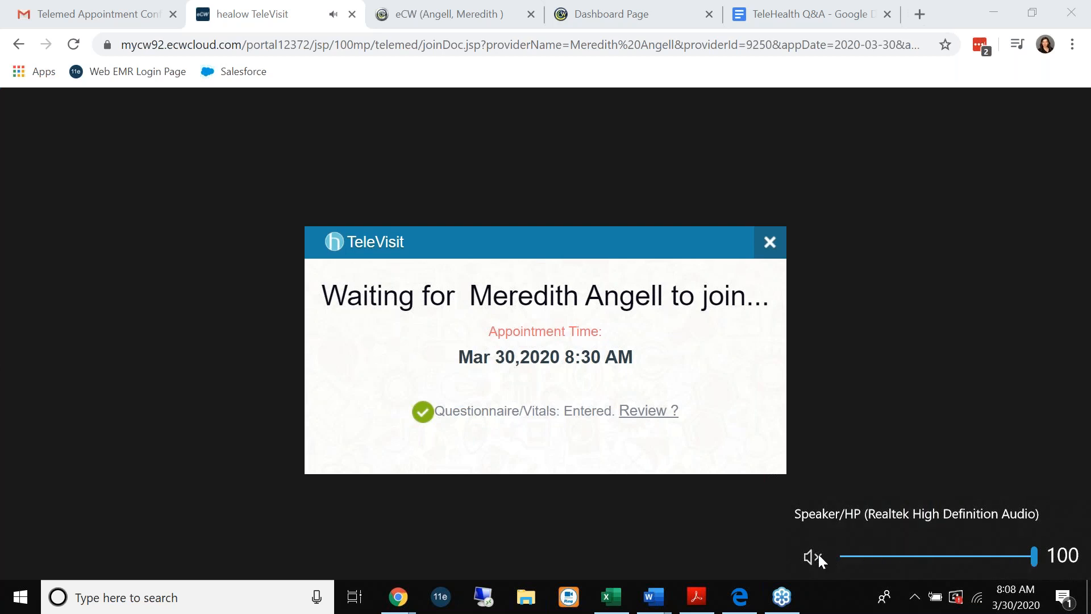
{"action": "mouse_move", "coordinate": [659, 451]}
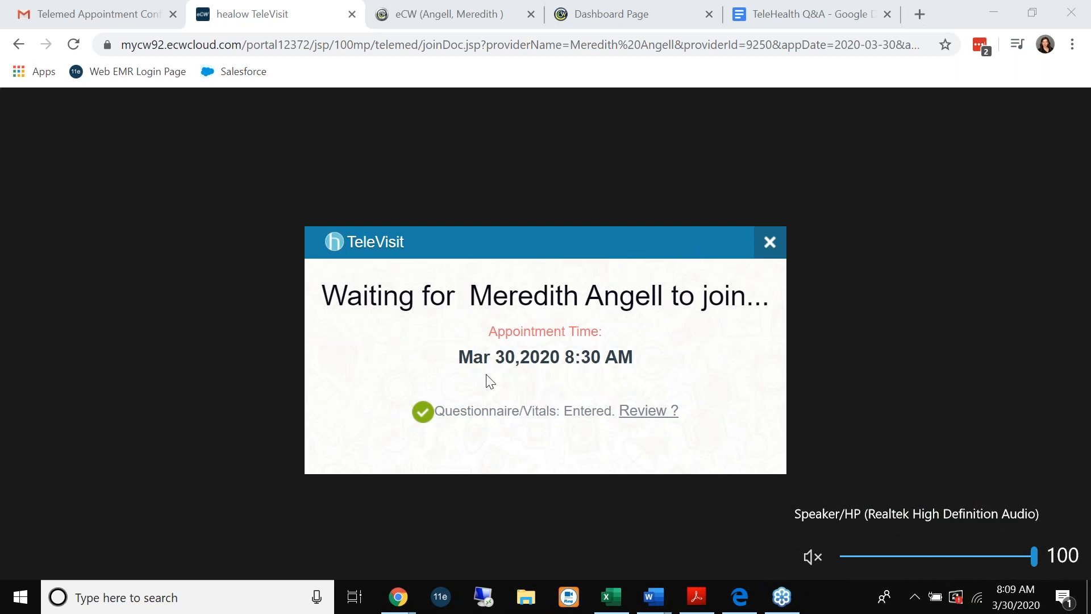
{"action": "mouse_move", "coordinate": [421, 270]}
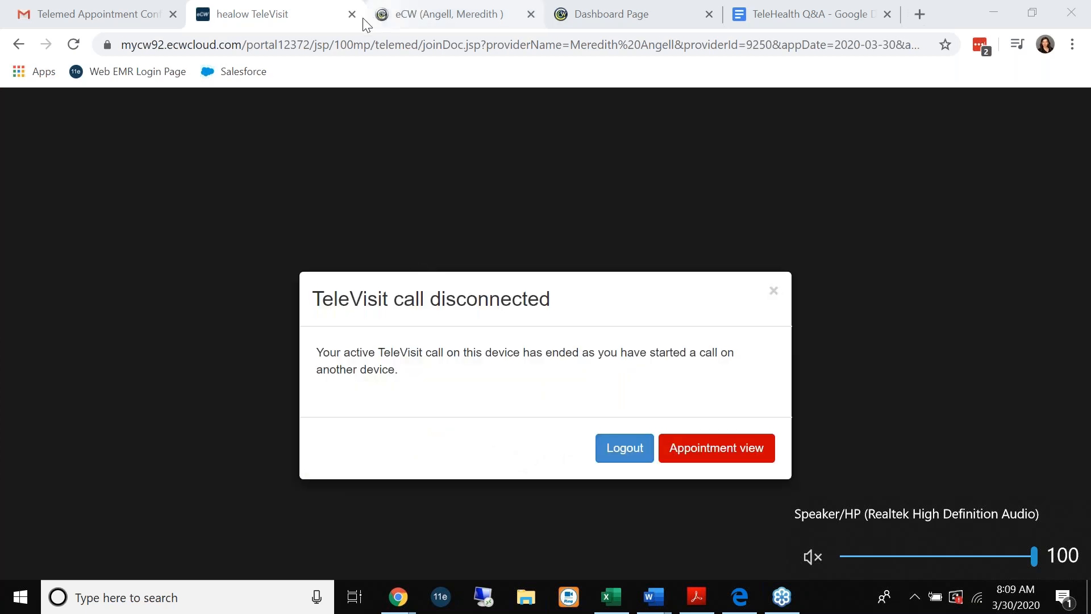
{"action": "left_click", "coordinate": [351, 13]}
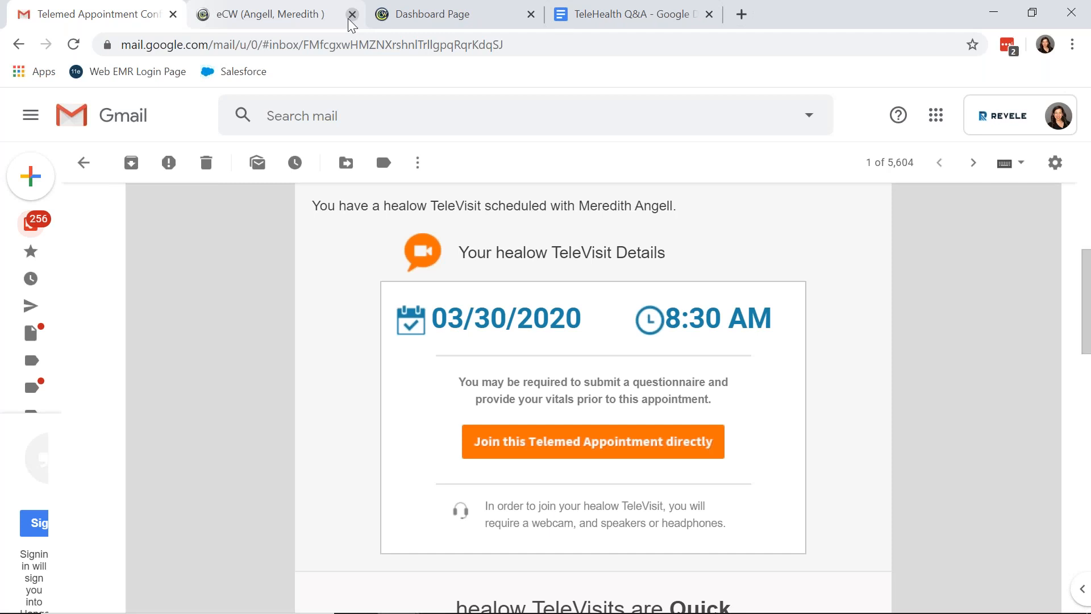
Launch the Televisit progress note for Test, Marie M from Office Visits
{"action": "left_click", "coordinate": [272, 14]}
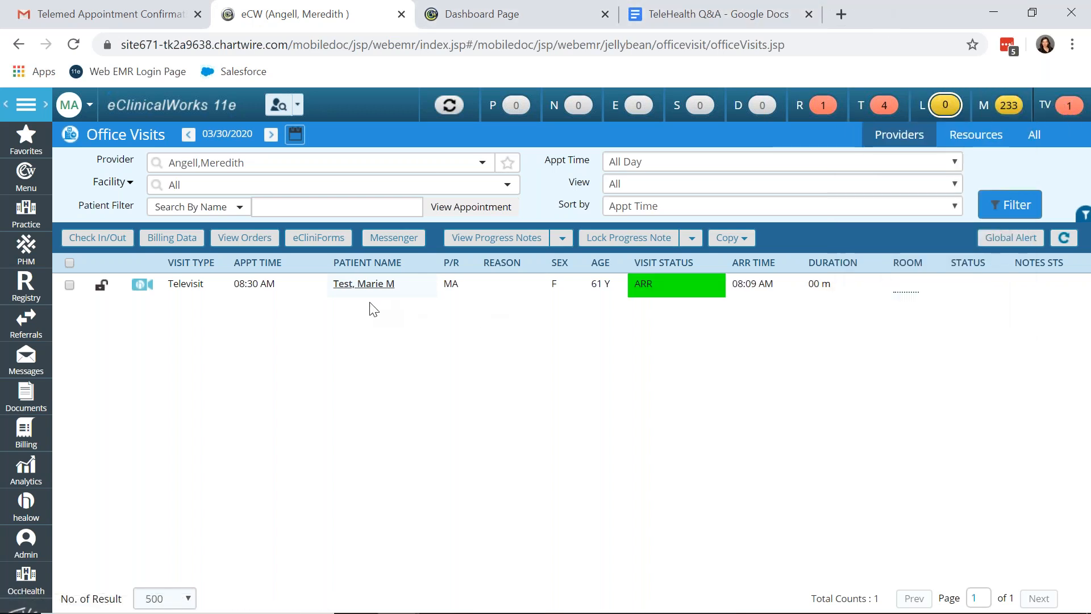
{"action": "mouse_move", "coordinate": [363, 283]}
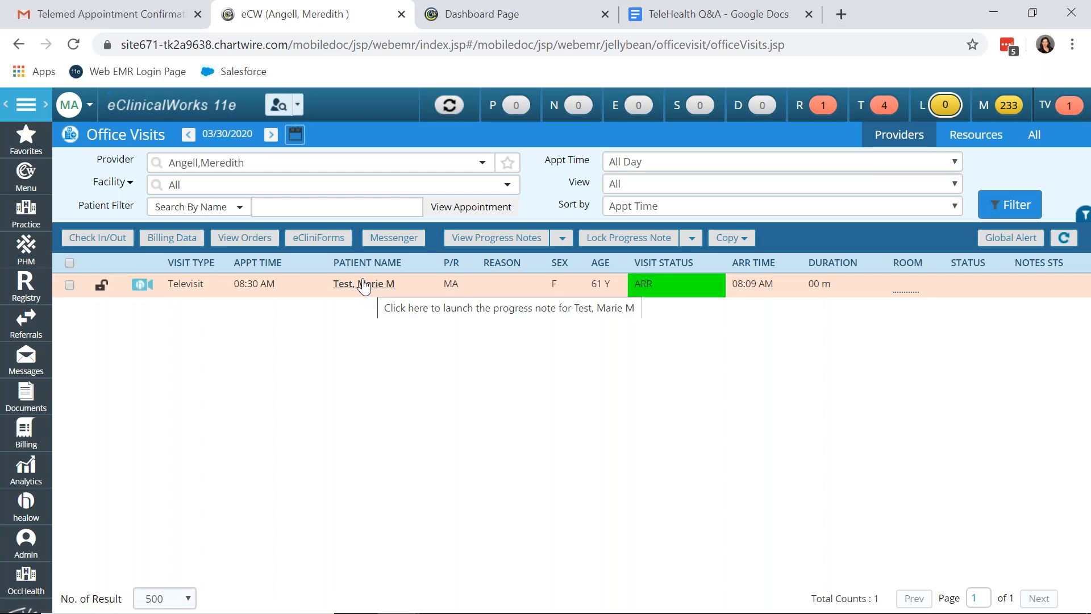
{"action": "left_click", "coordinate": [364, 283]}
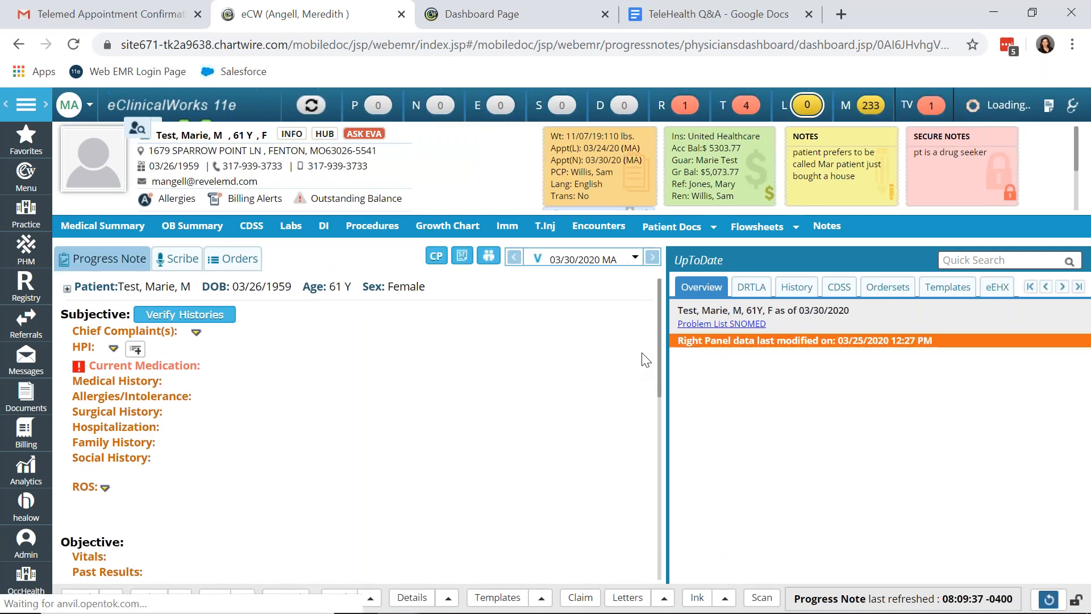
{"action": "left_click", "coordinate": [232, 258]}
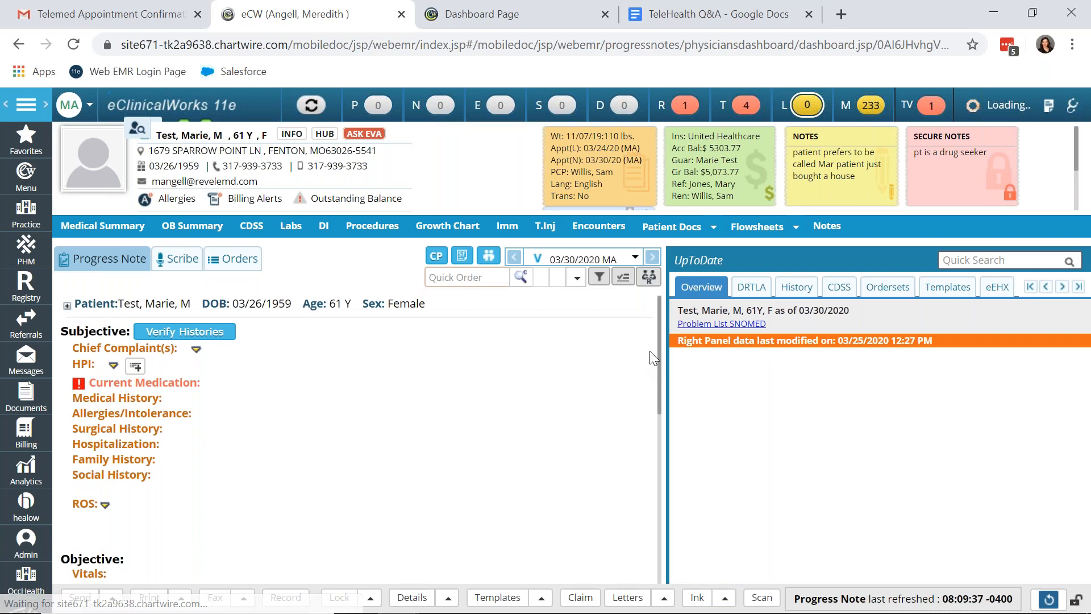
{"action": "mouse_move", "coordinate": [369, 379]}
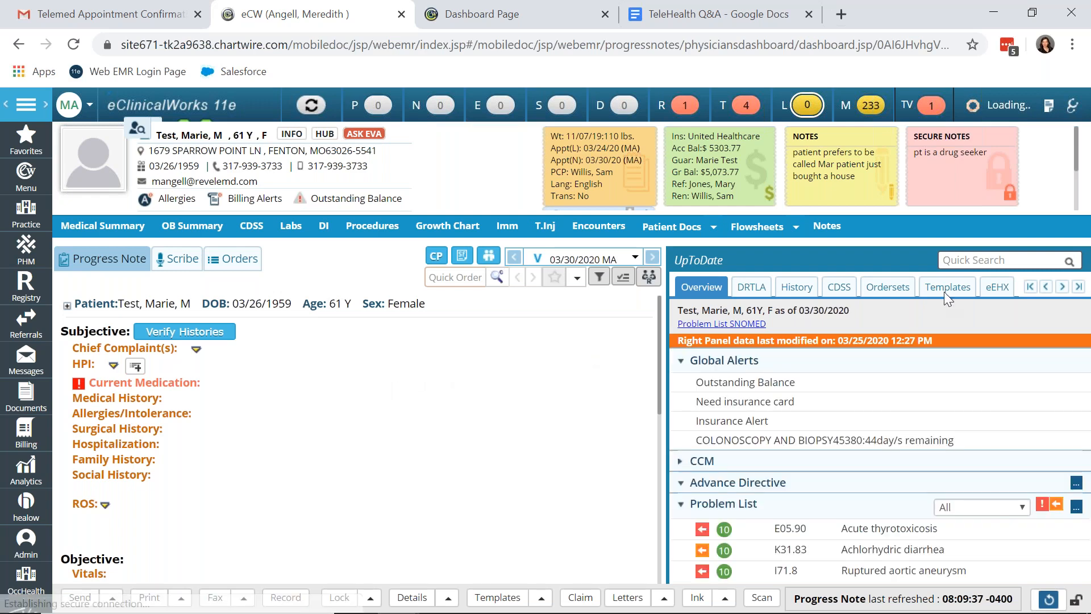
Insert the Telehealth Universal template into the HPI and review the inserted consent text
{"action": "left_click", "coordinate": [946, 287]}
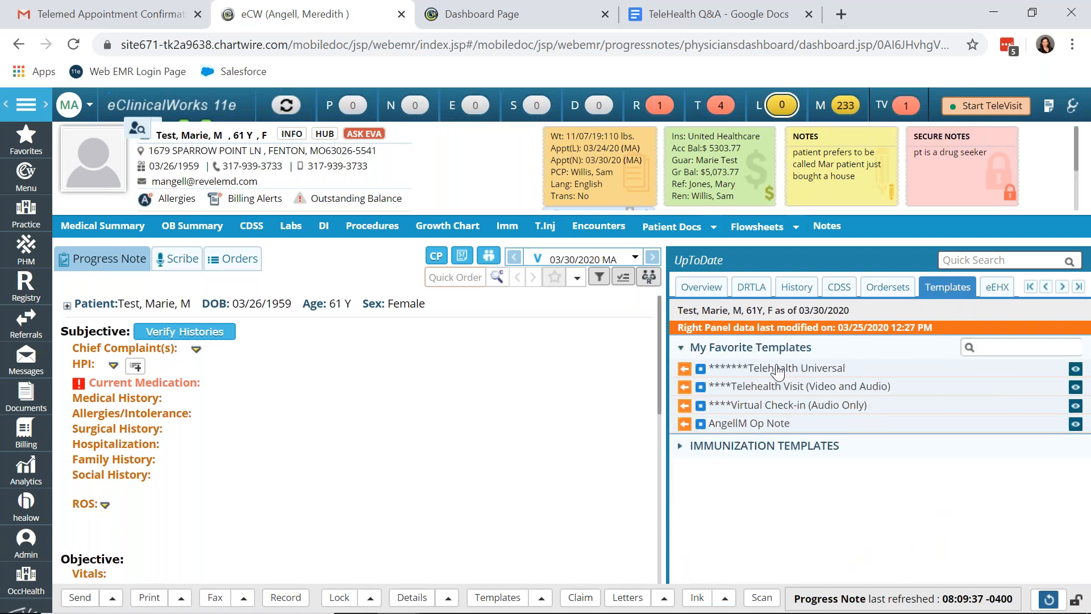
{"action": "mouse_move", "coordinate": [814, 376]}
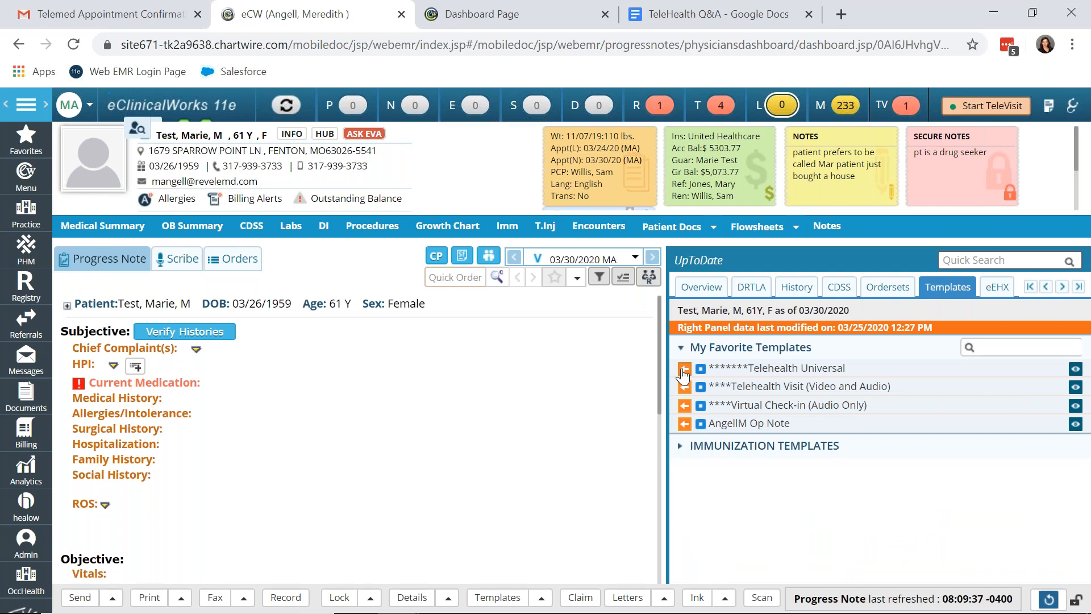
{"action": "left_click", "coordinate": [683, 368]}
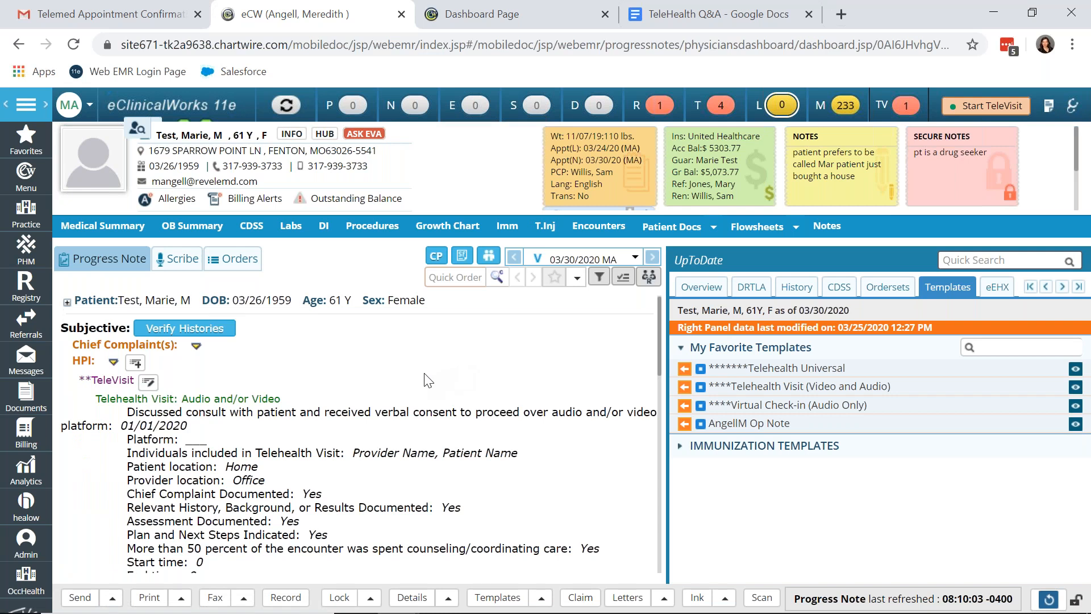
{"action": "scroll", "scroll_direction": "down", "scroll_amount": 3}
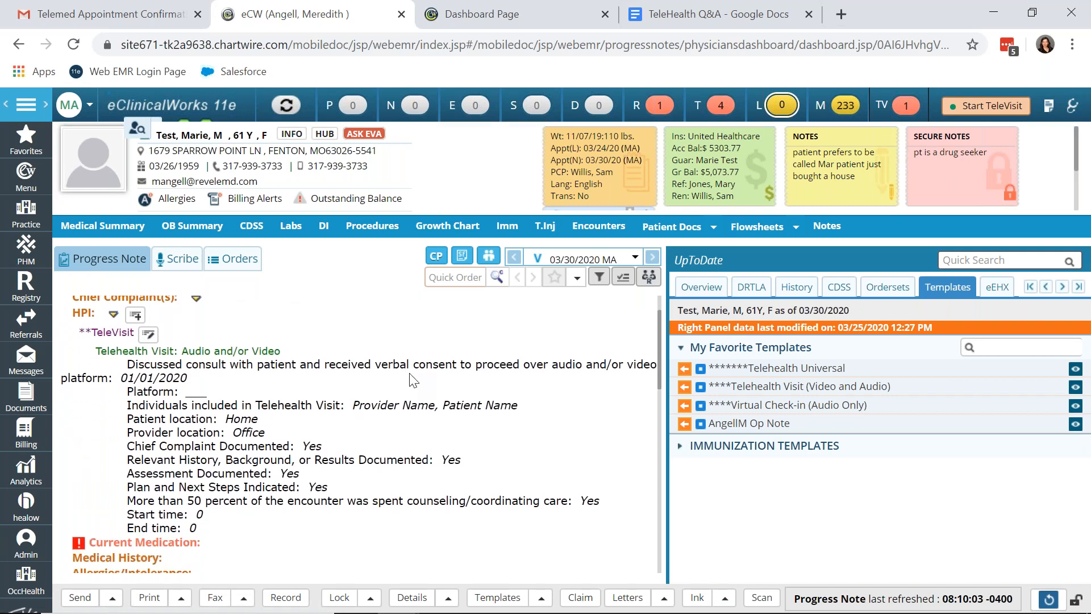
{"action": "mouse_move", "coordinate": [186, 374]}
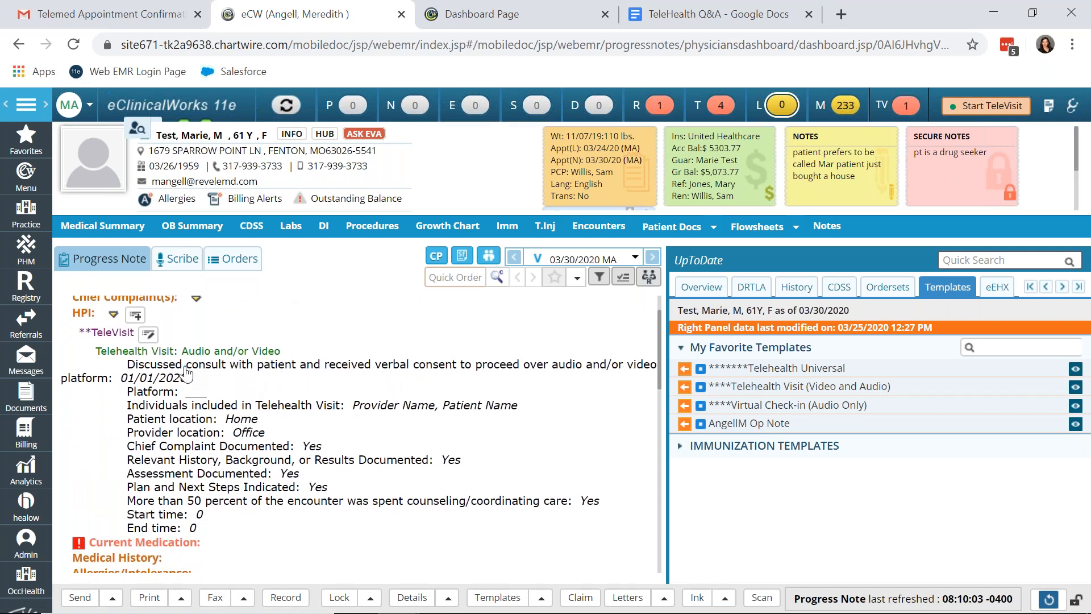
{"action": "mouse_move", "coordinate": [258, 370]}
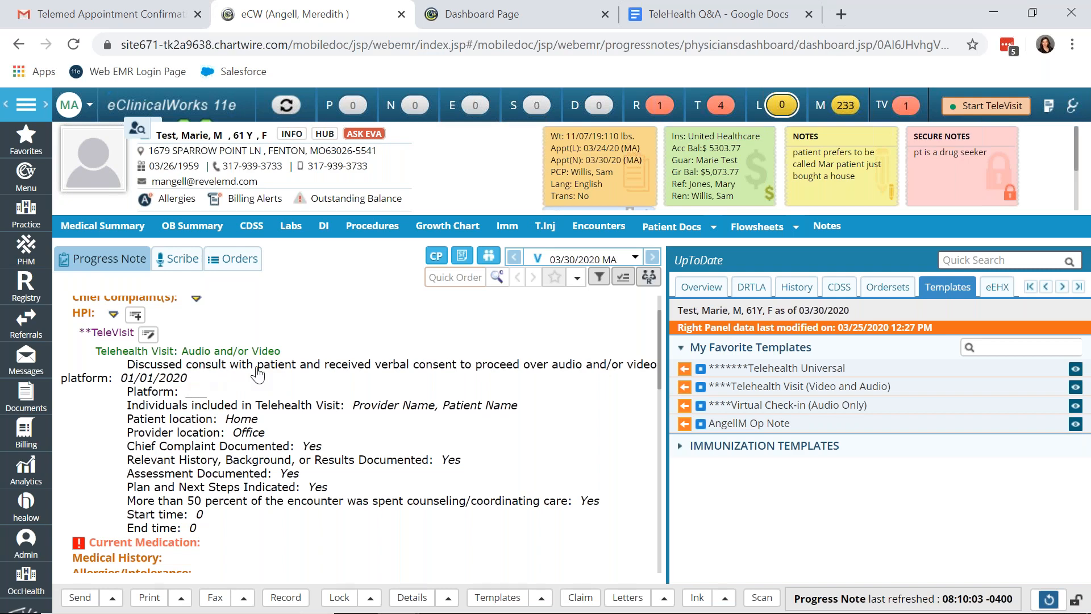
{"action": "mouse_move", "coordinate": [364, 373]}
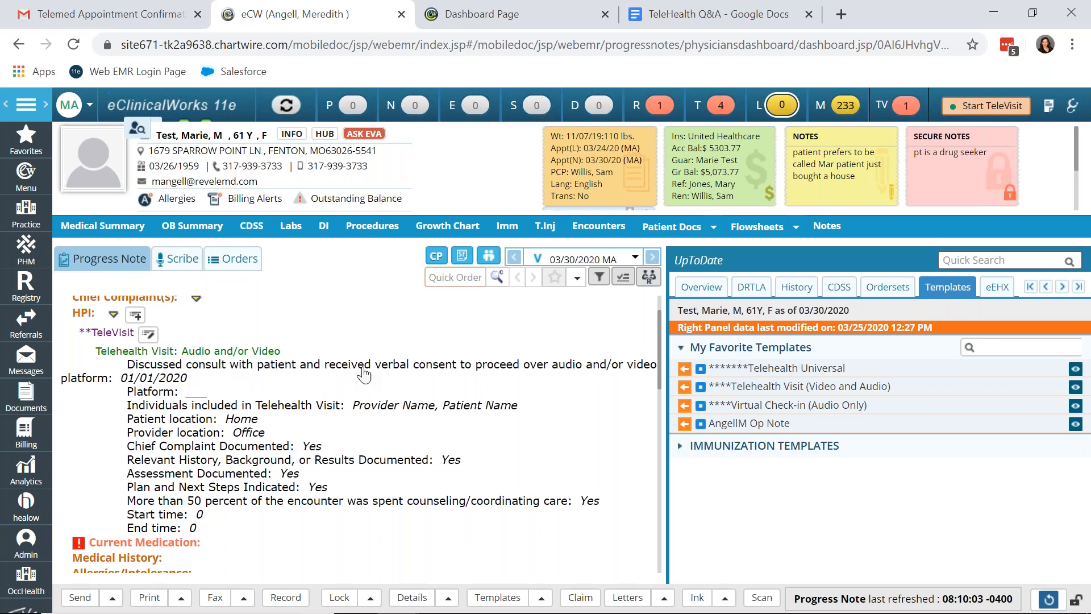
{"action": "mouse_move", "coordinate": [469, 365]}
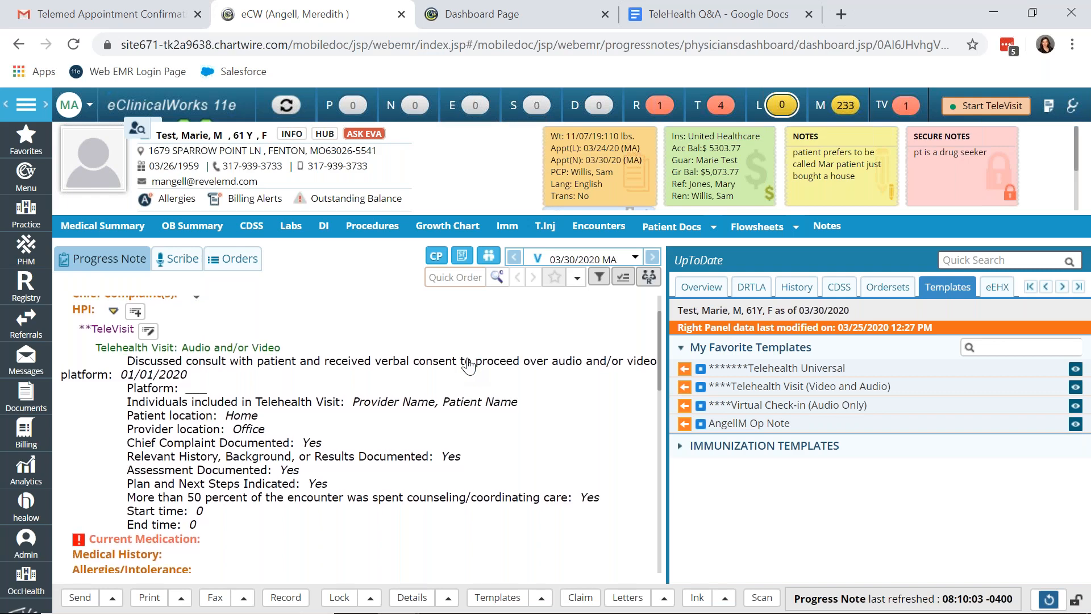
{"action": "scroll", "scroll_direction": "up", "scroll_amount": 3}
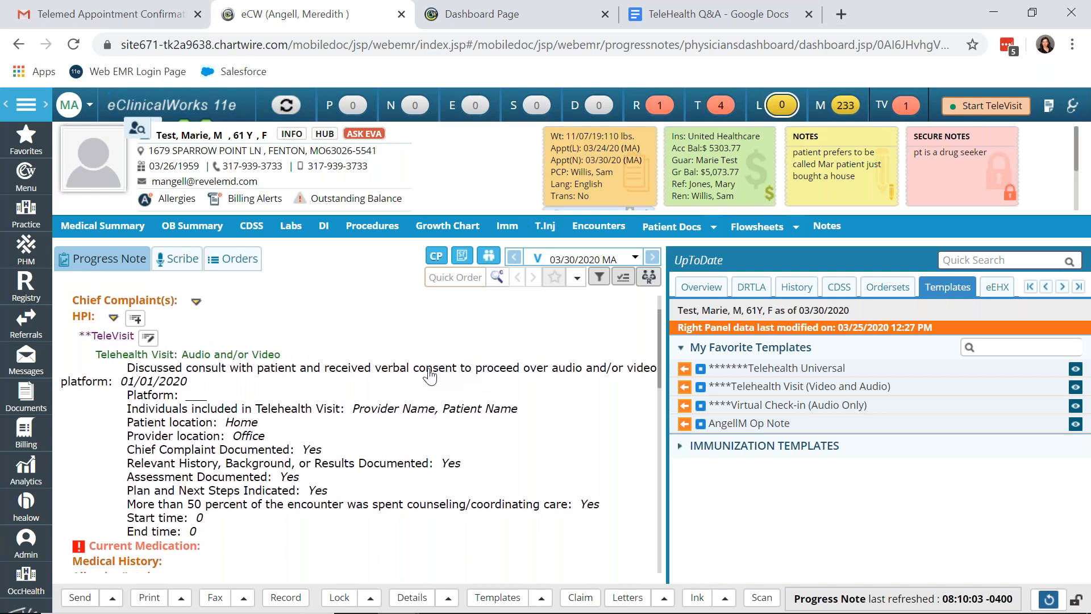
{"action": "mouse_move", "coordinate": [367, 385]}
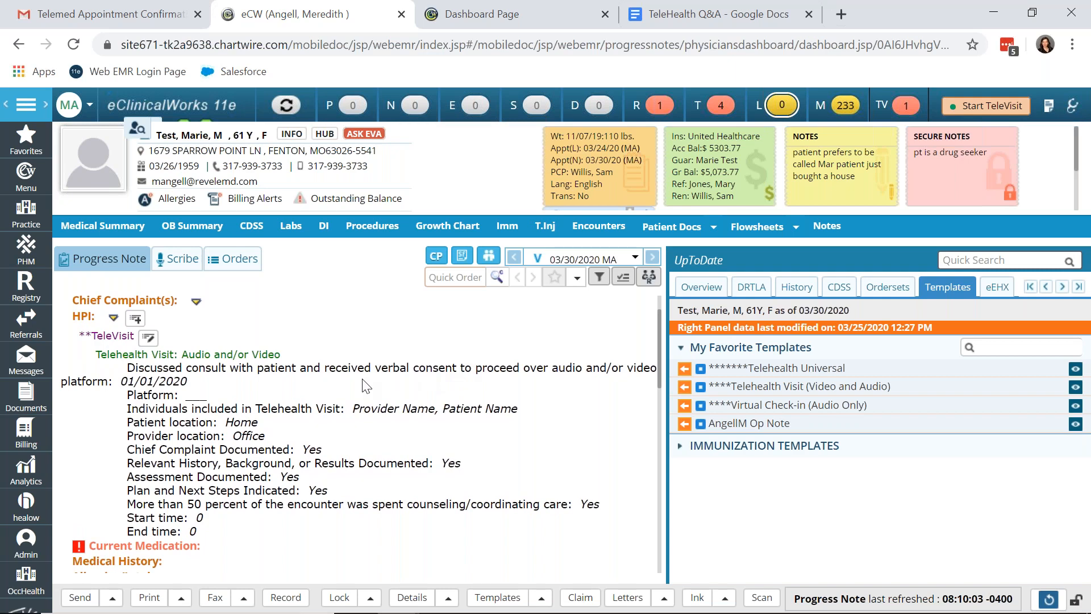
{"action": "mouse_move", "coordinate": [234, 391]}
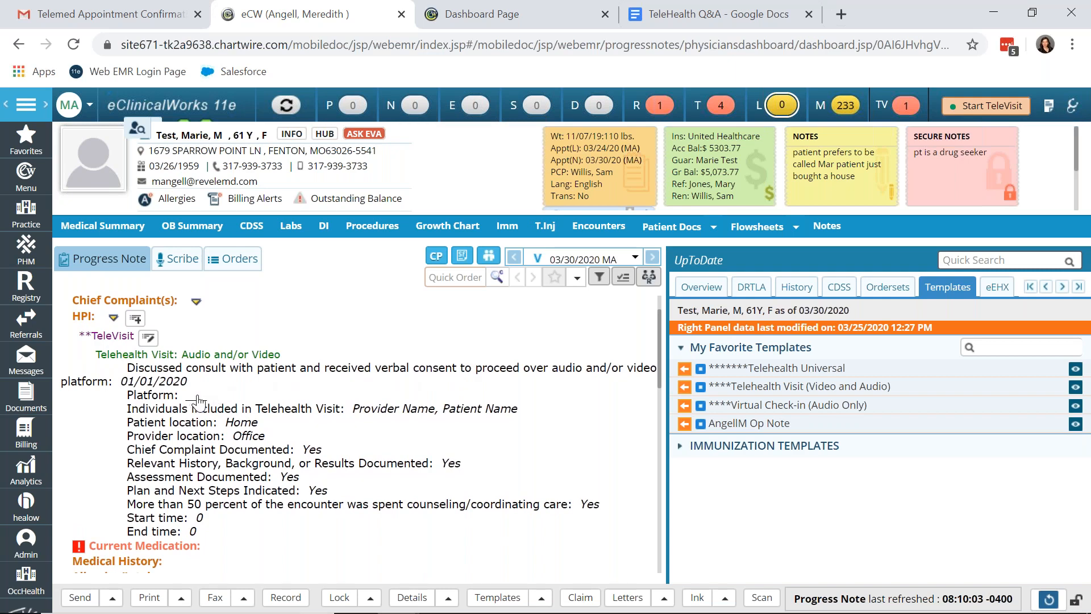
{"action": "mouse_move", "coordinate": [221, 400]}
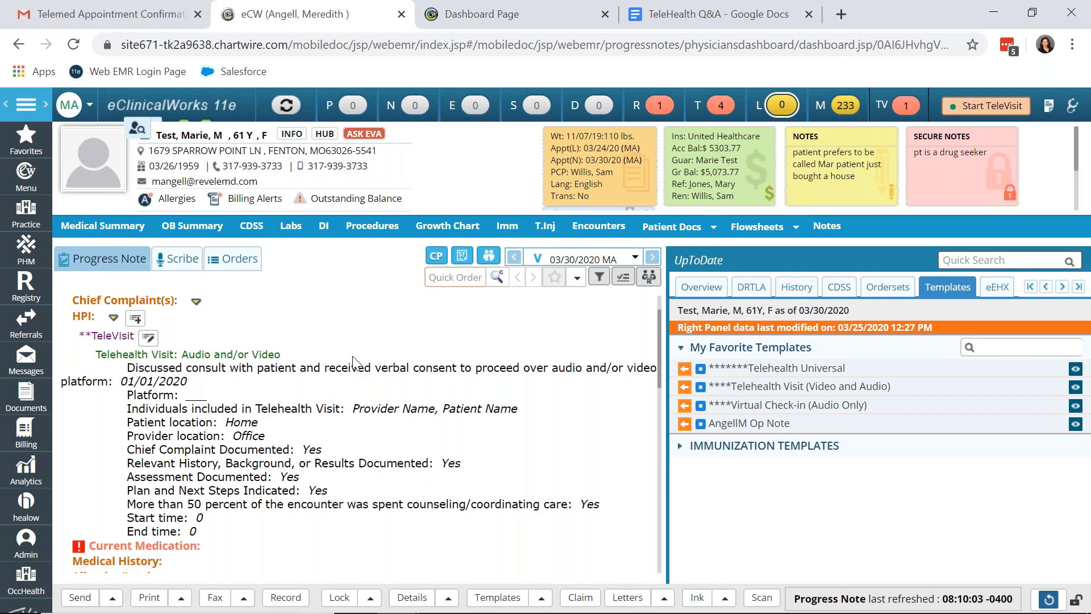
{"action": "scroll", "scroll_direction": "down", "scroll_amount": 3}
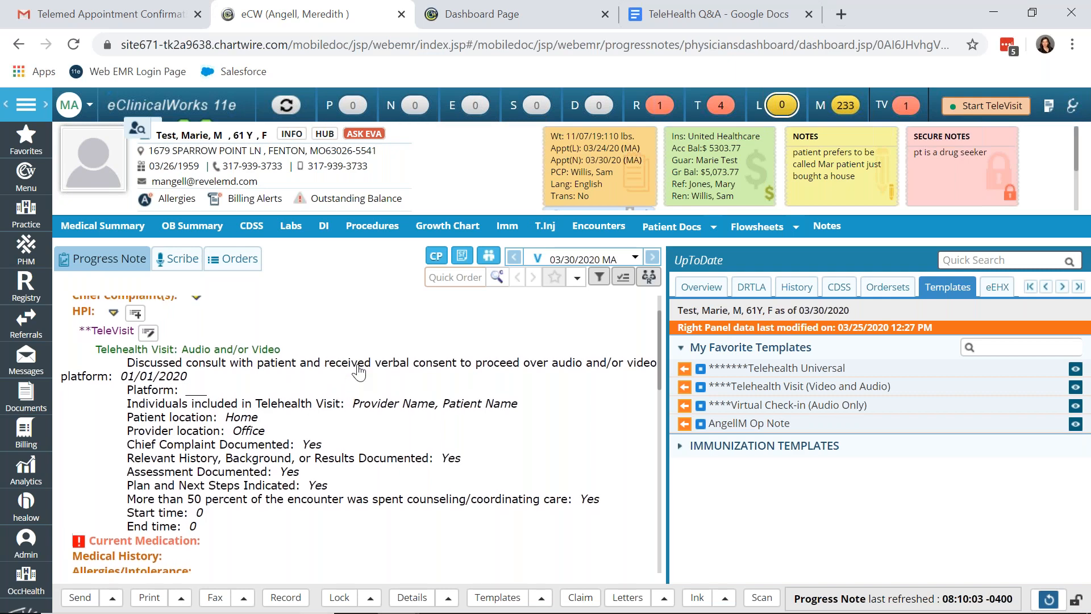
{"action": "scroll", "scroll_direction": "up", "scroll_amount": 3}
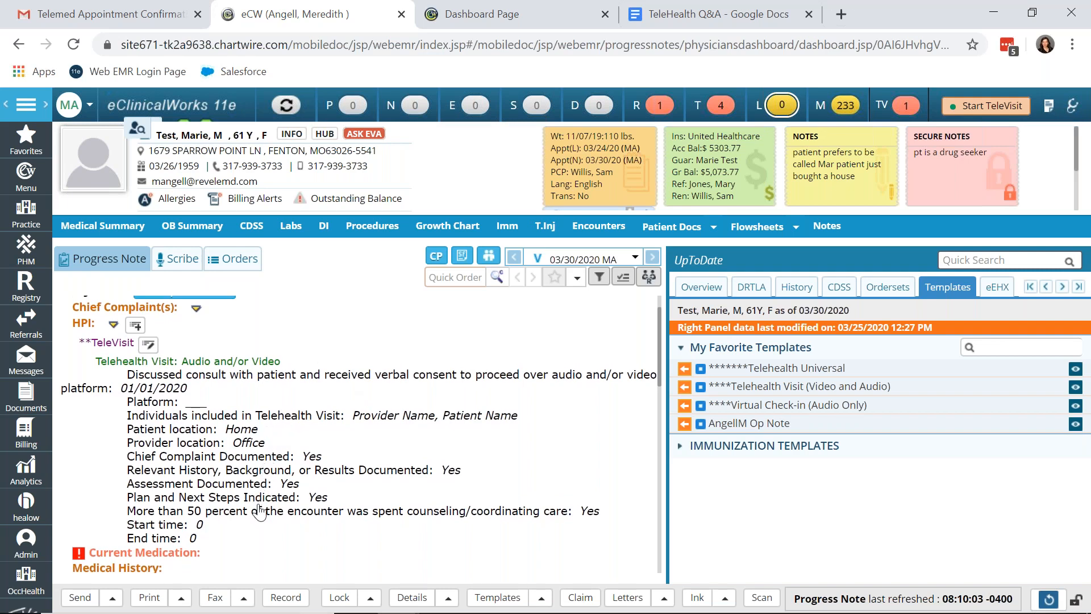
{"action": "mouse_move", "coordinate": [344, 526]}
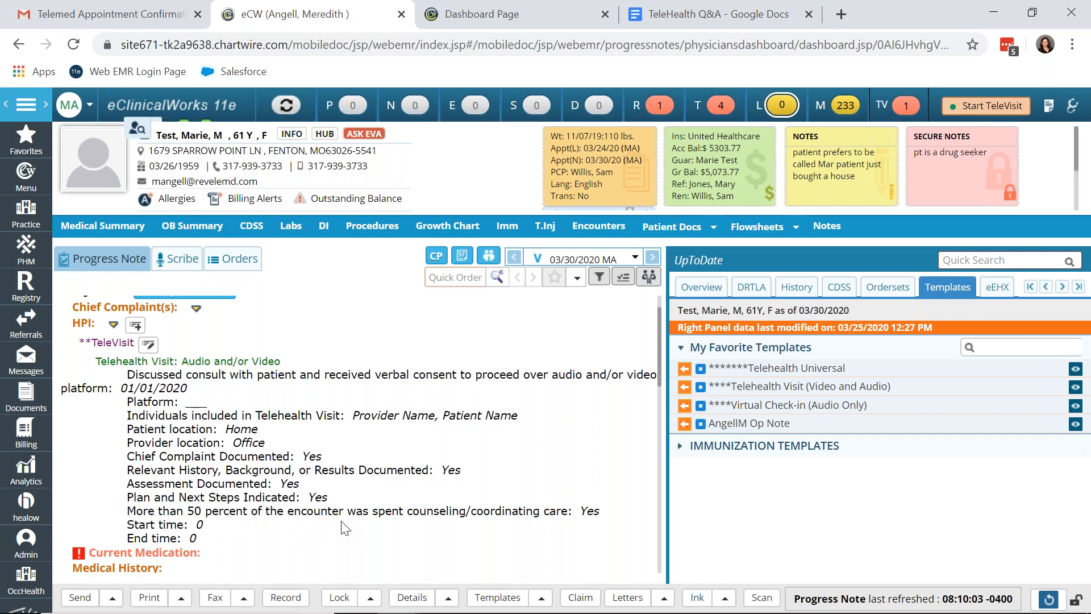
{"action": "scroll", "scroll_direction": "up", "scroll_amount": 3}
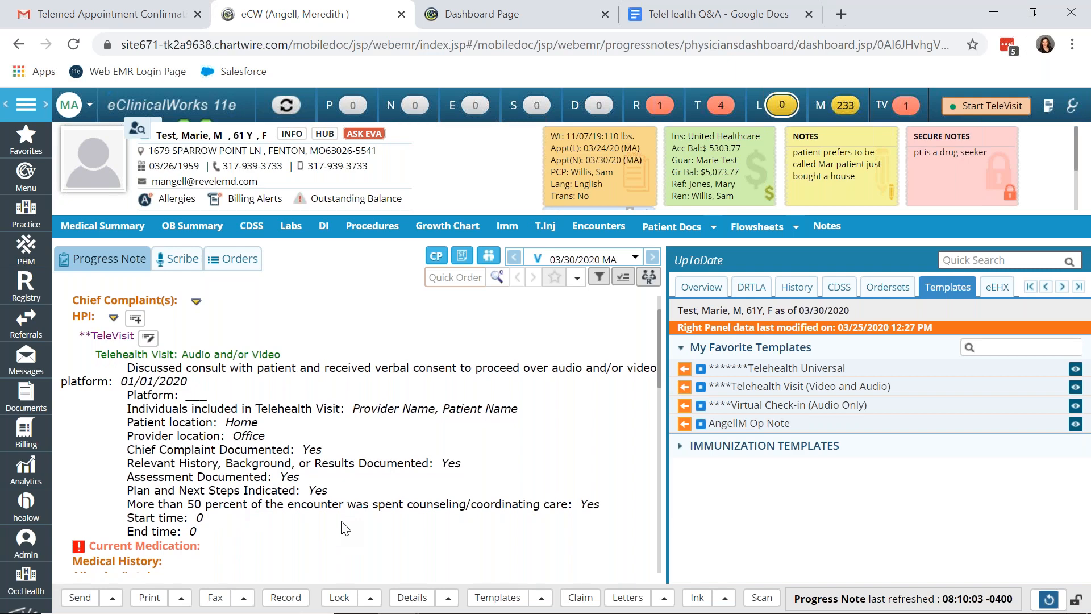
{"action": "mouse_move", "coordinate": [987, 105]}
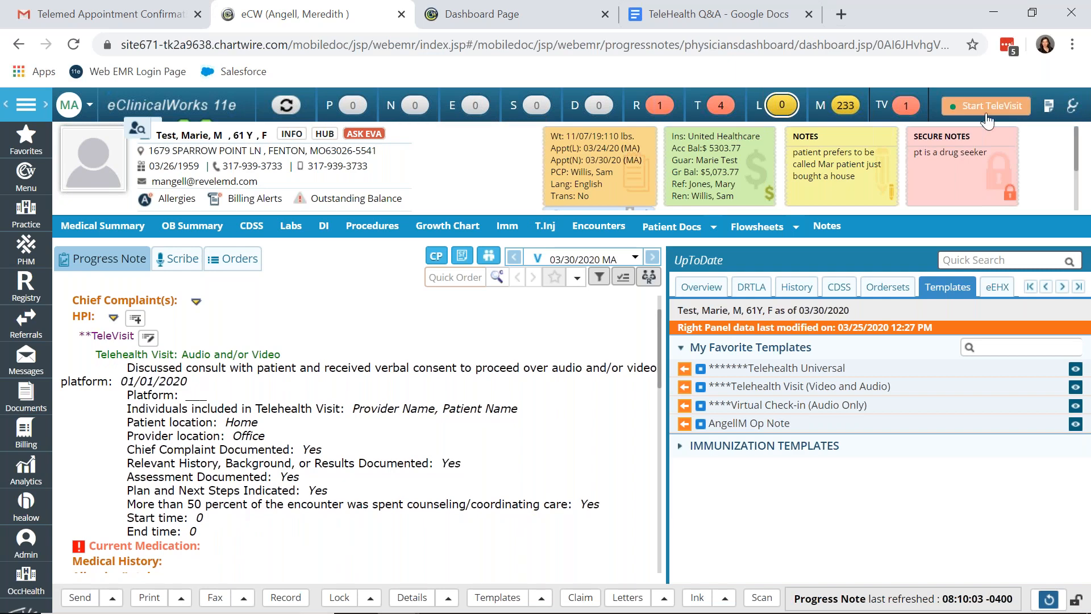
{"action": "left_click", "coordinate": [986, 104]}
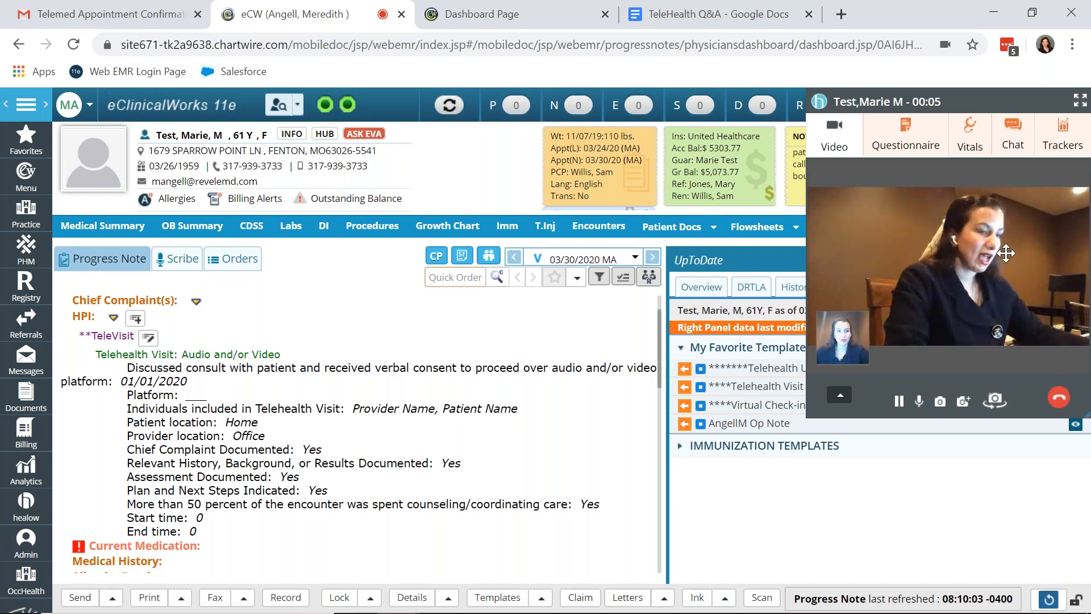
{"action": "mouse_move", "coordinate": [872, 251]}
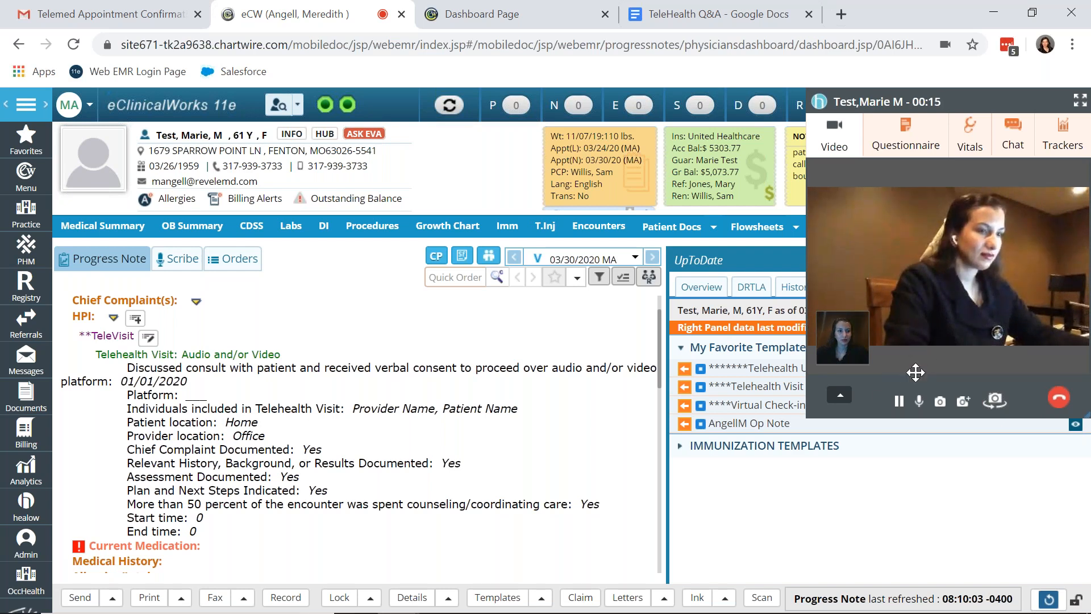
{"action": "mouse_move", "coordinate": [898, 401]}
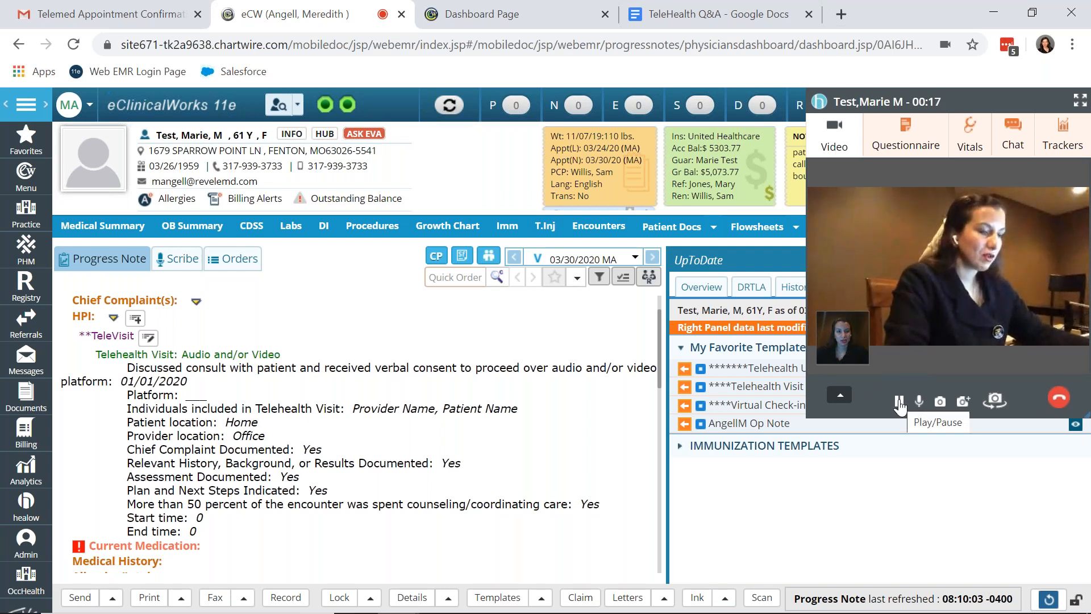
Launch the healow video window over the note and view the patient's questionnaire responses
{"action": "left_click", "coordinate": [898, 401]}
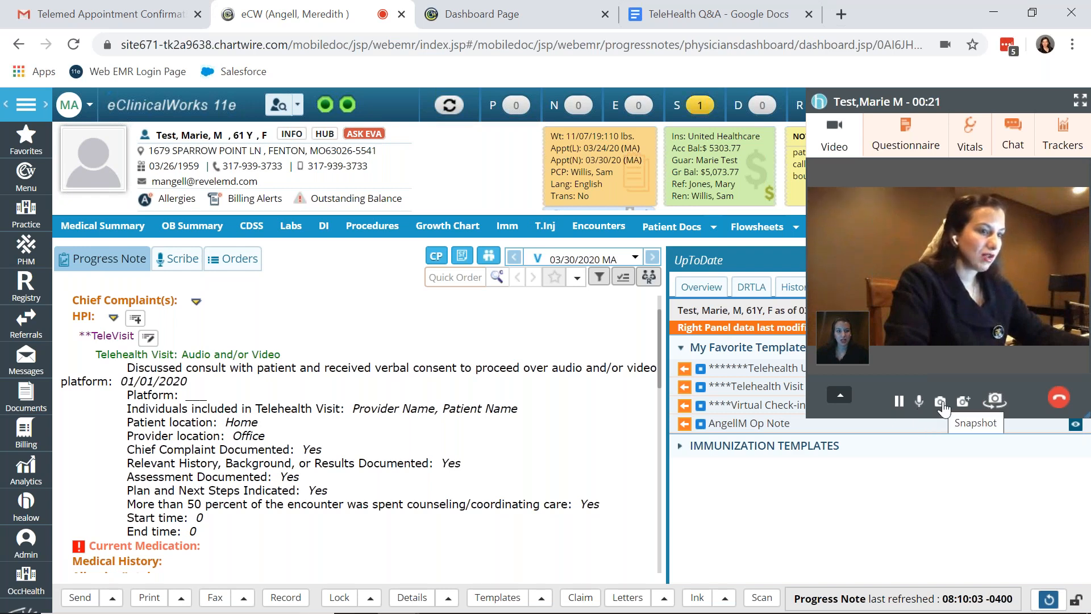
{"action": "mouse_move", "coordinate": [964, 400]}
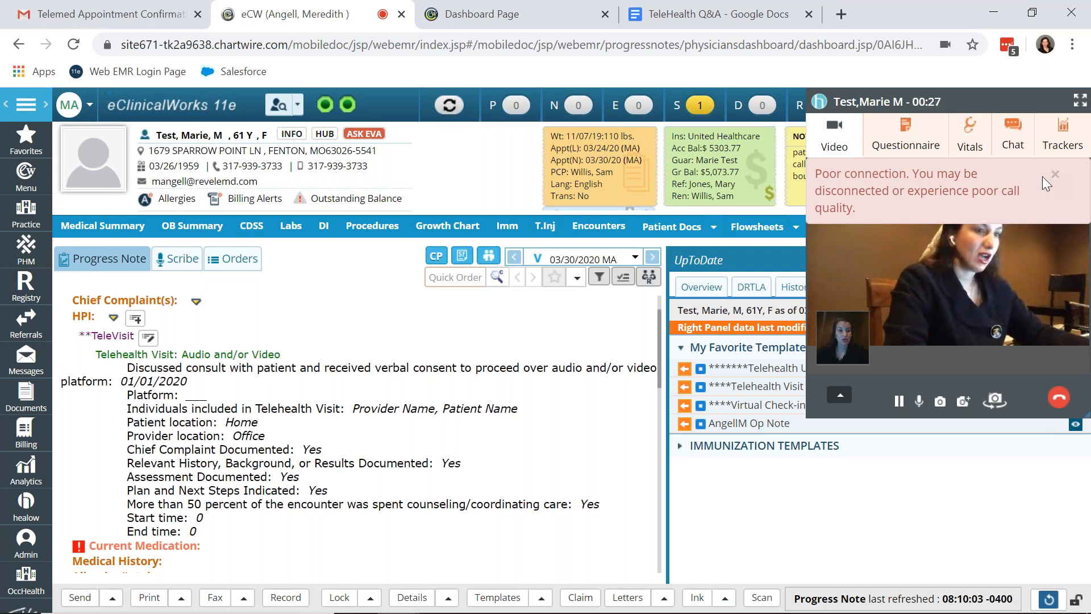
{"action": "mouse_move", "coordinate": [996, 262]}
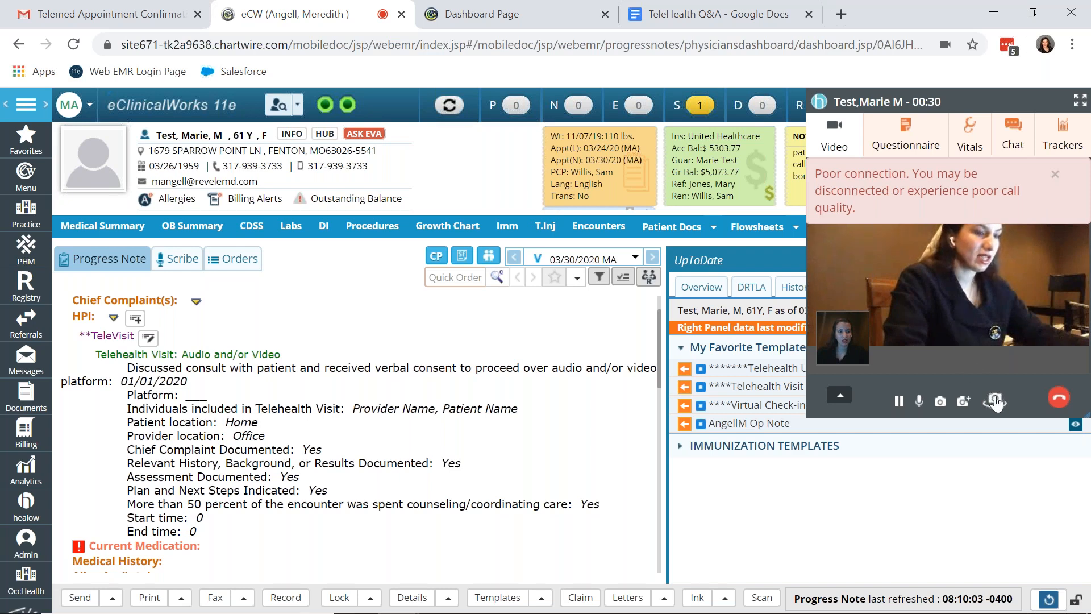
{"action": "mouse_move", "coordinate": [996, 401]}
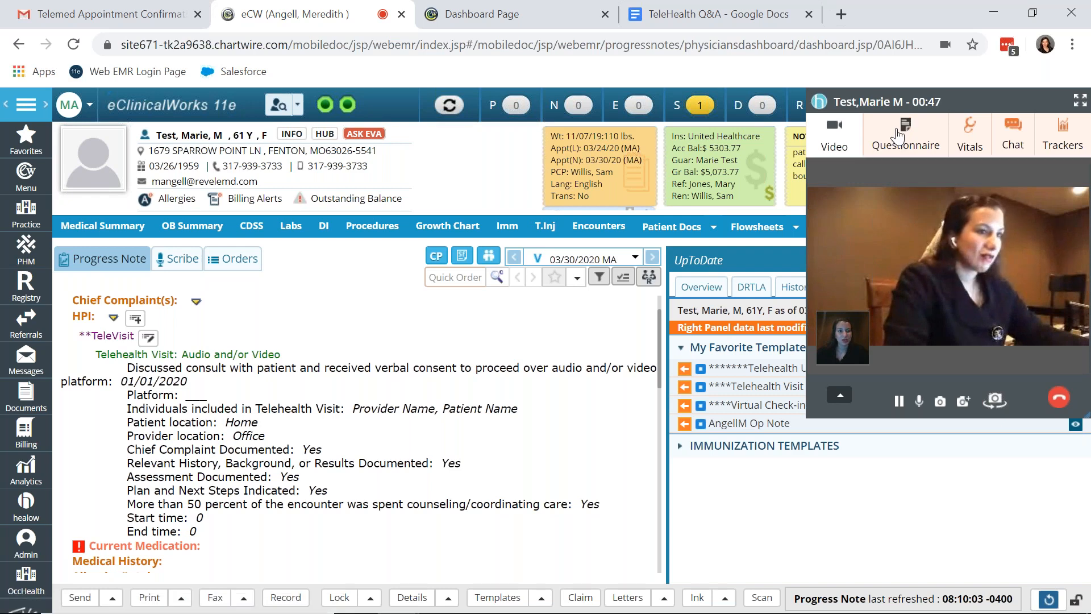
{"action": "left_click", "coordinate": [904, 134]}
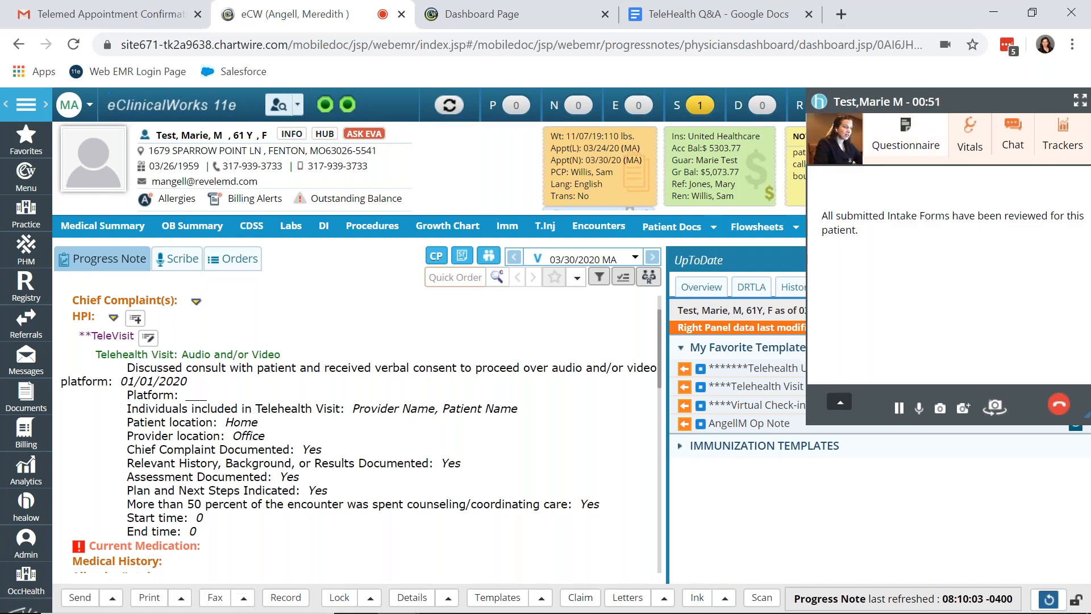
{"action": "mouse_move", "coordinate": [968, 135]}
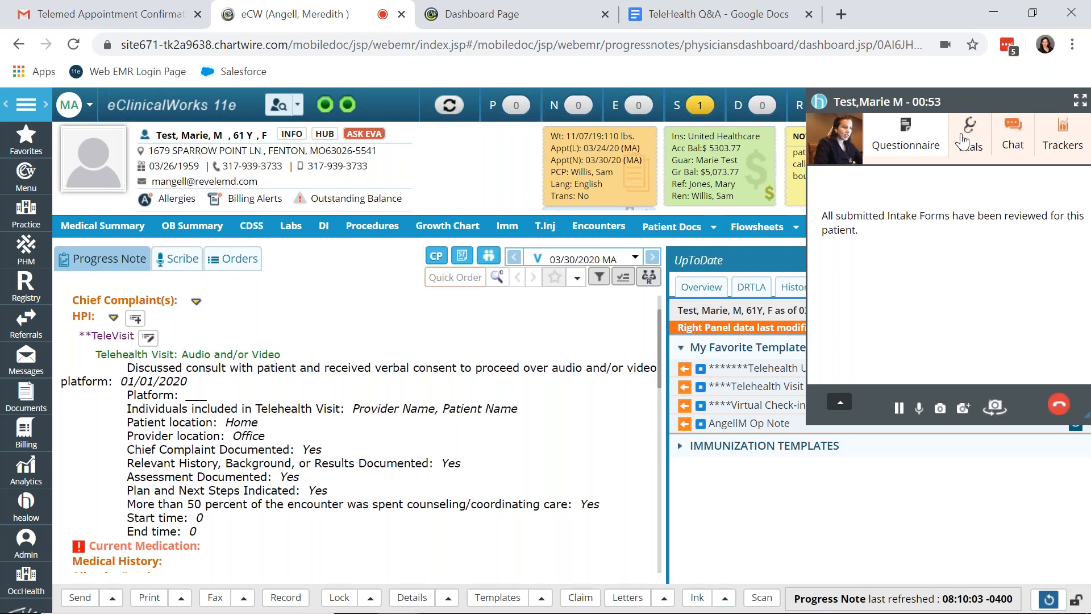
Review the patient's Vitals, Chat, Trackers and Questionnaire panels, return to live video and open the dock menu
{"action": "left_click", "coordinate": [969, 132]}
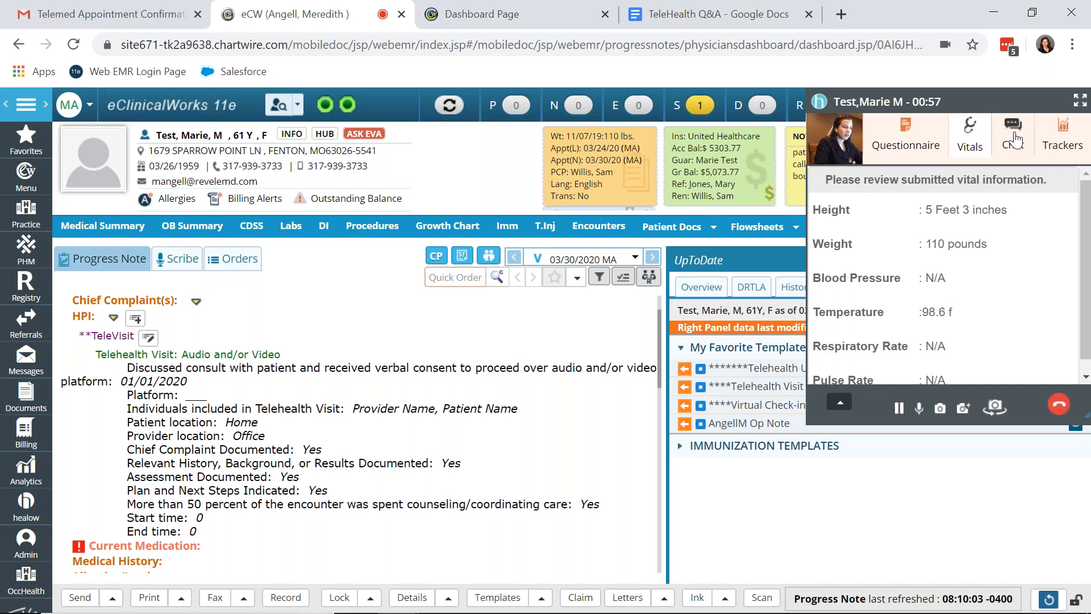
{"action": "left_click", "coordinate": [1013, 134]}
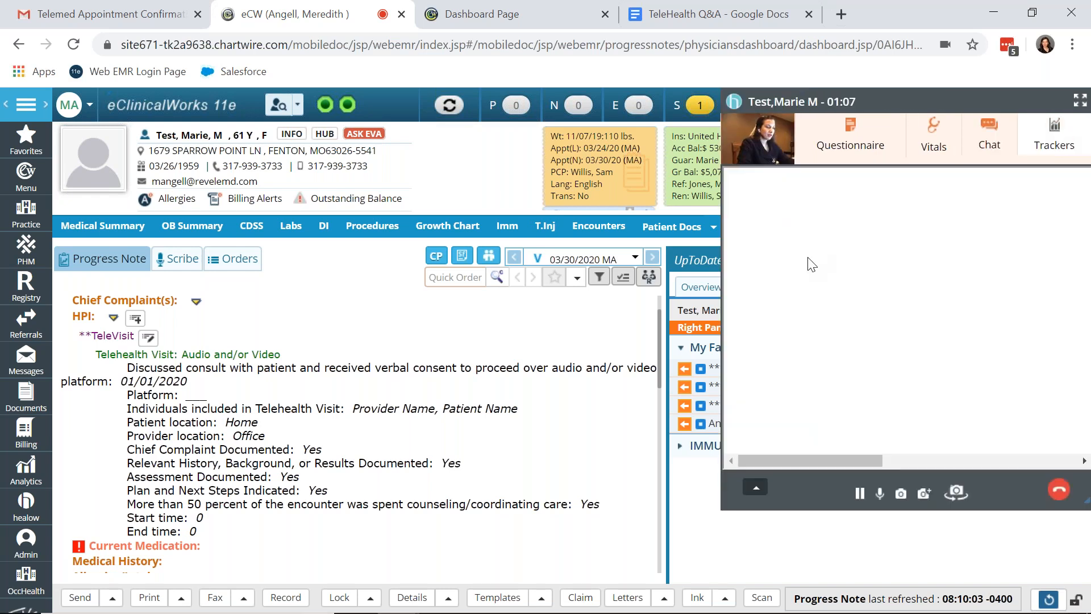
{"action": "left_click", "coordinate": [1054, 132]}
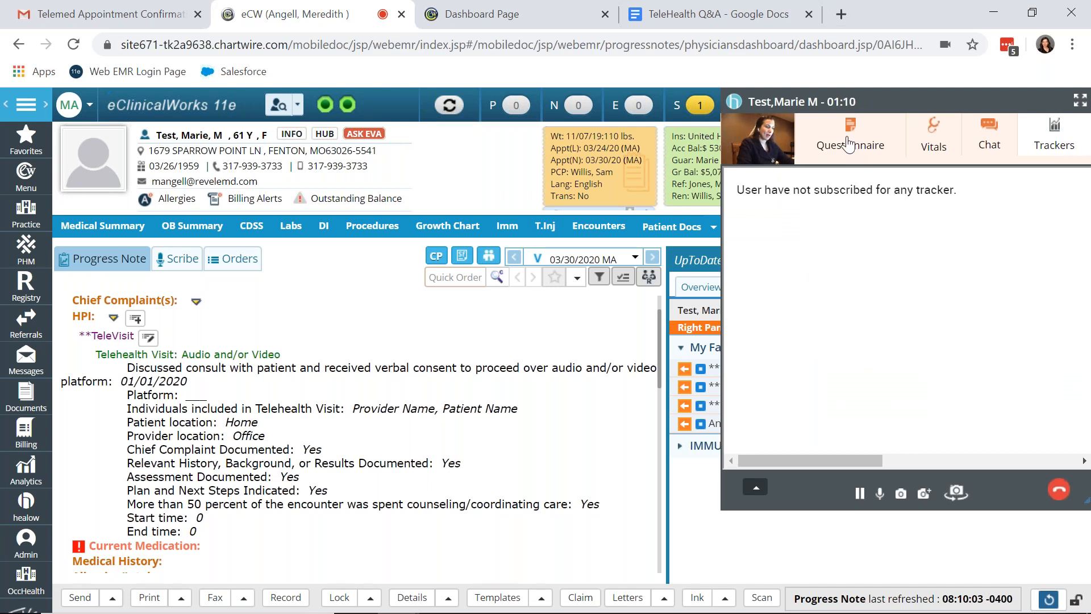
{"action": "left_click", "coordinate": [850, 135]}
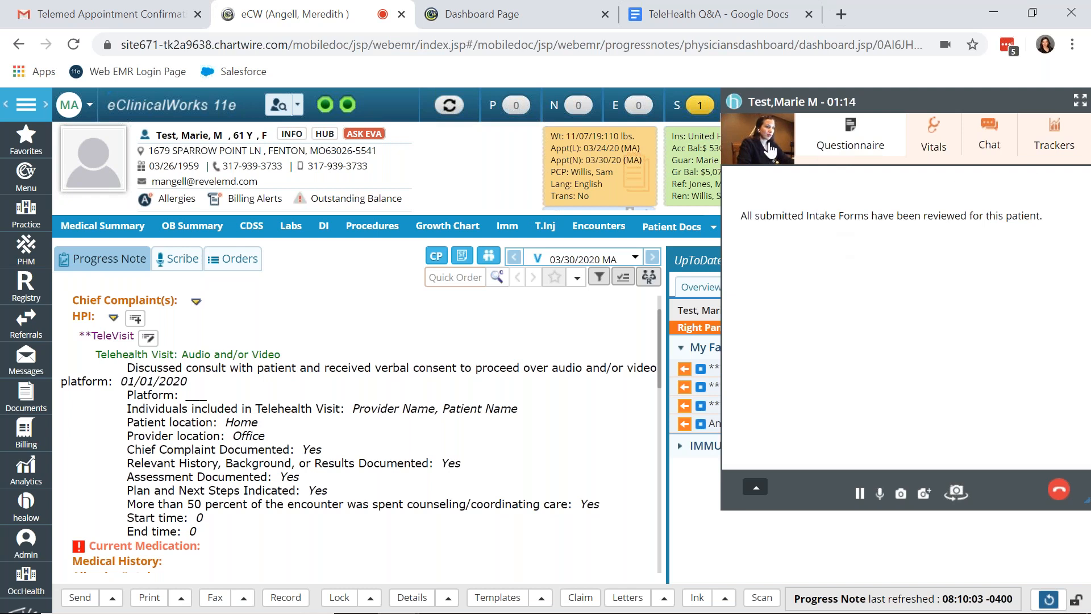
{"action": "left_click", "coordinate": [757, 134]}
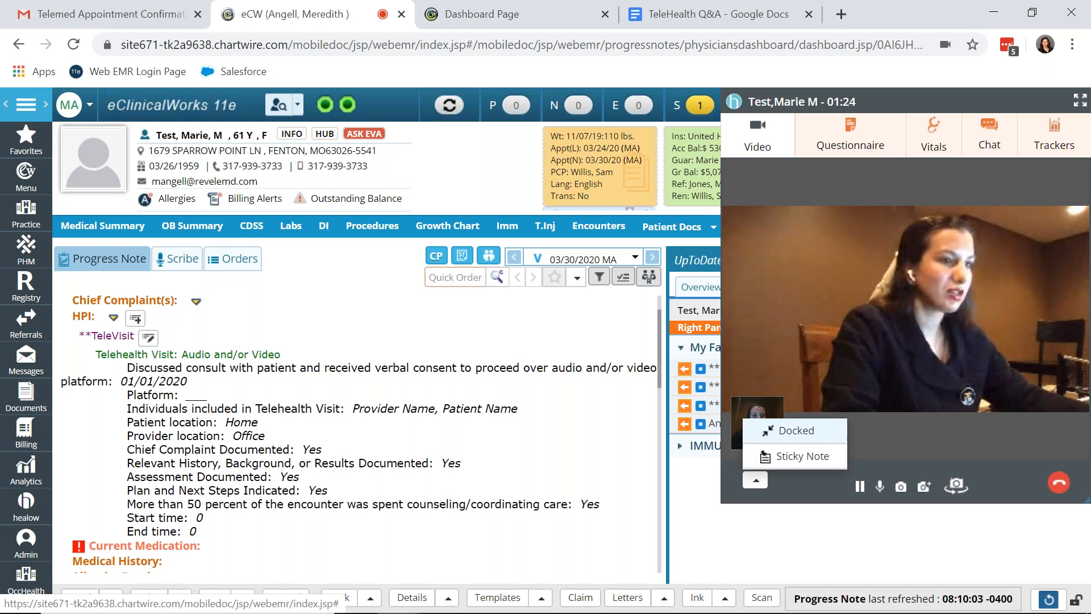
{"action": "left_click", "coordinate": [795, 430]}
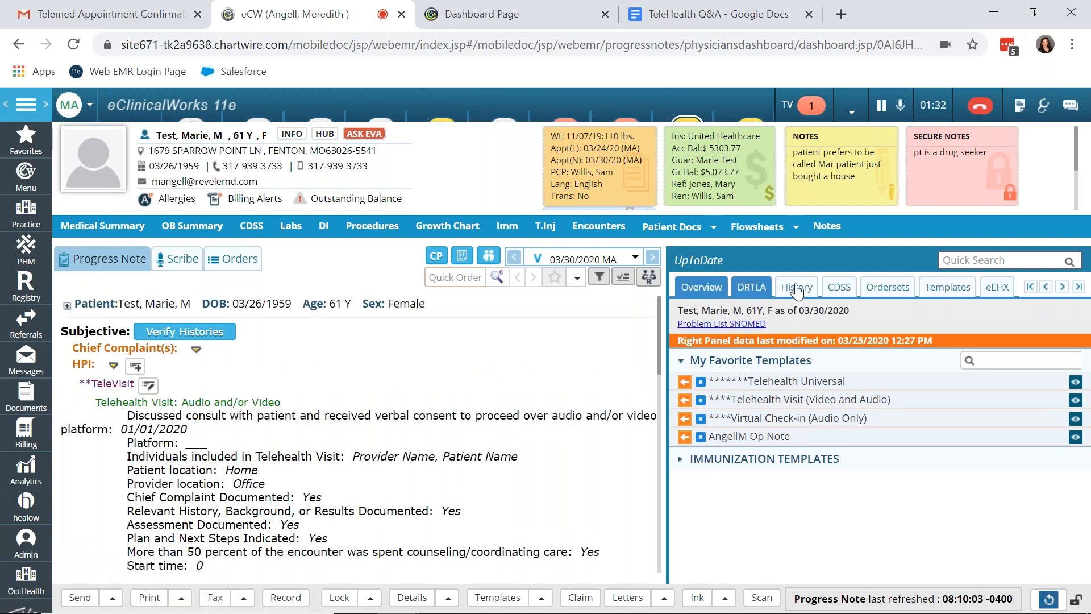
{"action": "mouse_move", "coordinate": [1002, 115]}
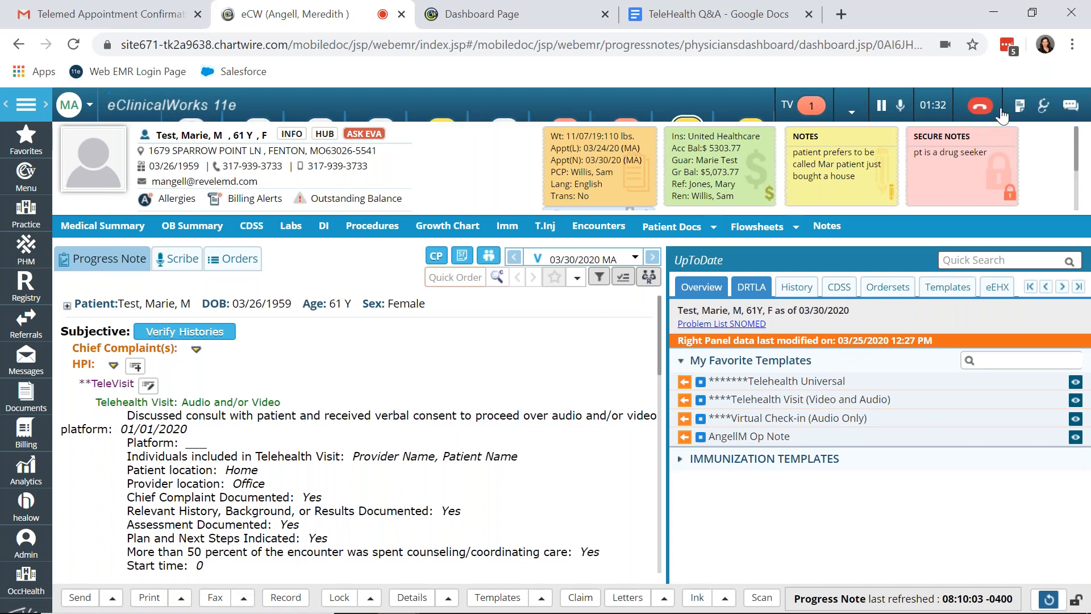
{"action": "mouse_move", "coordinate": [855, 119]}
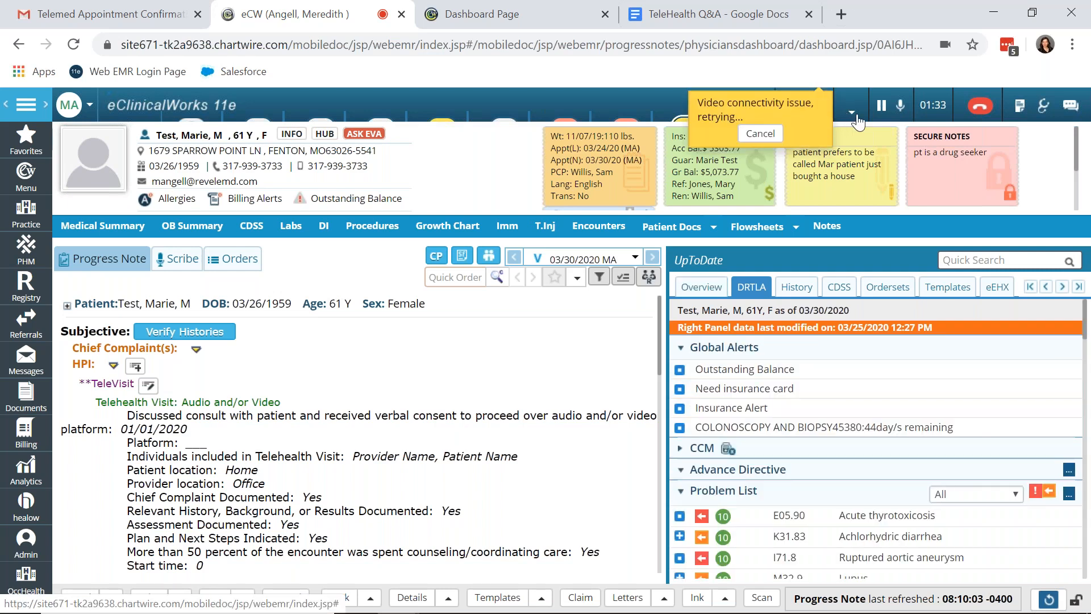
Pop the docked video call back out into its own floating window
{"action": "left_click", "coordinate": [850, 112]}
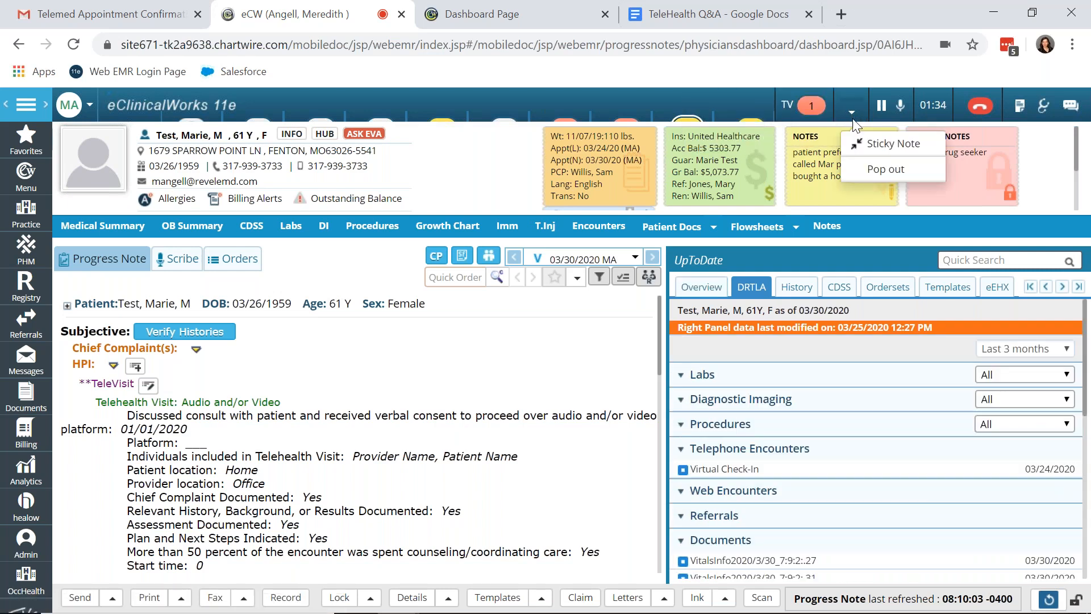
{"action": "mouse_move", "coordinate": [884, 169]}
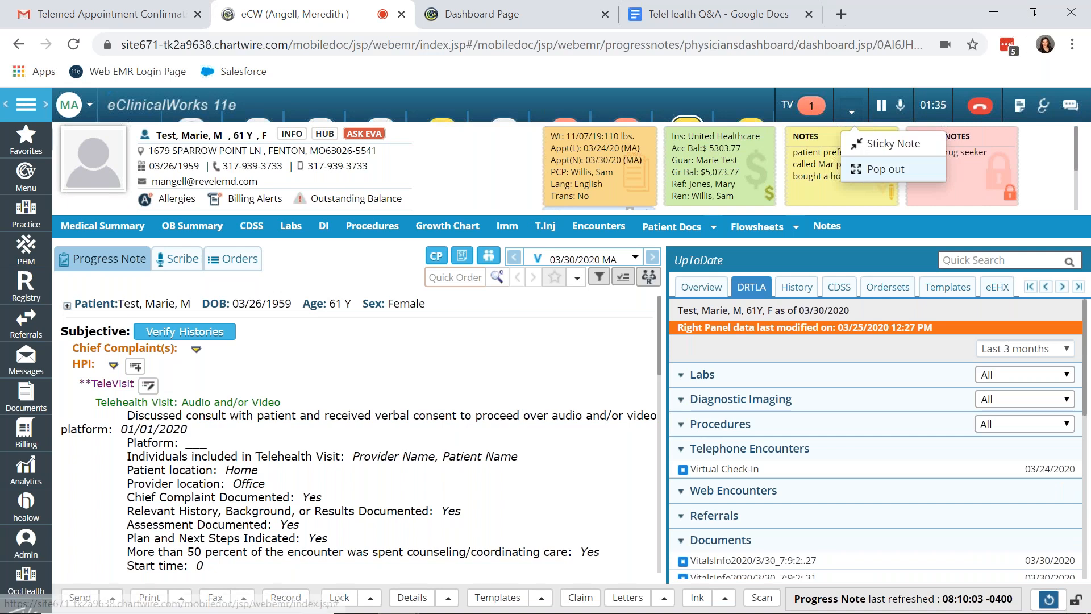
{"action": "left_click", "coordinate": [786, 104]}
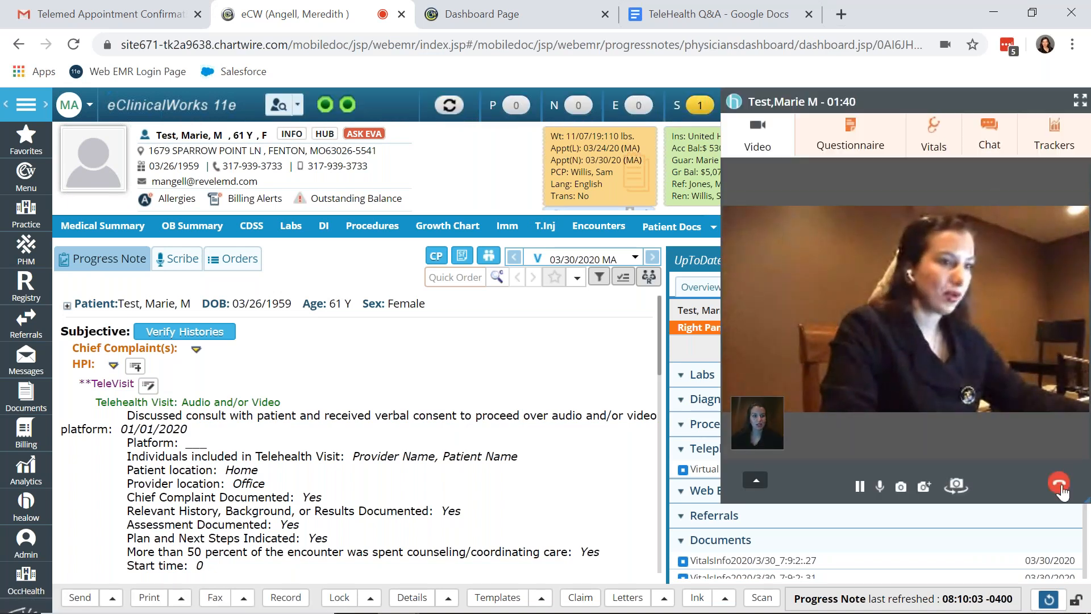
End the TeleVisit call, confirm End Call and dismiss the Join TeleVisit notice
{"action": "left_click", "coordinate": [1058, 485]}
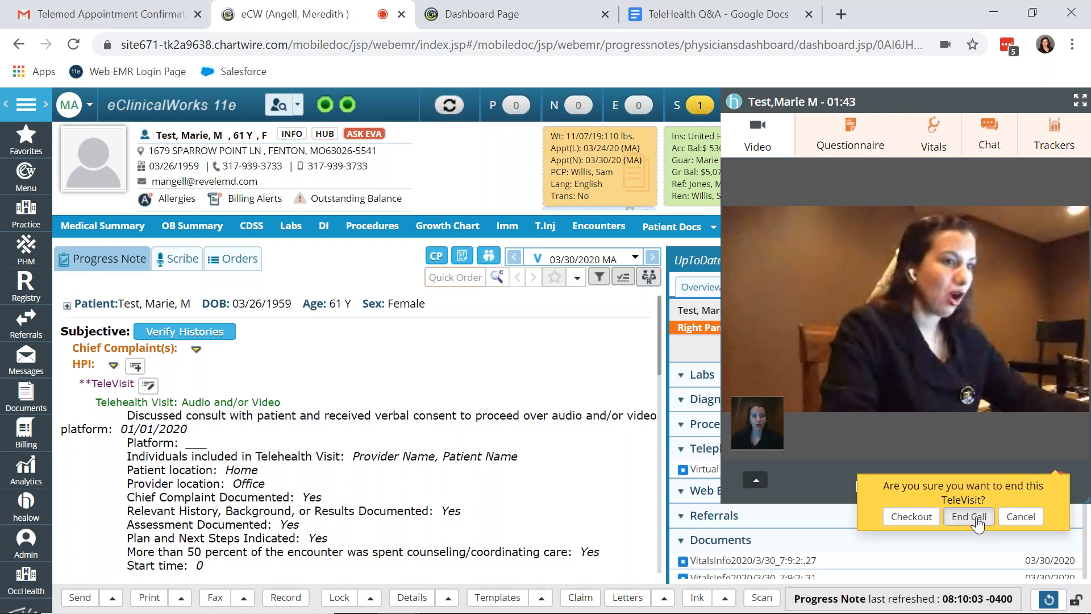
{"action": "left_click", "coordinate": [967, 516]}
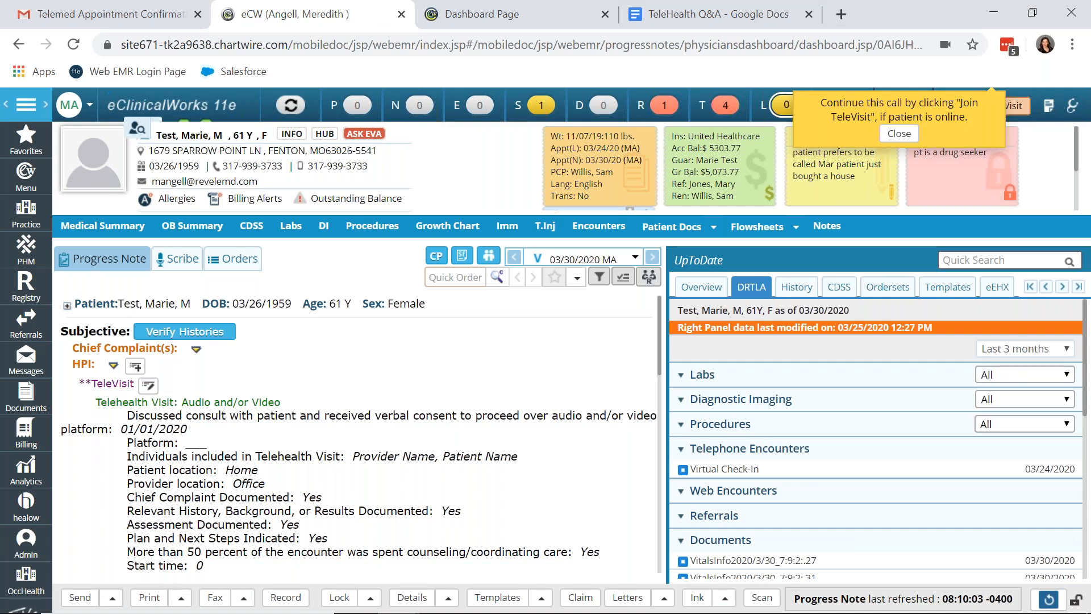
{"action": "left_click", "coordinate": [898, 133]}
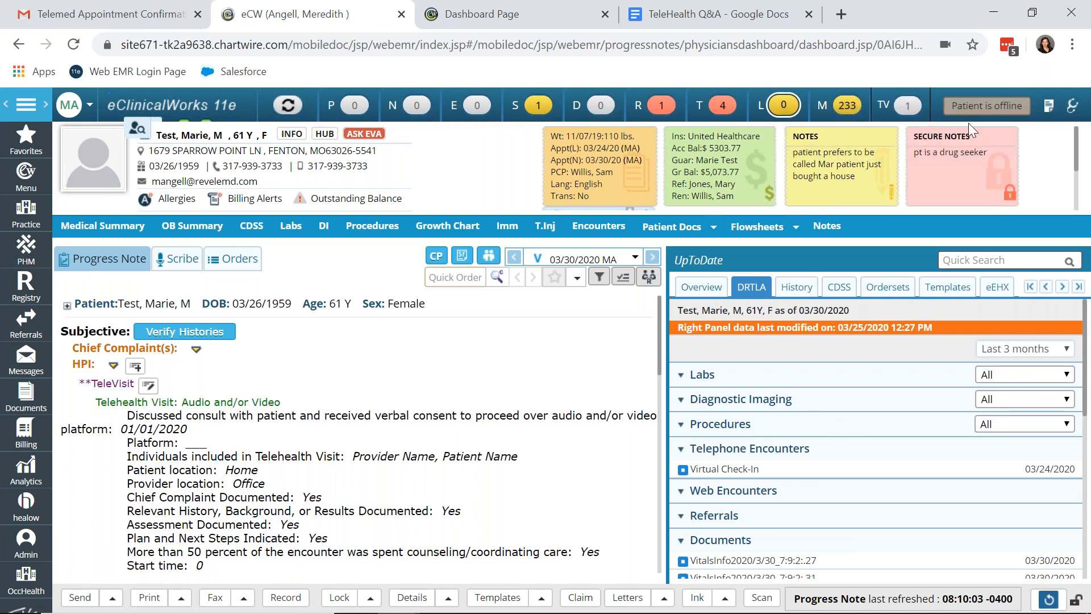
{"action": "mouse_move", "coordinate": [475, 365]}
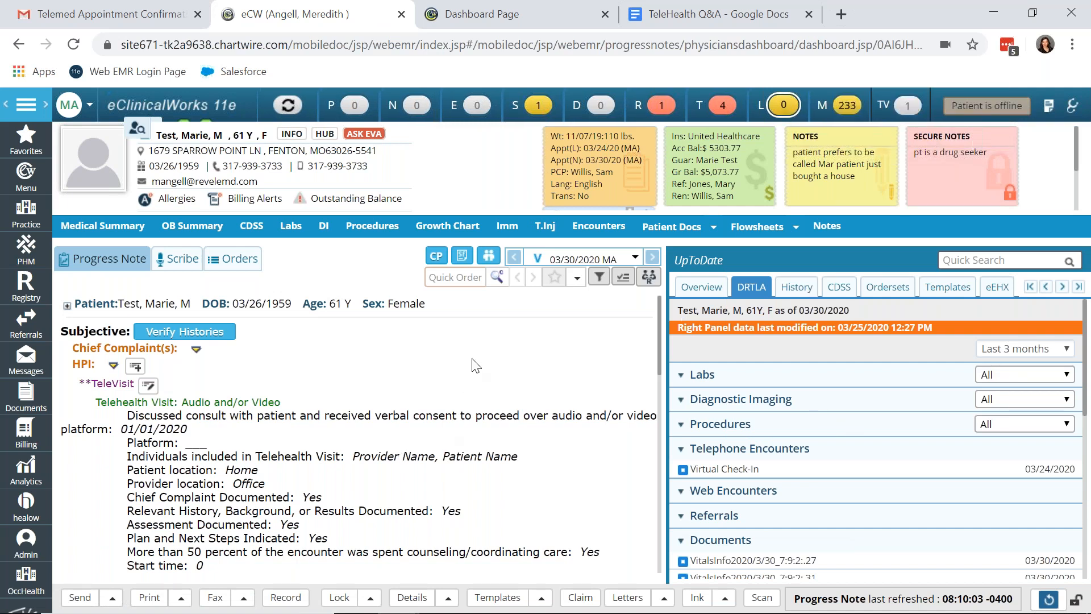
{"action": "scroll", "scroll_direction": "down", "scroll_amount": 3}
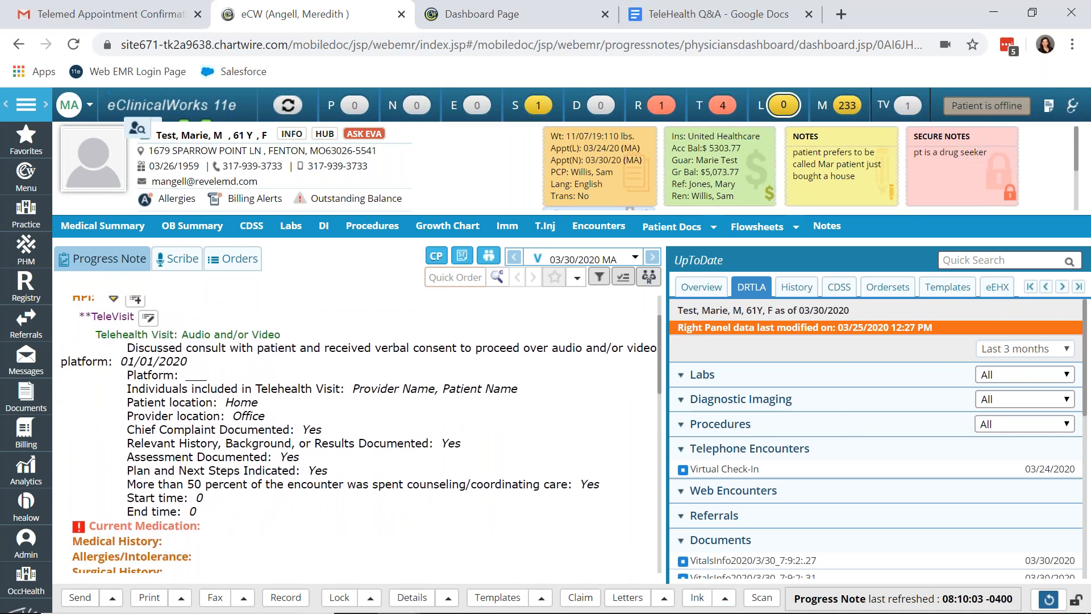
{"action": "scroll", "scroll_direction": "down", "scroll_amount": 3}
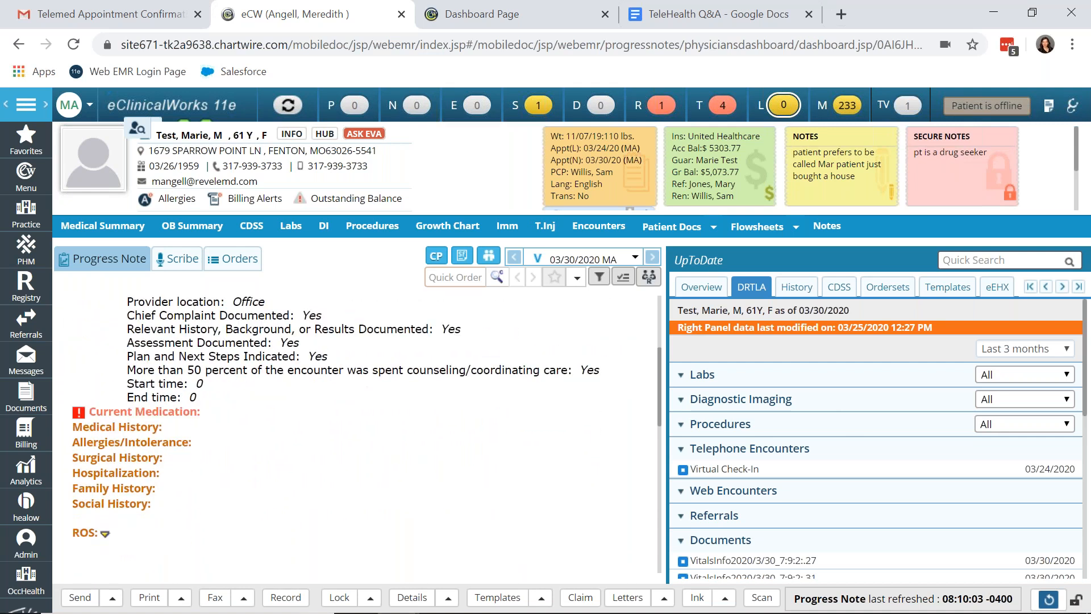
{"action": "scroll", "scroll_direction": "down", "scroll_amount": 3}
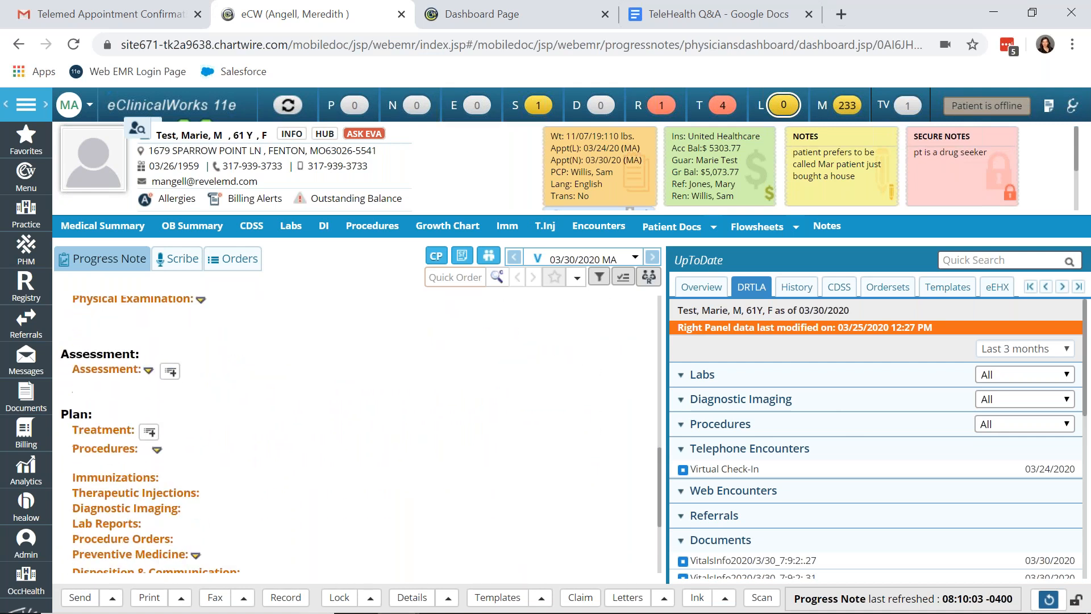
{"action": "scroll", "scroll_direction": "down", "scroll_amount": 3}
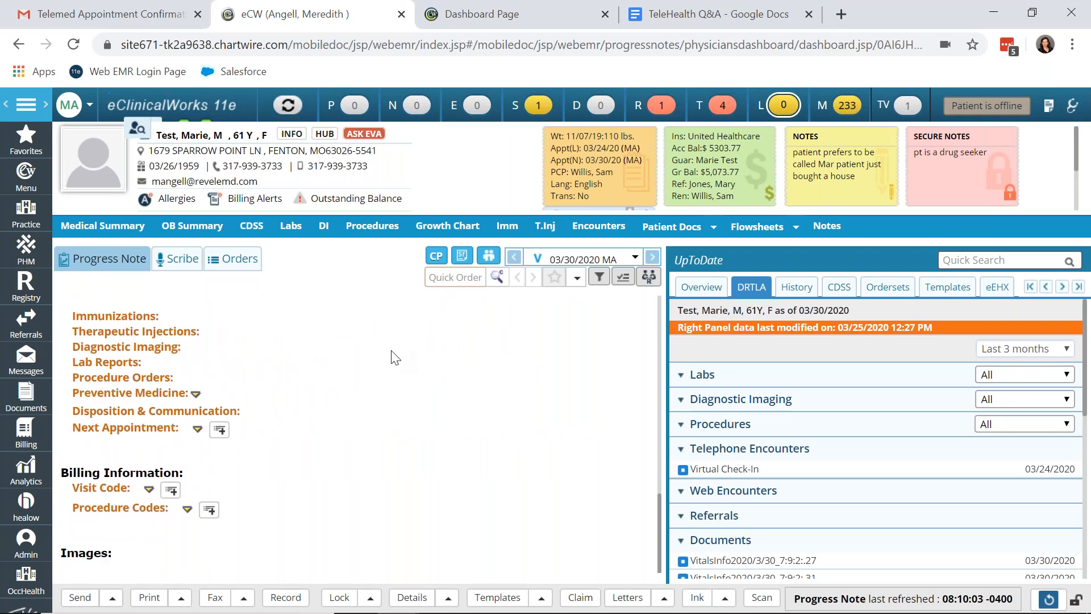
{"action": "mouse_move", "coordinate": [213, 545]}
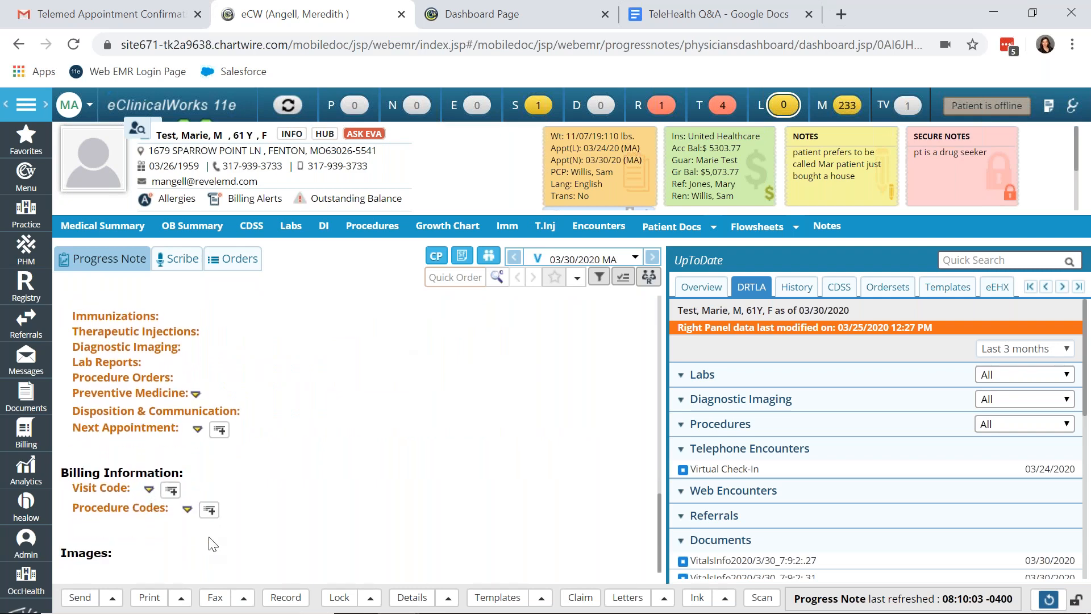
{"action": "scroll", "scroll_direction": "up", "scroll_amount": 3}
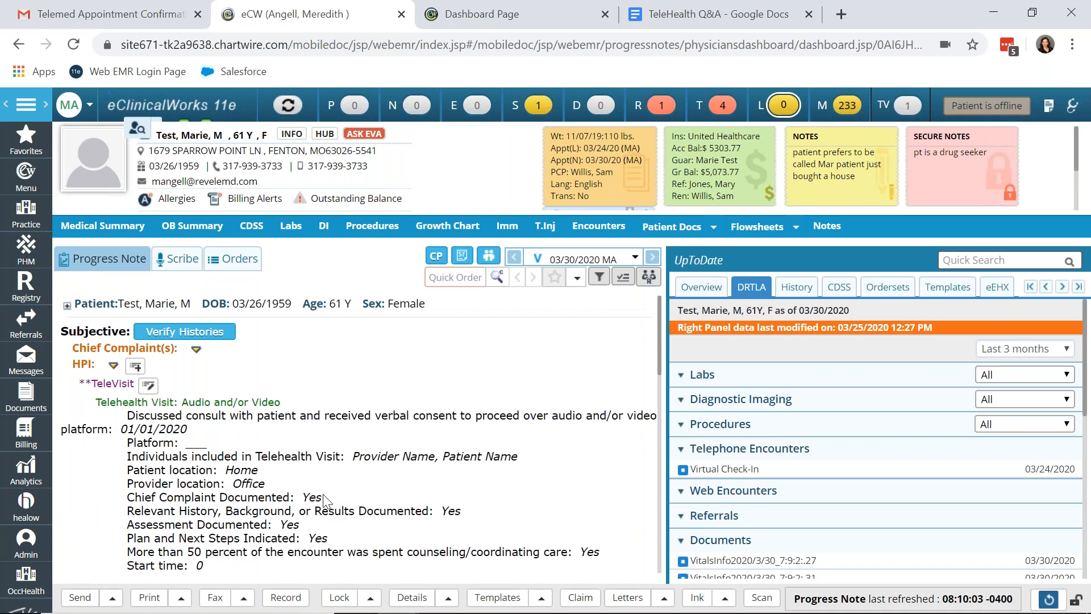
{"action": "mouse_move", "coordinate": [526, 382]}
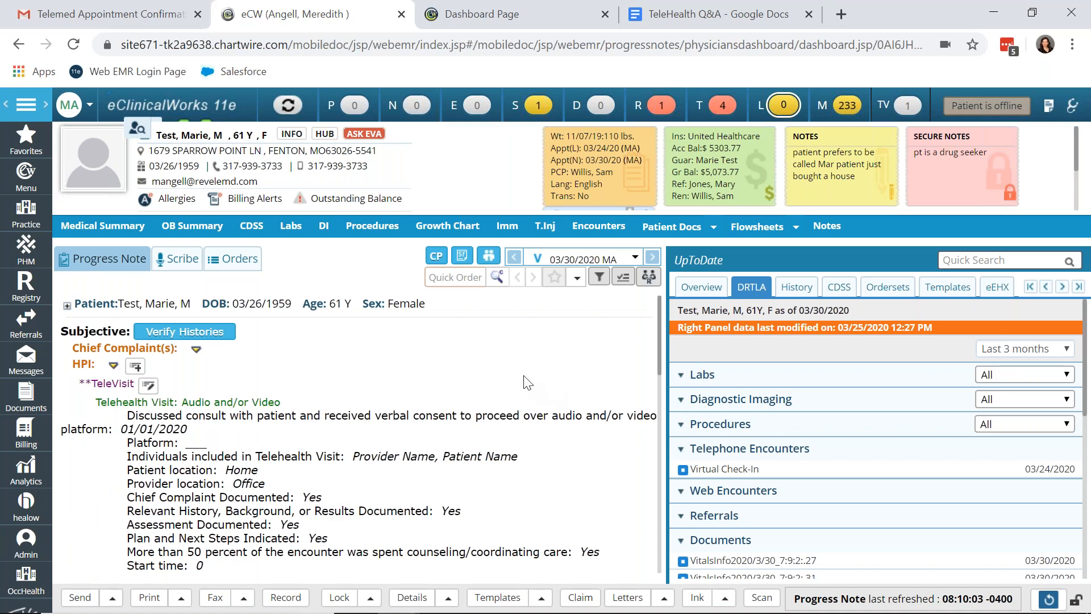